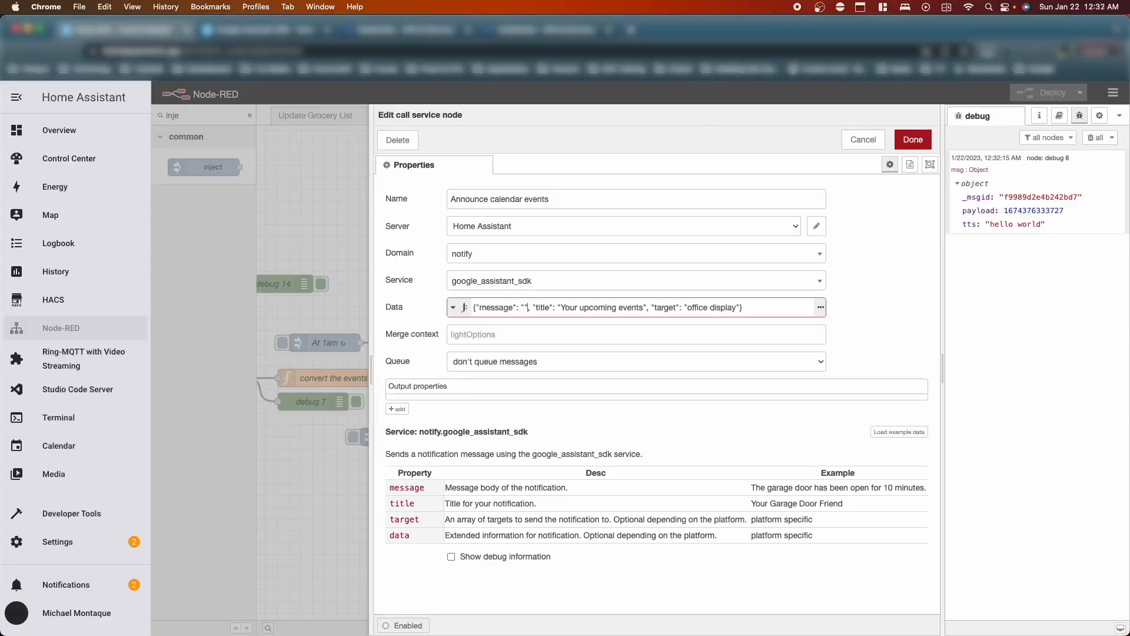
- Confirm the calendar announcement node's settings and return to the bedtime flow canvas
{"action": "left_click", "coordinate": [71, 513]}
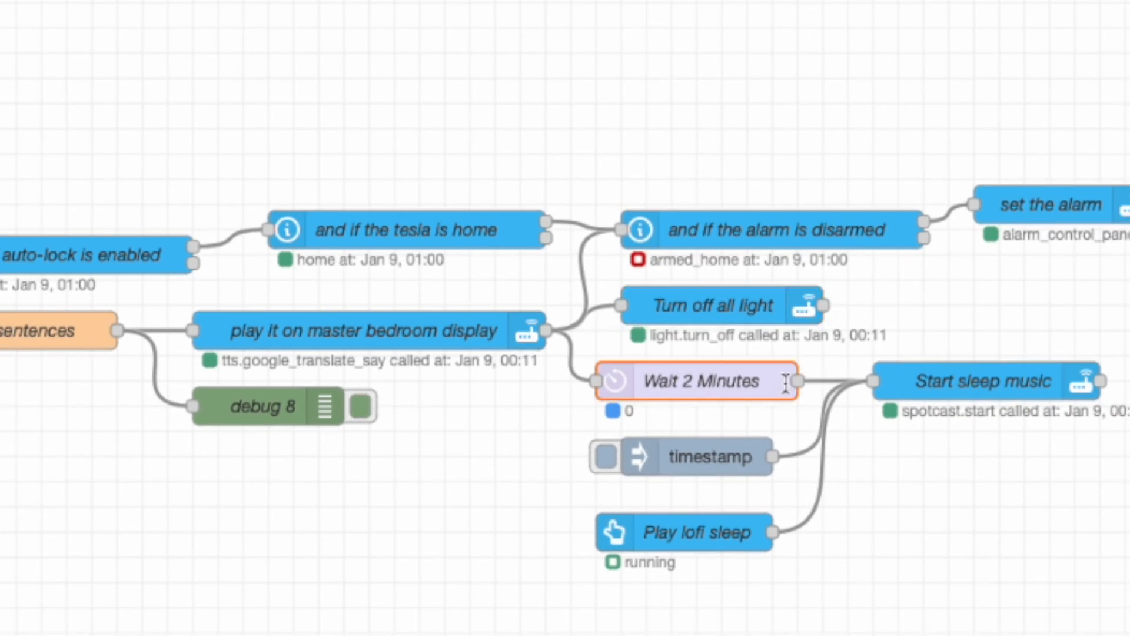
{"action": "mouse_move", "coordinate": [783, 433]}
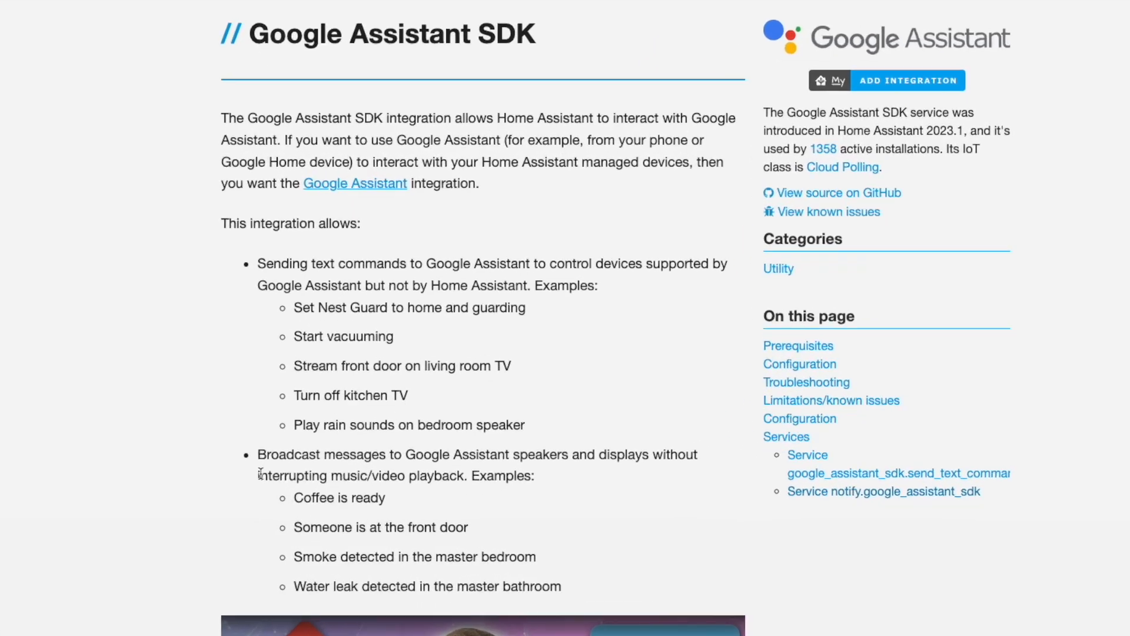
- Read the Google Assistant SDK docs' Prerequisites and Configuration sections, highlighting a configuration note
{"action": "scroll", "scroll_direction": "down", "scroll_amount": 3}
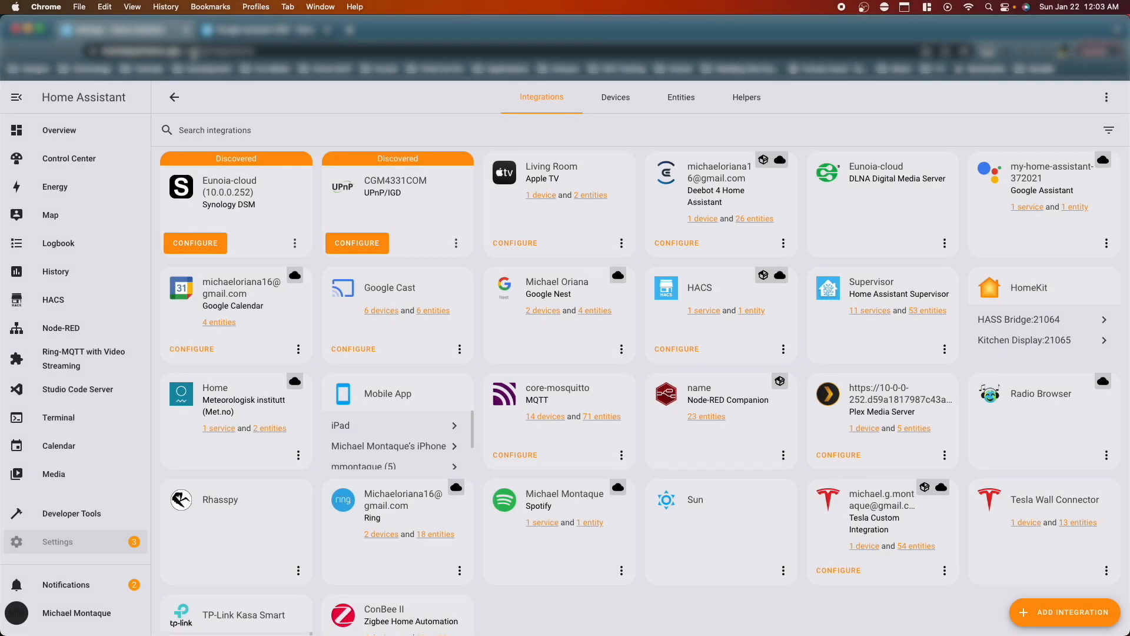
{"action": "mouse_move", "coordinate": [348, 115]}
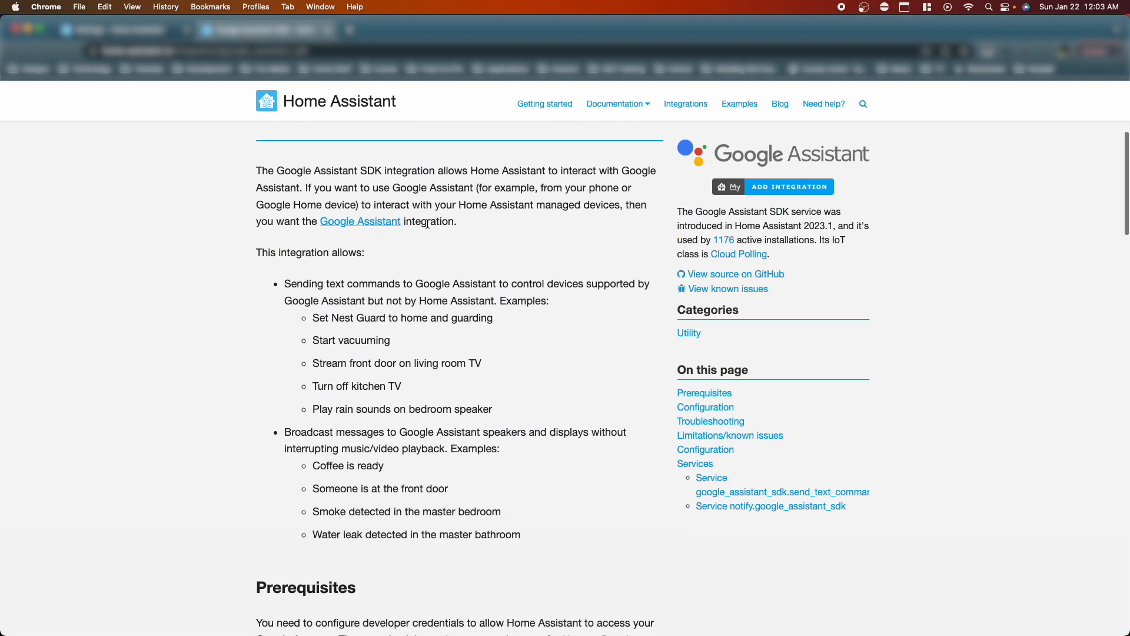
{"action": "scroll", "scroll_direction": "down", "scroll_amount": 3}
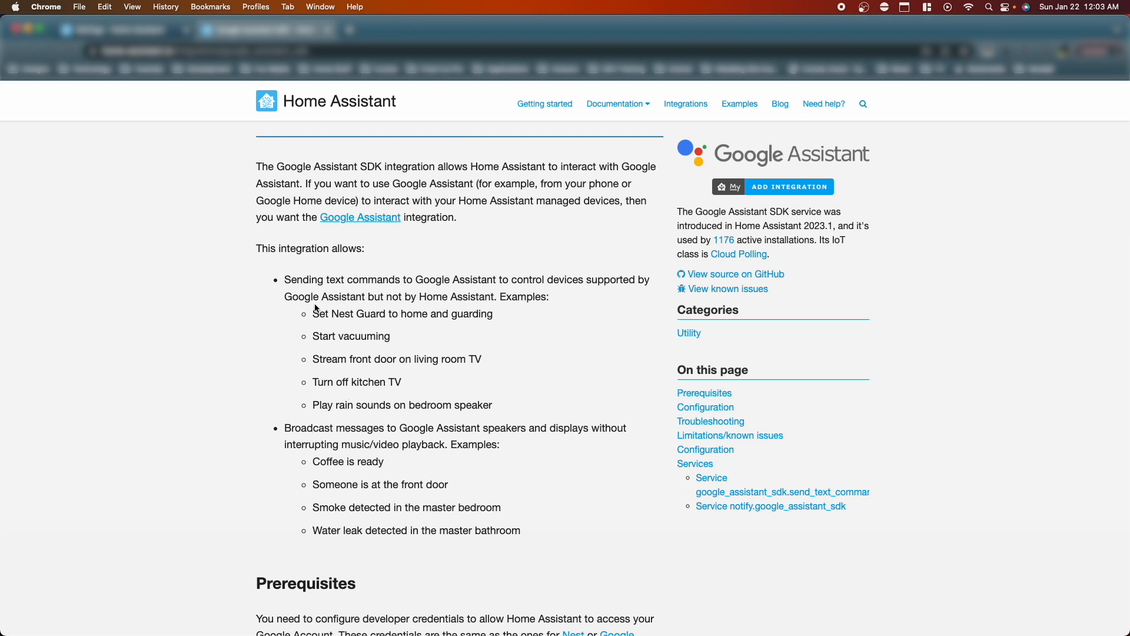
{"action": "scroll", "scroll_direction": "down", "scroll_amount": 3}
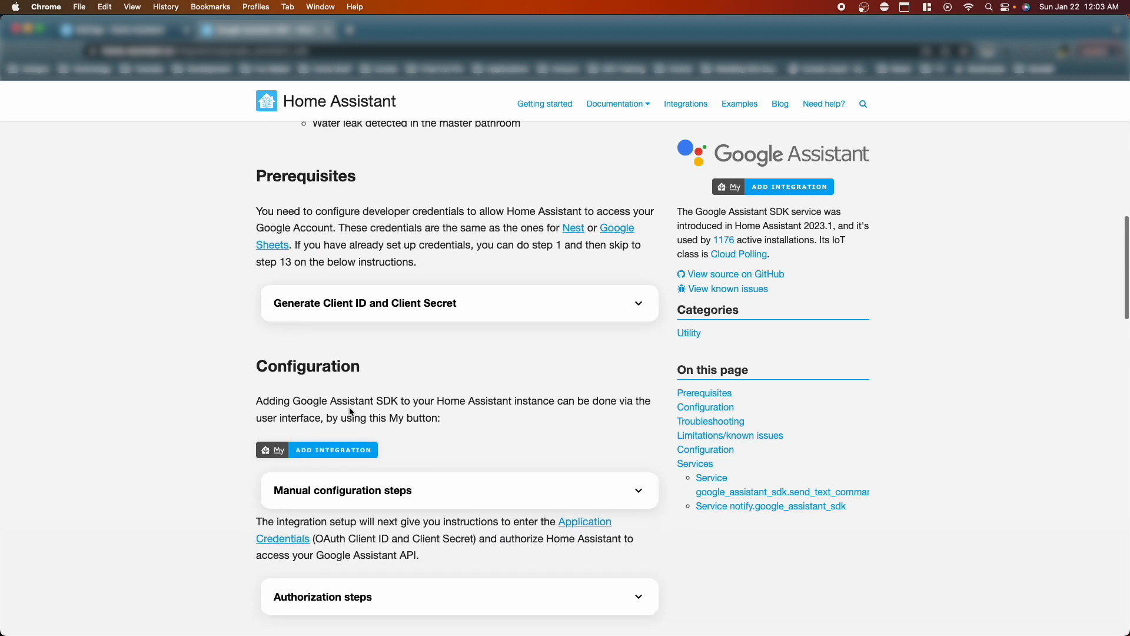
{"action": "scroll", "scroll_direction": "down", "scroll_amount": 3}
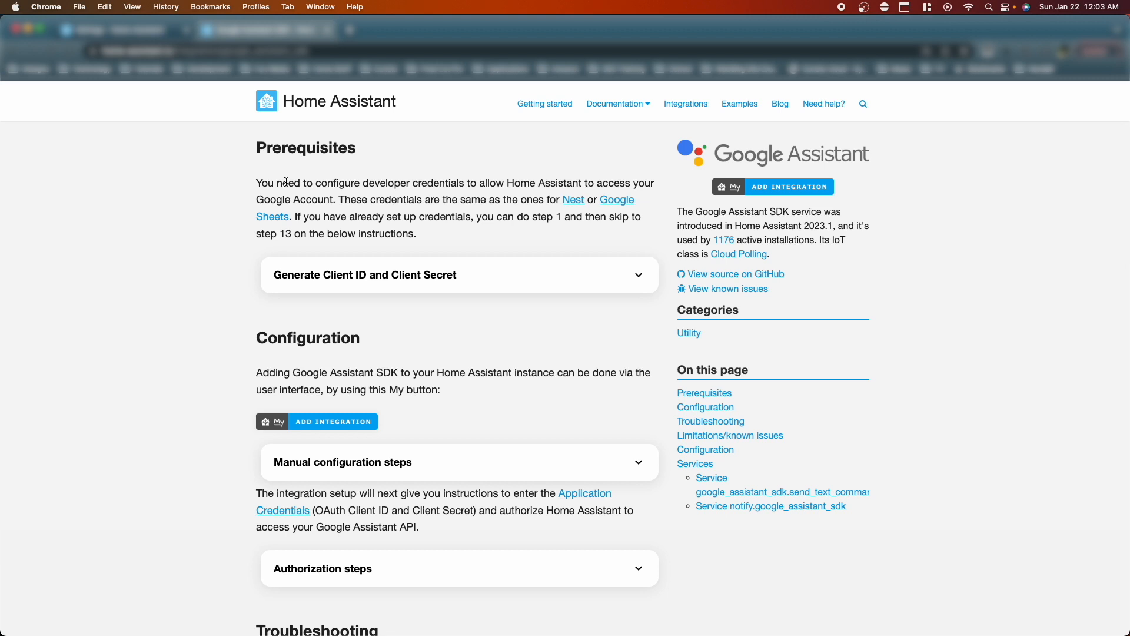
{"action": "left_click_drag", "start_coordinate": [320, 183], "coordinate": [496, 183]}
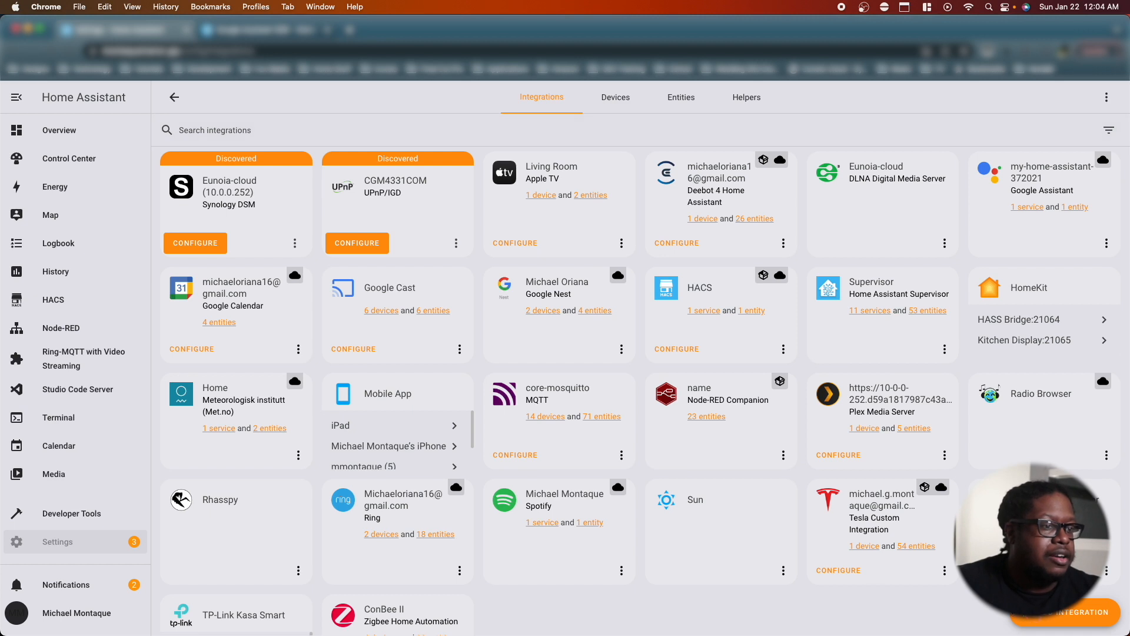
{"action": "left_click", "coordinate": [1065, 612]}
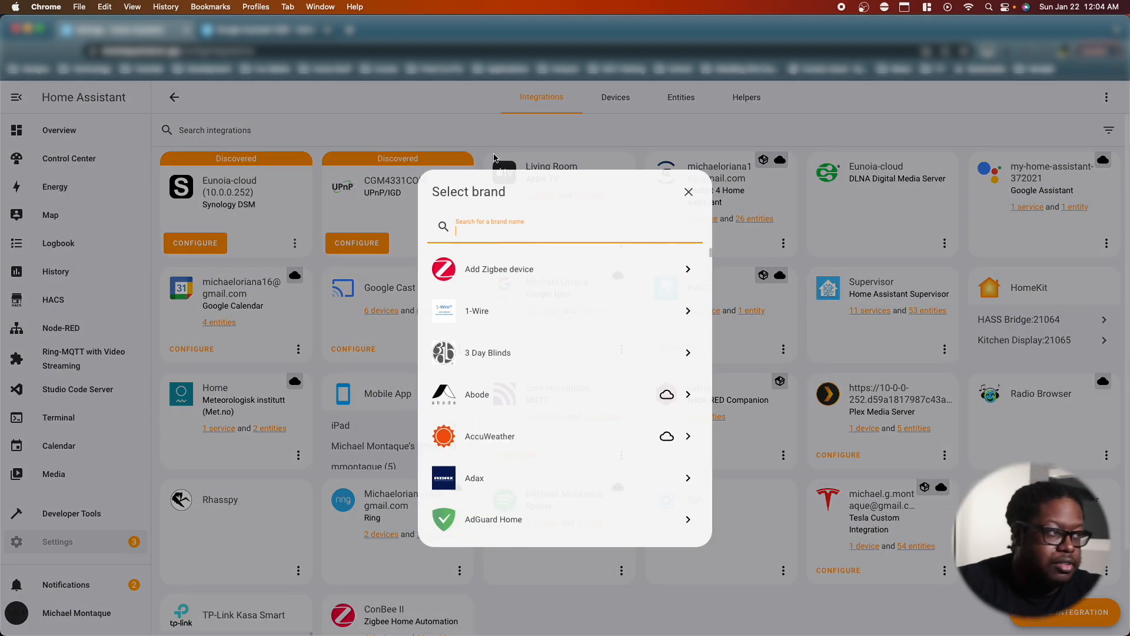
{"action": "type", "text": "goog"}
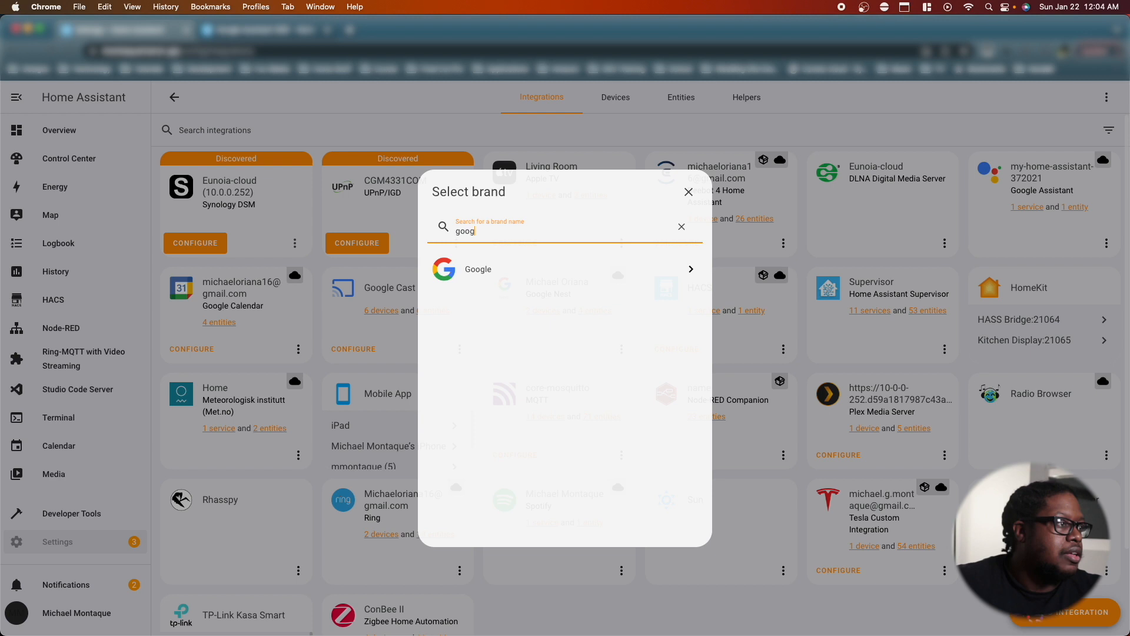
{"action": "left_click", "coordinate": [478, 269]}
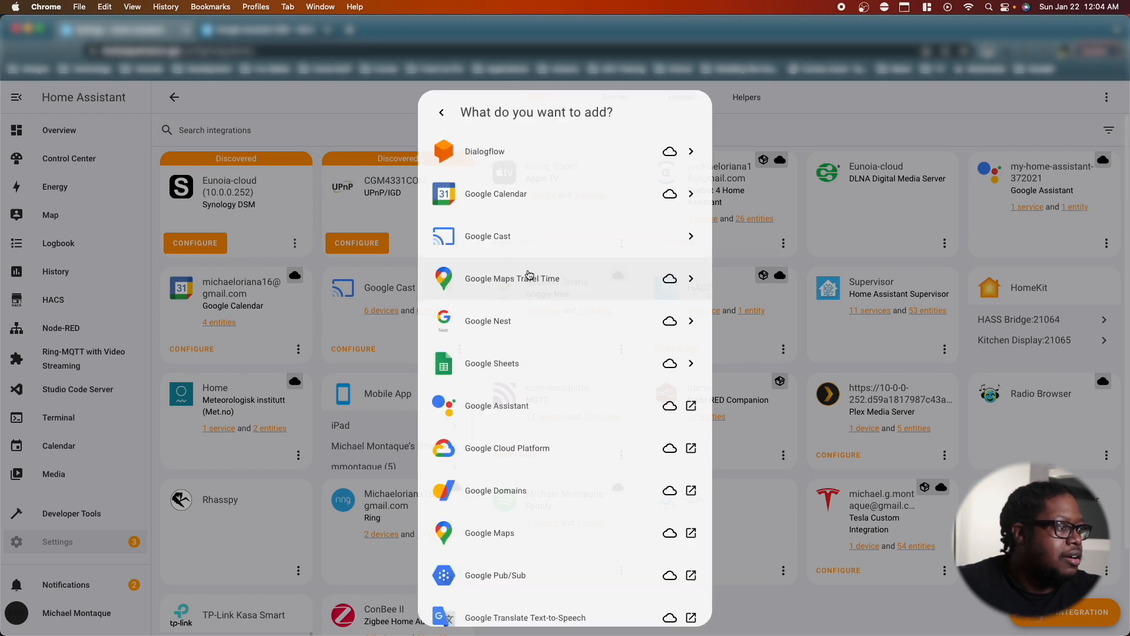
{"action": "mouse_move", "coordinate": [526, 279]}
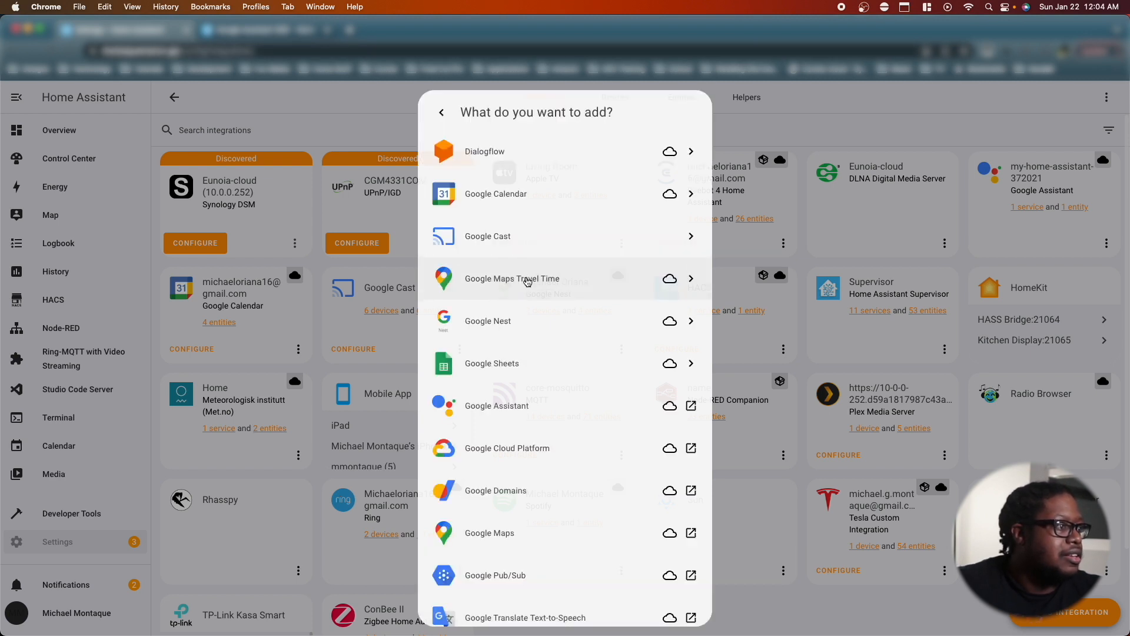
{"action": "scroll", "scroll_direction": "down", "scroll_amount": 3}
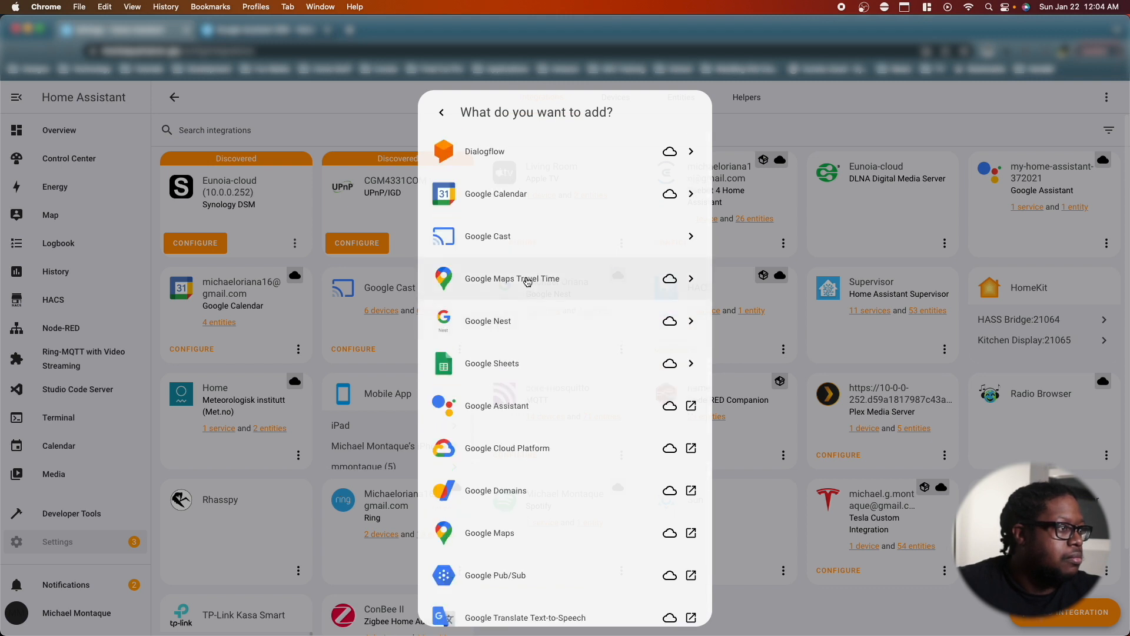
{"action": "mouse_move", "coordinate": [641, 418]}
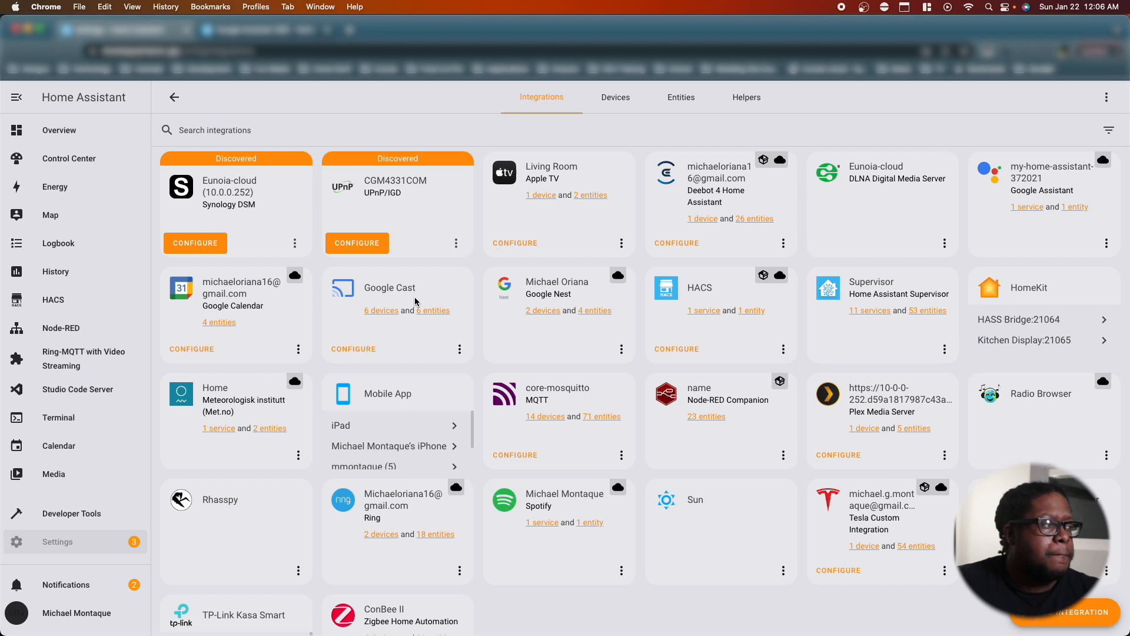
{"action": "mouse_move", "coordinate": [280, 169]}
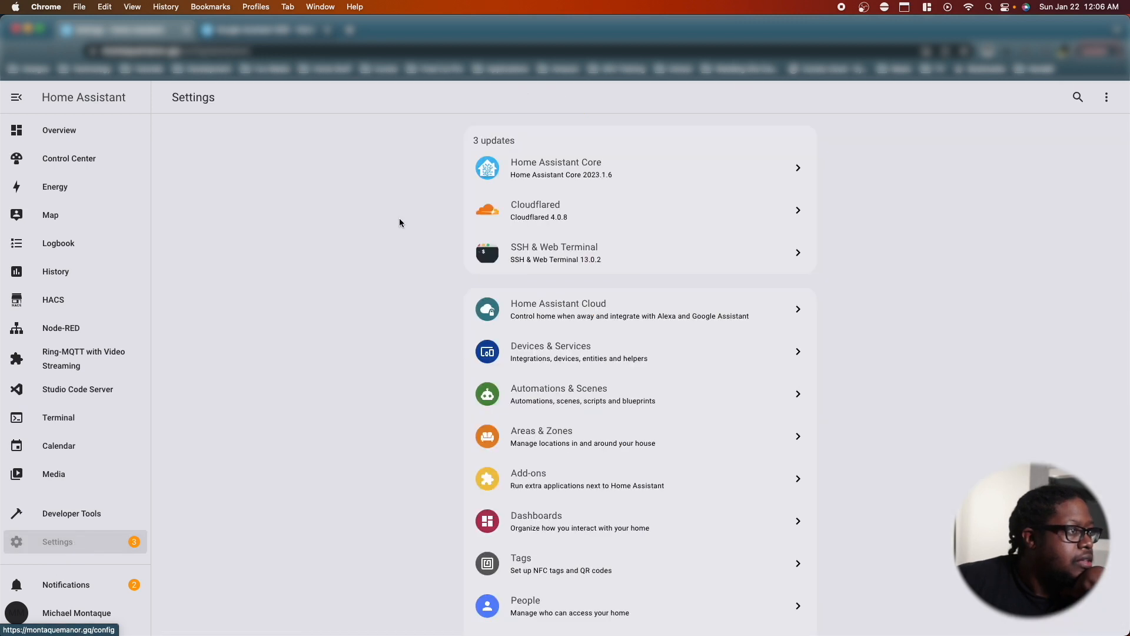
{"action": "mouse_move", "coordinate": [741, 172]}
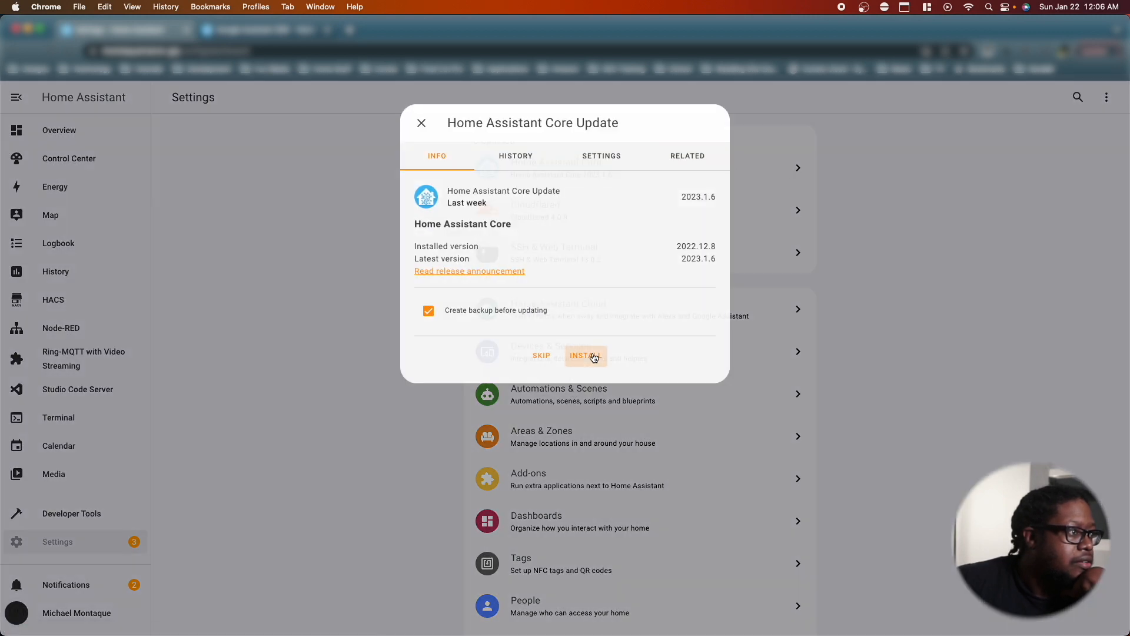
- Install the Home Assistant Core 2023.1.6 update with a backup
{"action": "left_click", "coordinate": [585, 356]}
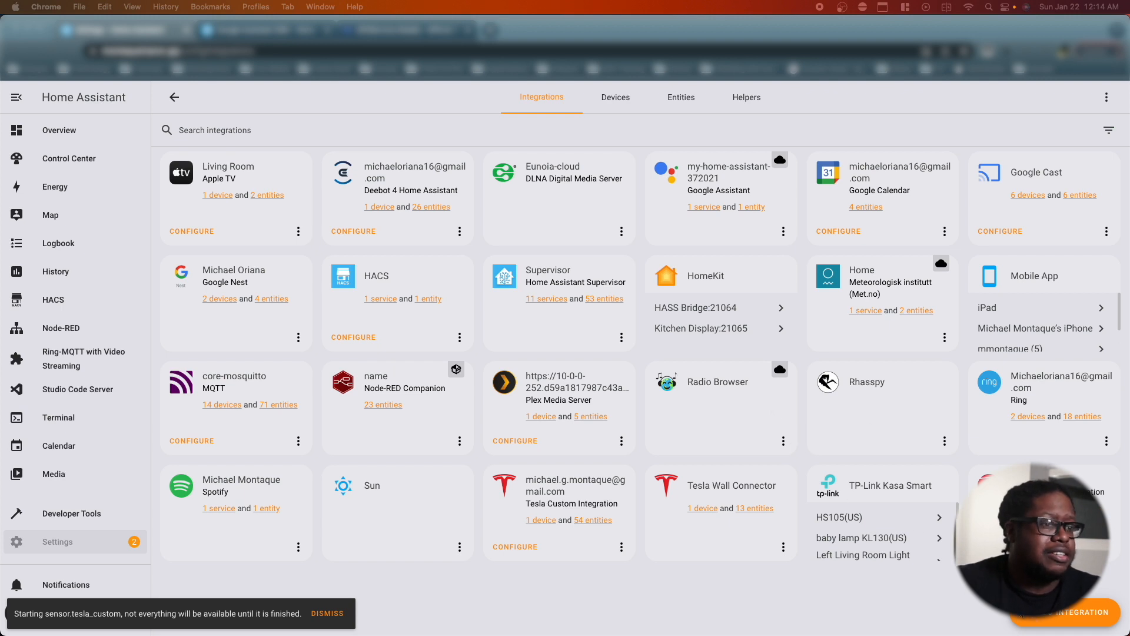
- Add the Google Assistant SDK integration with its OAuth credentials, then head into Node-RED
{"action": "left_click", "coordinate": [1075, 612]}
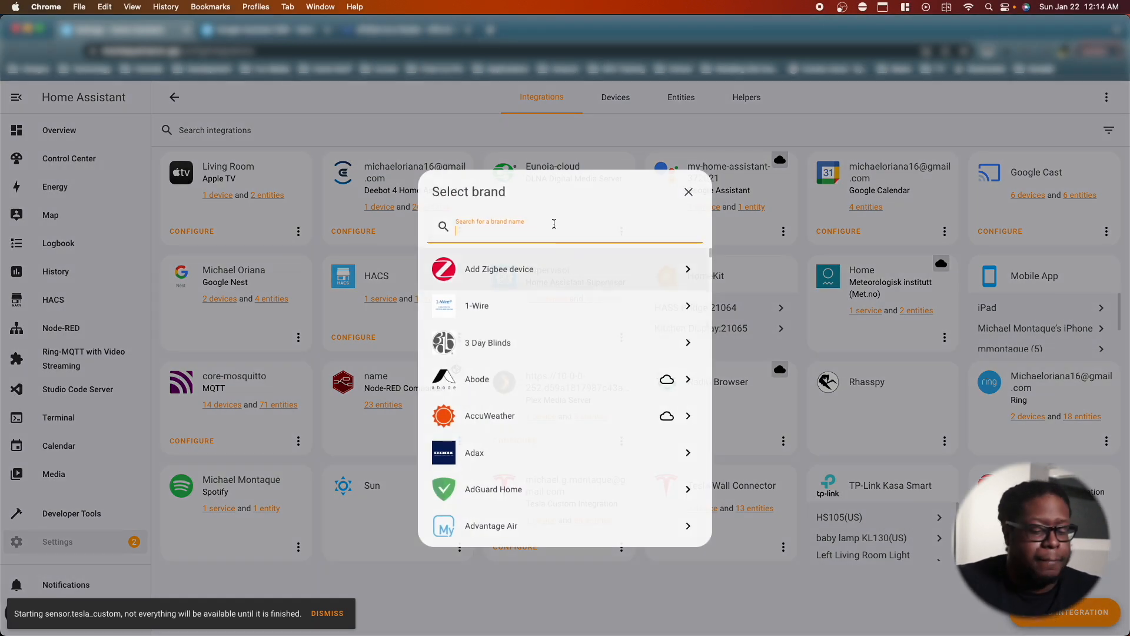
{"action": "type", "text": "Google"}
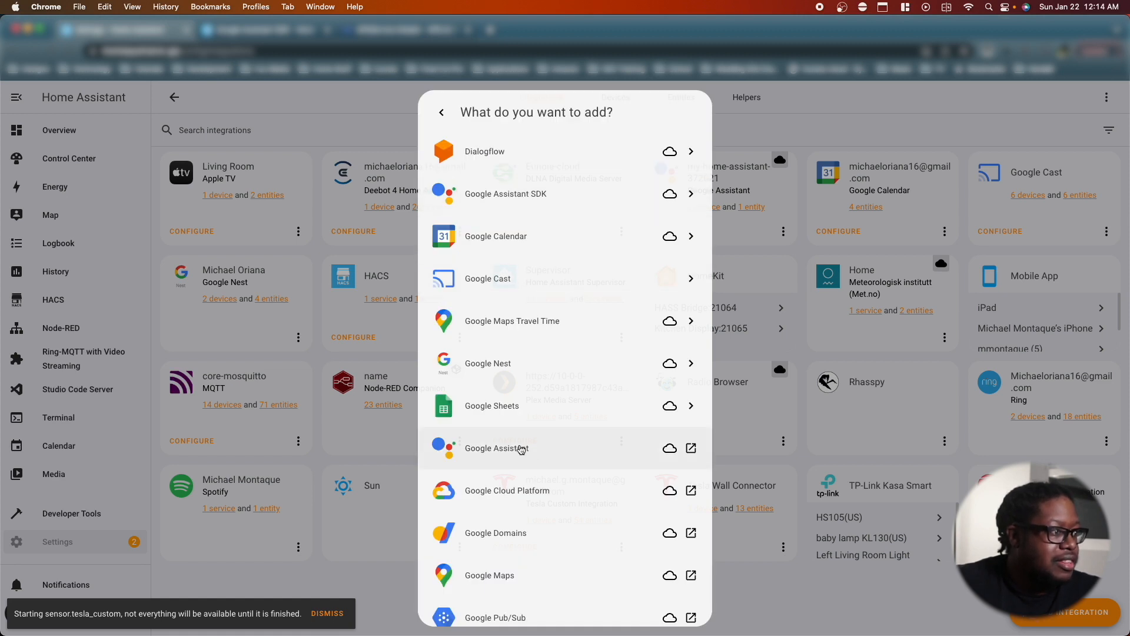
{"action": "mouse_move", "coordinate": [576, 347]}
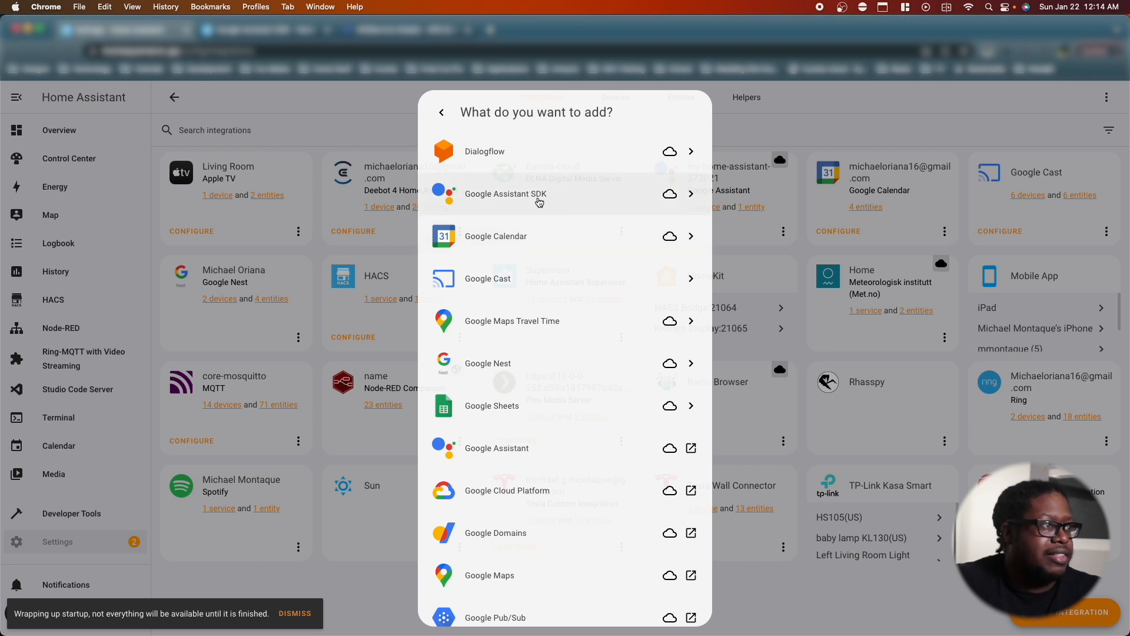
{"action": "mouse_move", "coordinate": [573, 196]}
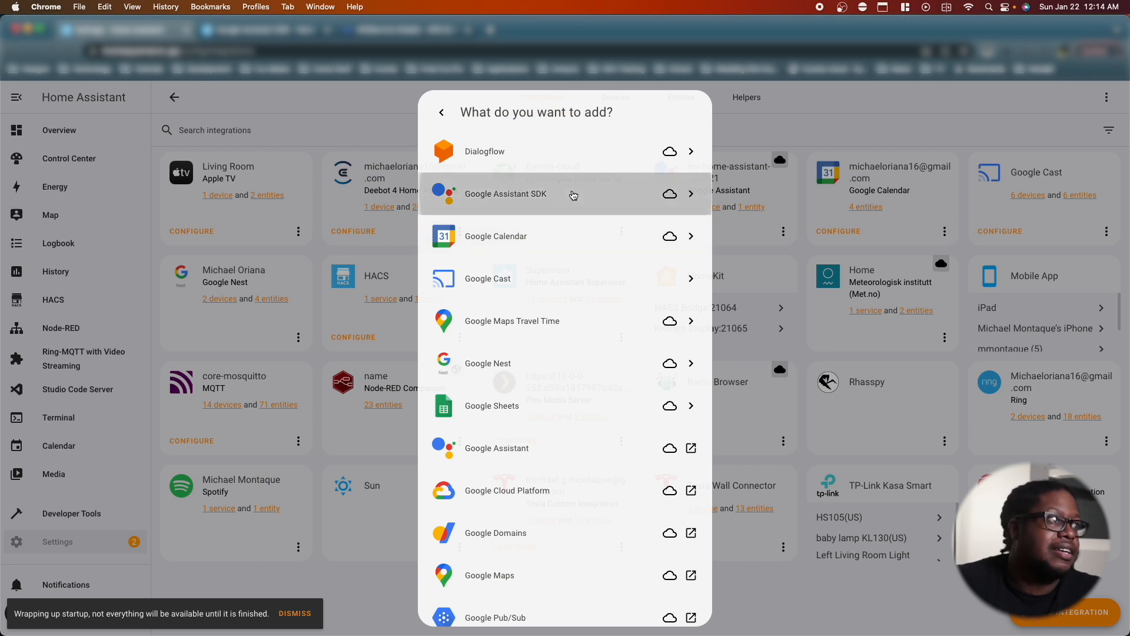
{"action": "left_click", "coordinate": [505, 193]}
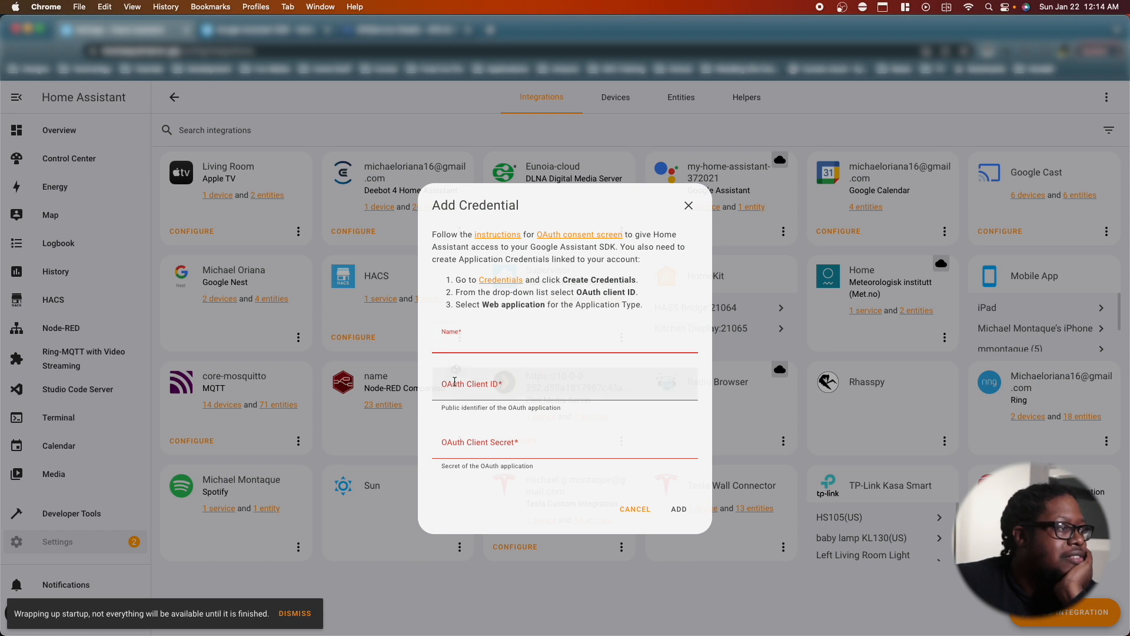
{"action": "left_click", "coordinate": [678, 508]}
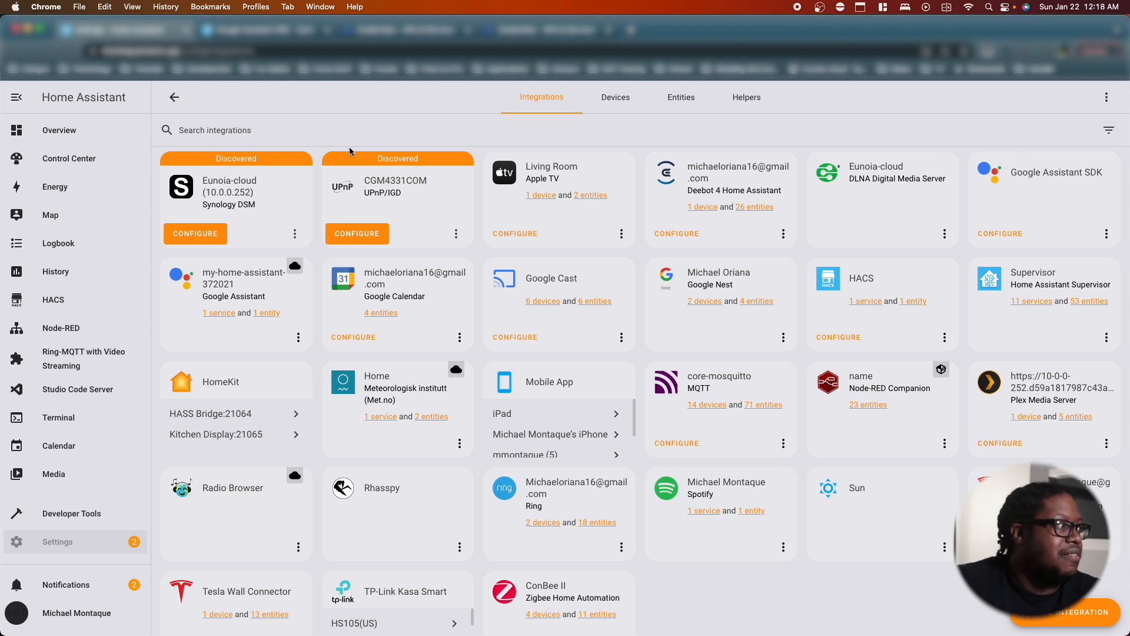
{"action": "mouse_move", "coordinate": [61, 328]}
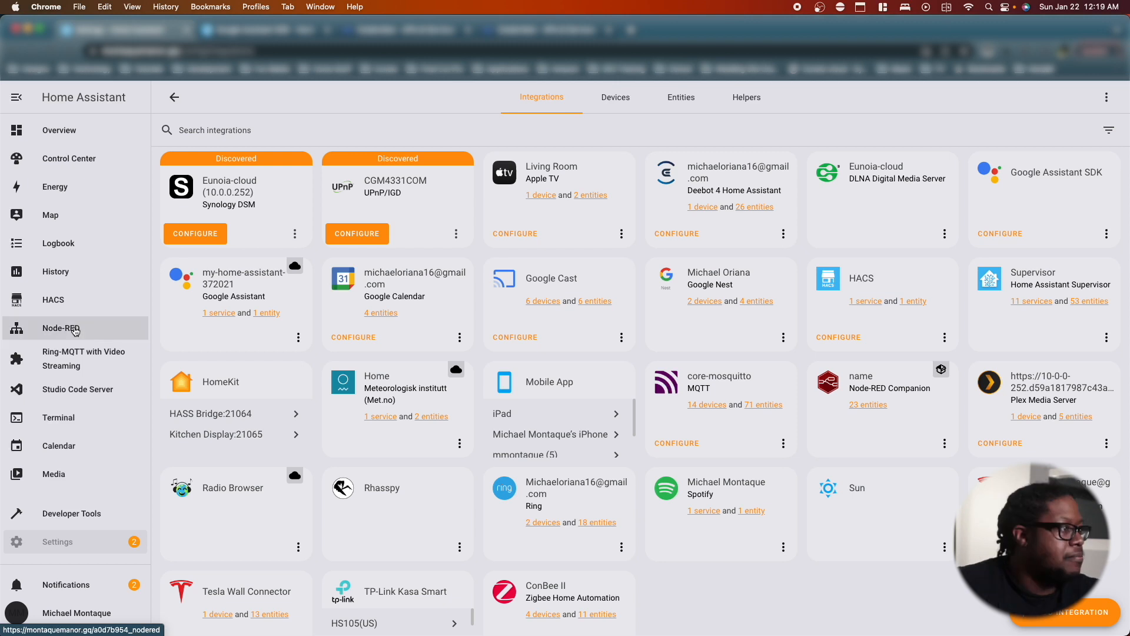
{"action": "left_click", "coordinate": [61, 328]}
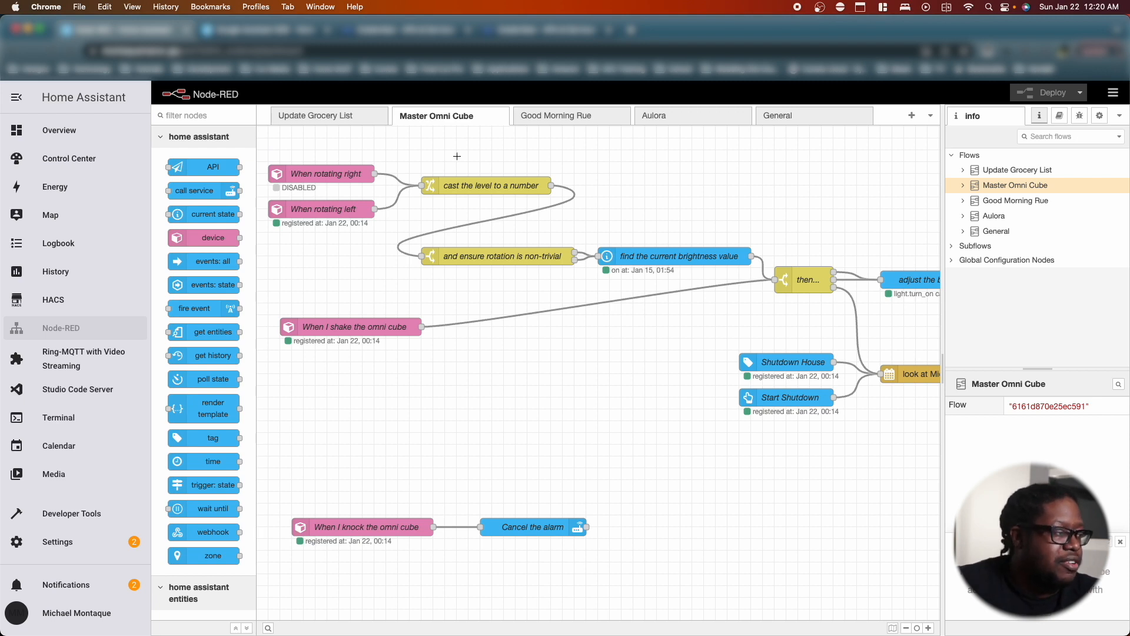
{"action": "mouse_move", "coordinate": [324, 340]}
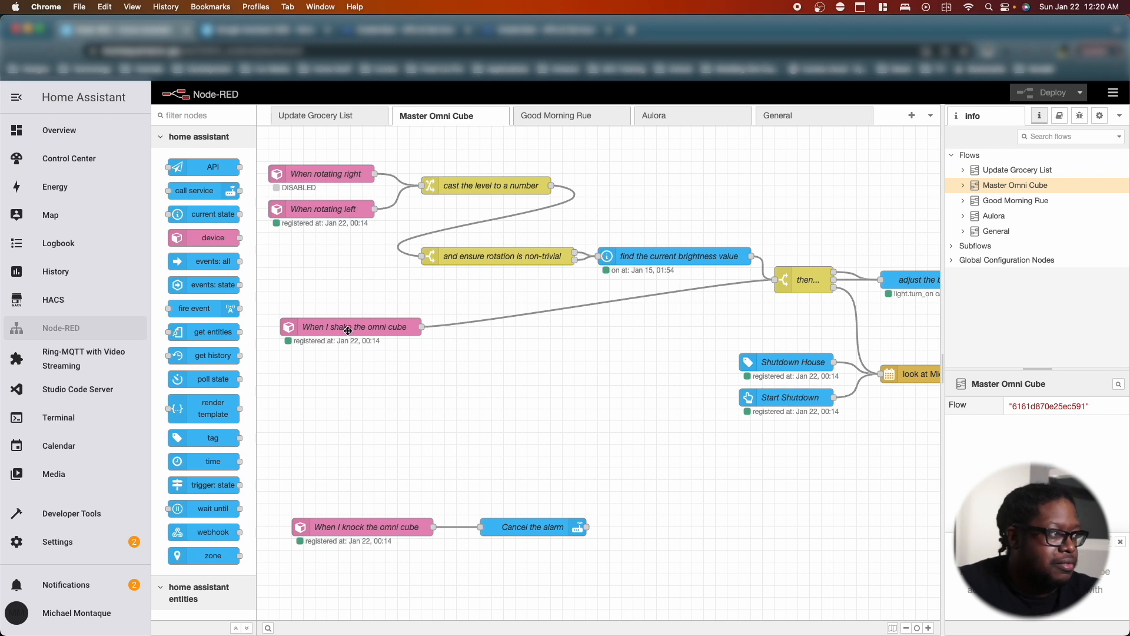
{"action": "mouse_move", "coordinate": [828, 304]}
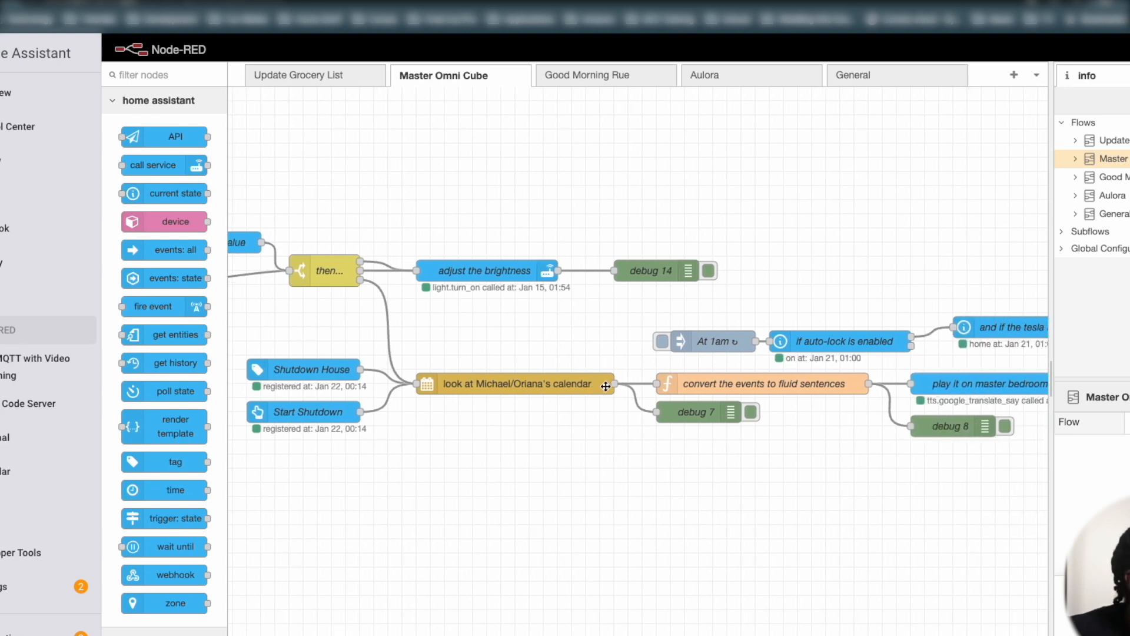
{"action": "mouse_move", "coordinate": [768, 395]}
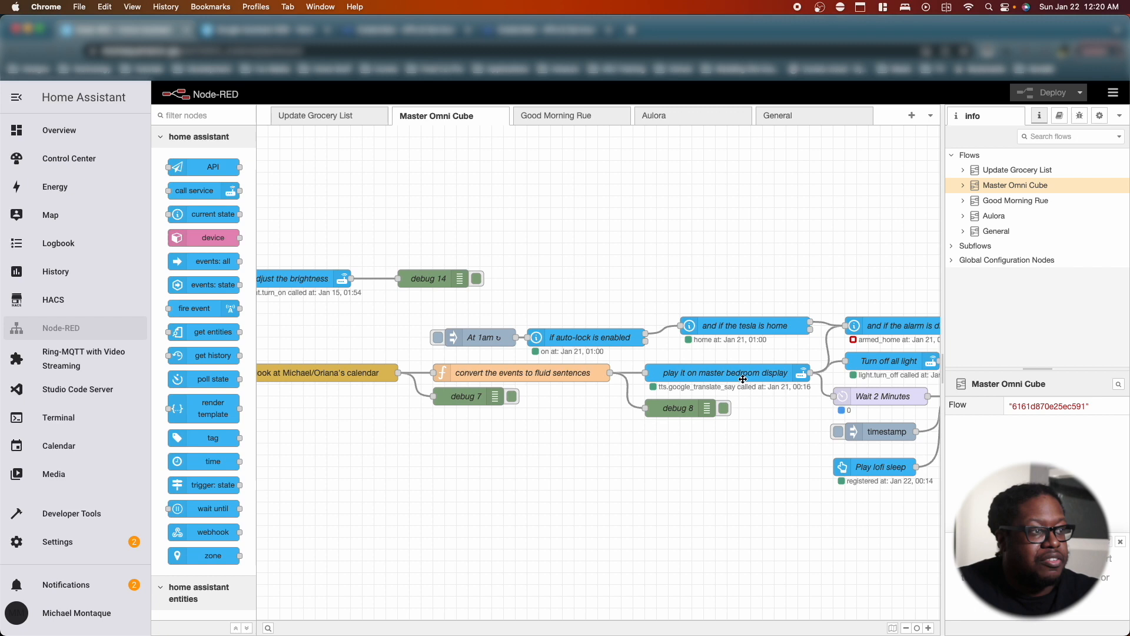
- Pan the Master Omni Cube canvas to the bedtime flow ending in Start sleep music
{"action": "scroll", "scroll_direction": "right", "scroll_amount": 3}
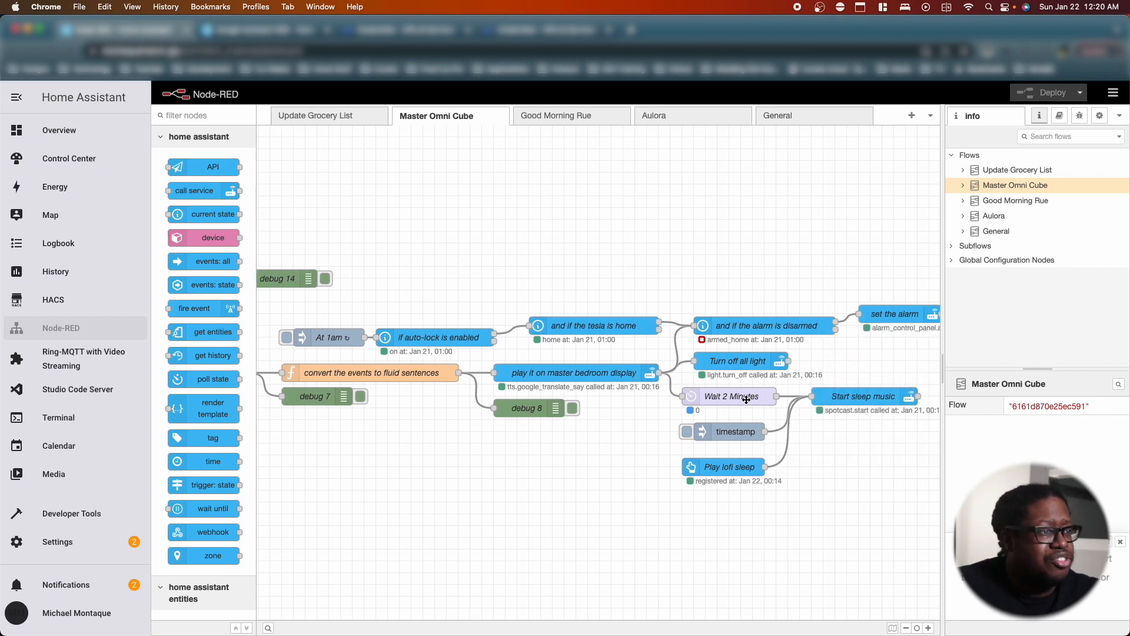
{"action": "double_click", "coordinate": [731, 396]}
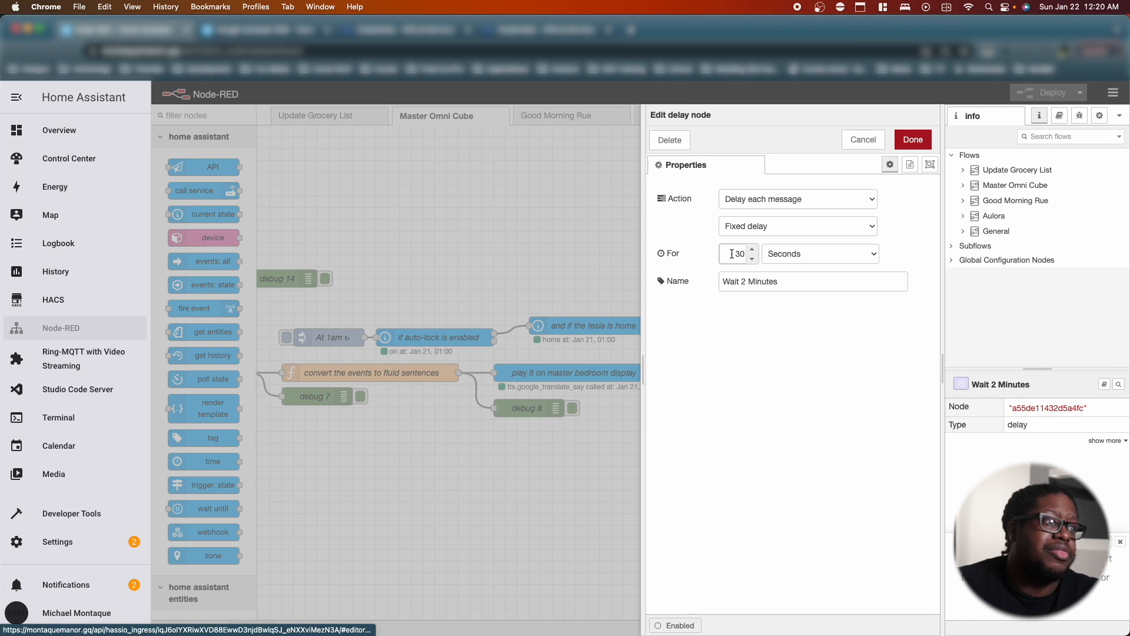
{"action": "triple_click", "coordinate": [737, 254]}
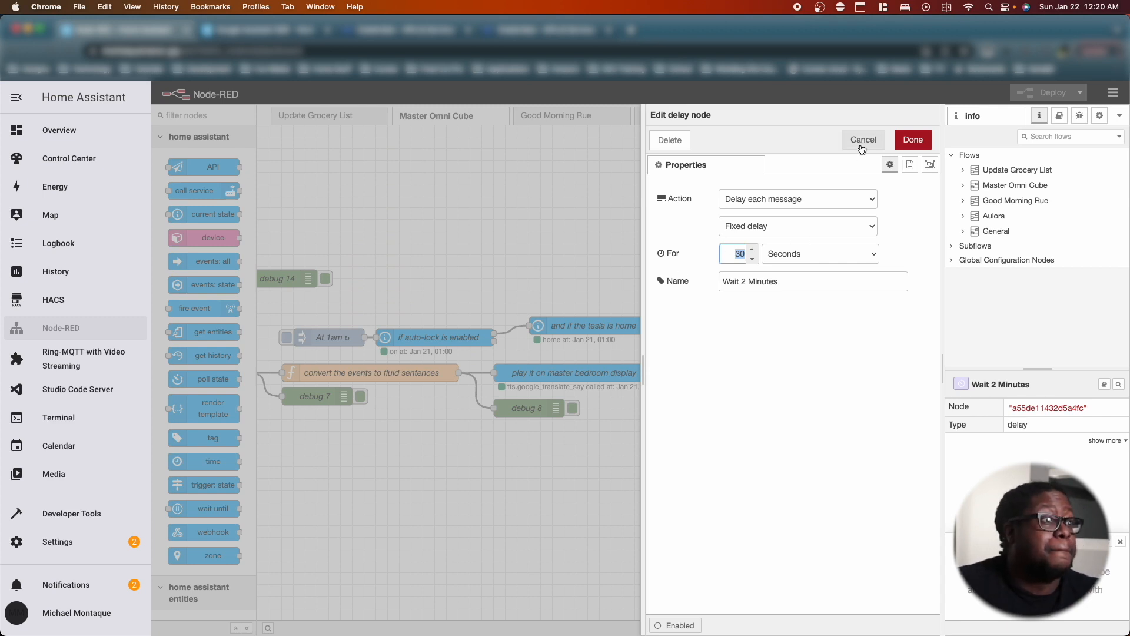
{"action": "left_click", "coordinate": [863, 139]}
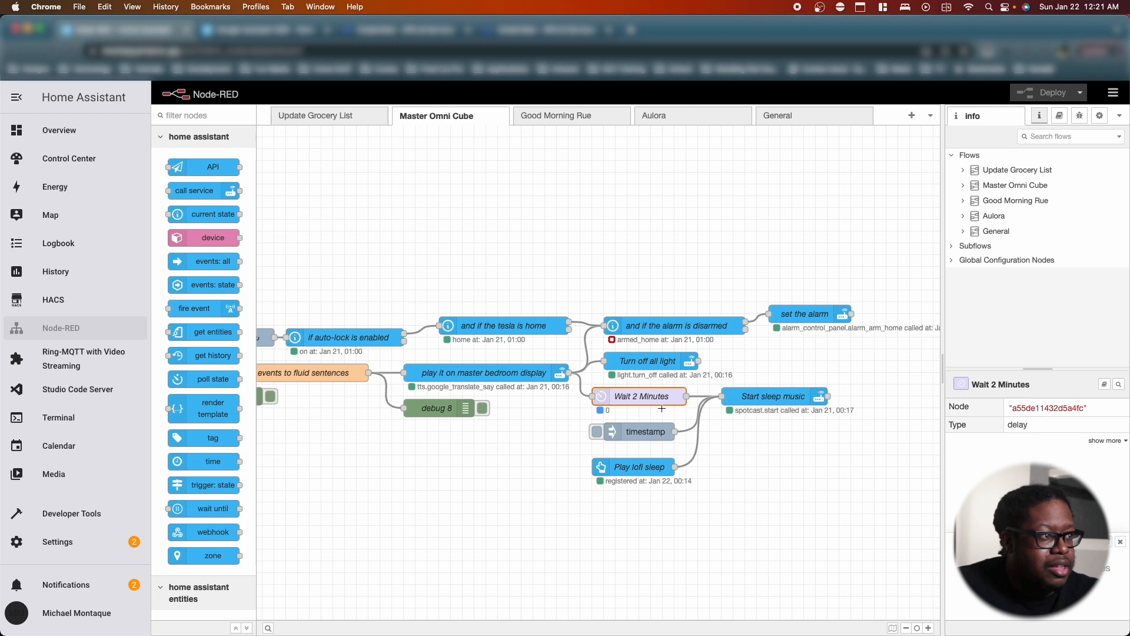
{"action": "mouse_move", "coordinate": [795, 397]}
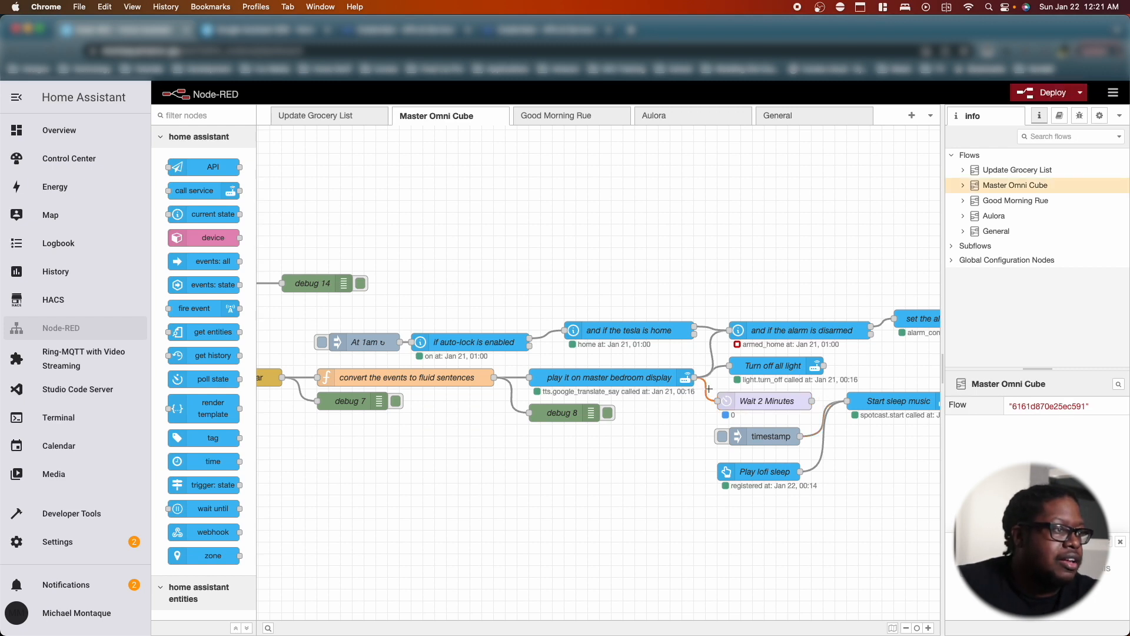
- Rearrange Start sleep music and debug 8 off the Wait 2 Minutes branch
{"action": "left_click_drag", "start_coordinate": [896, 401], "coordinate": [497, 483]}
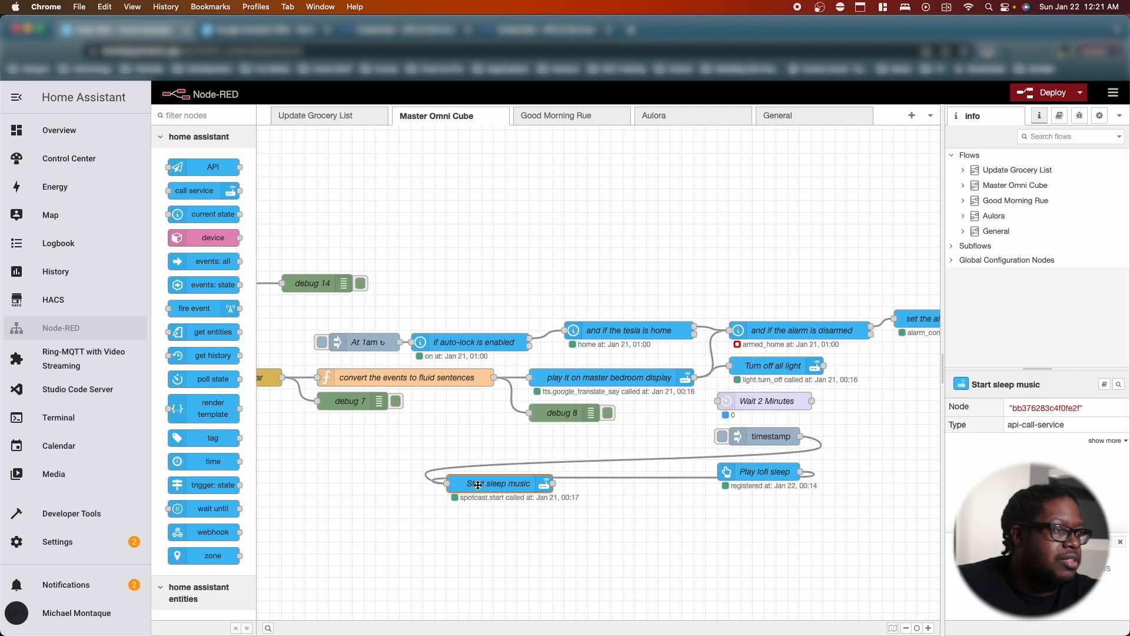
{"action": "left_click", "coordinate": [497, 483]}
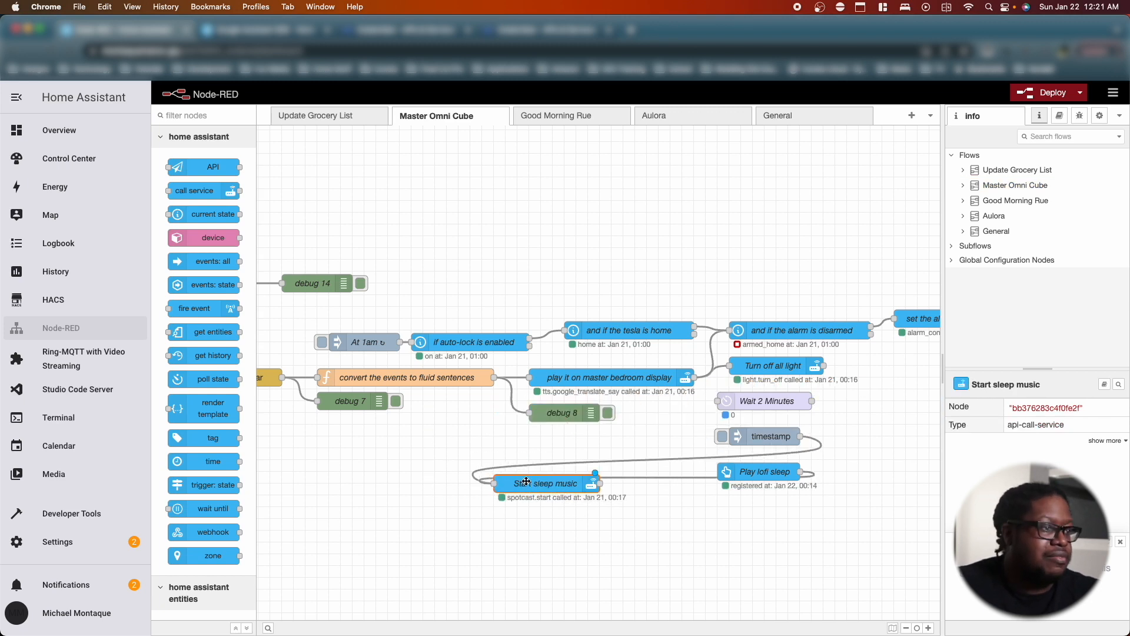
{"action": "left_click_drag", "start_coordinate": [544, 483], "coordinate": [894, 401]}
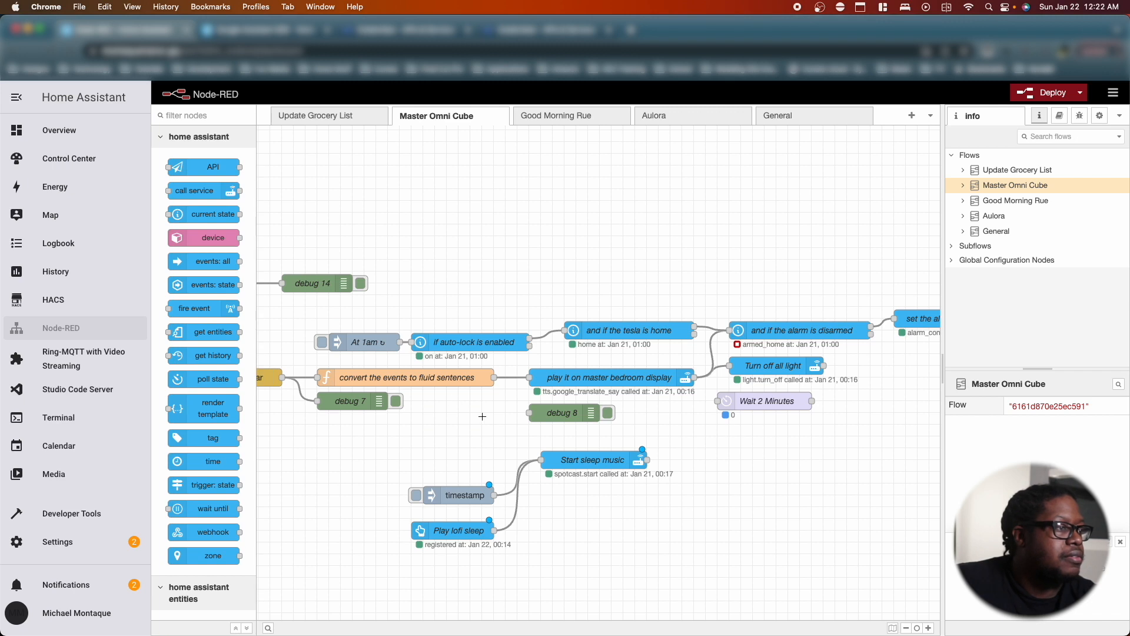
{"action": "left_click_drag", "start_coordinate": [569, 412], "coordinate": [833, 506]}
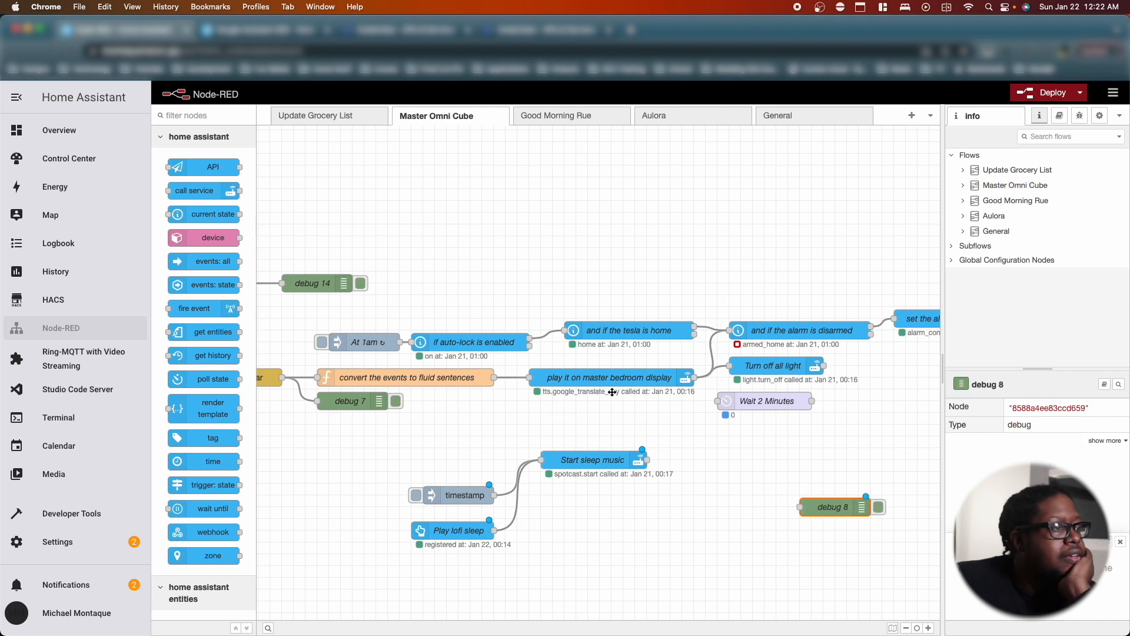
- Drop a new call service node near the master bedroom display step
{"action": "left_click", "coordinate": [598, 377]}
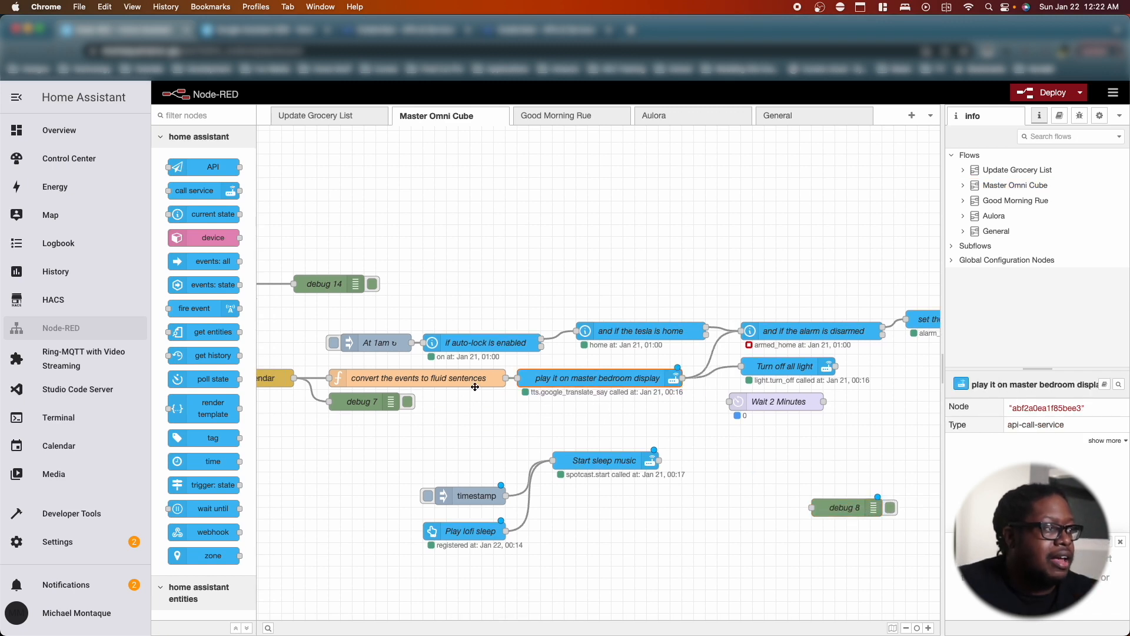
{"action": "left_click", "coordinate": [417, 378]}
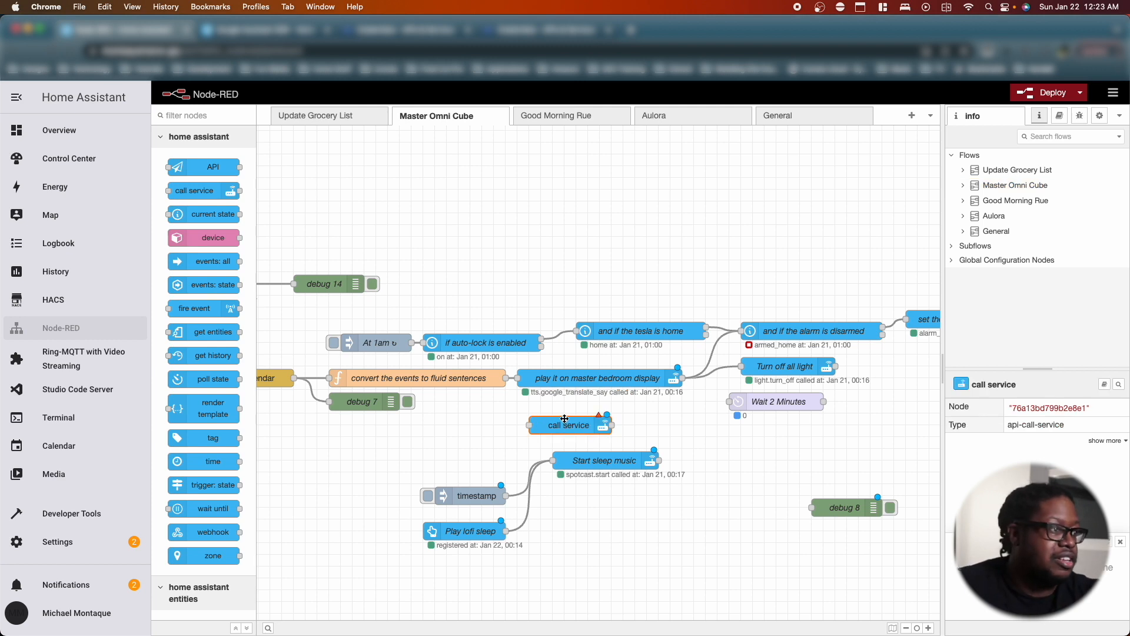
{"action": "left_click", "coordinate": [595, 378]}
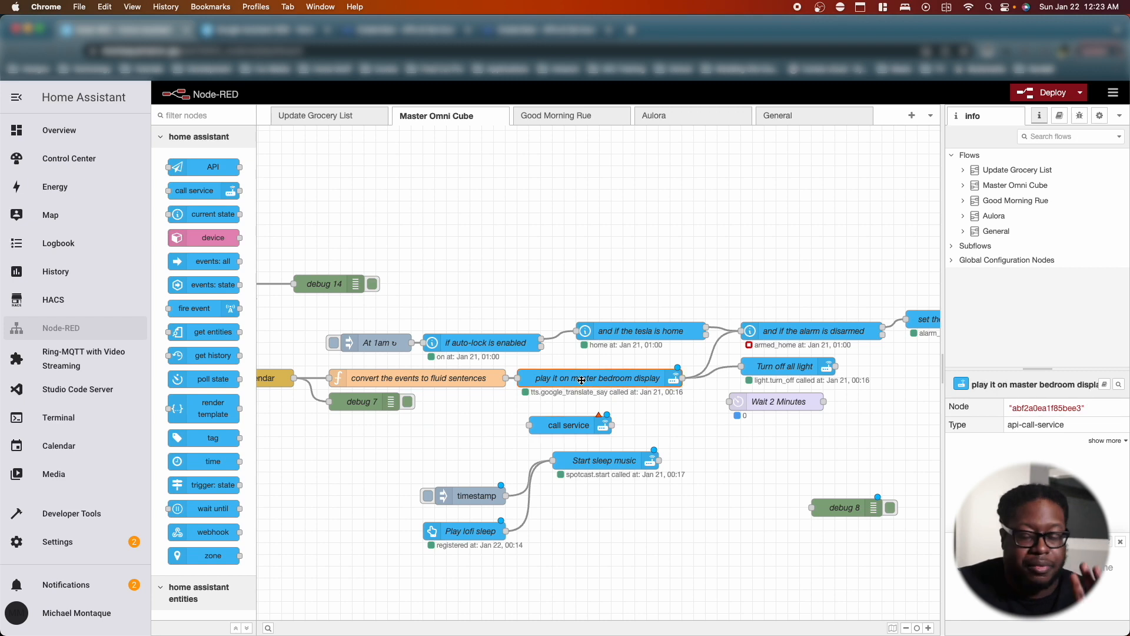
{"action": "mouse_move", "coordinate": [582, 430]}
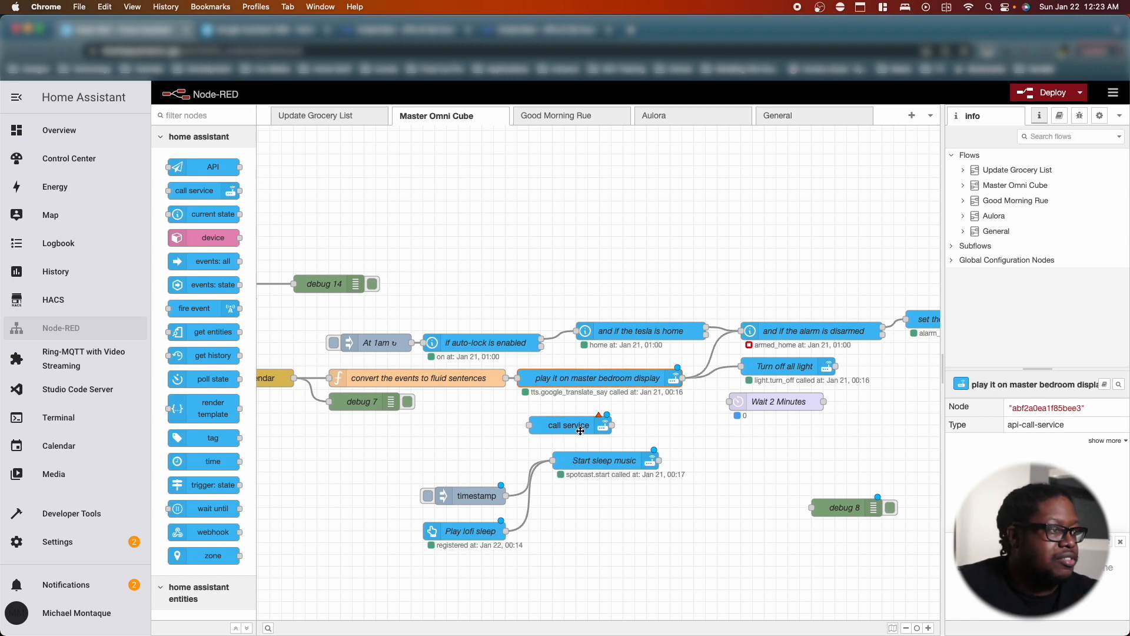
- Name the new call service node 'Announce calendar events' and move to its Domain field
{"action": "double_click", "coordinate": [570, 425]}
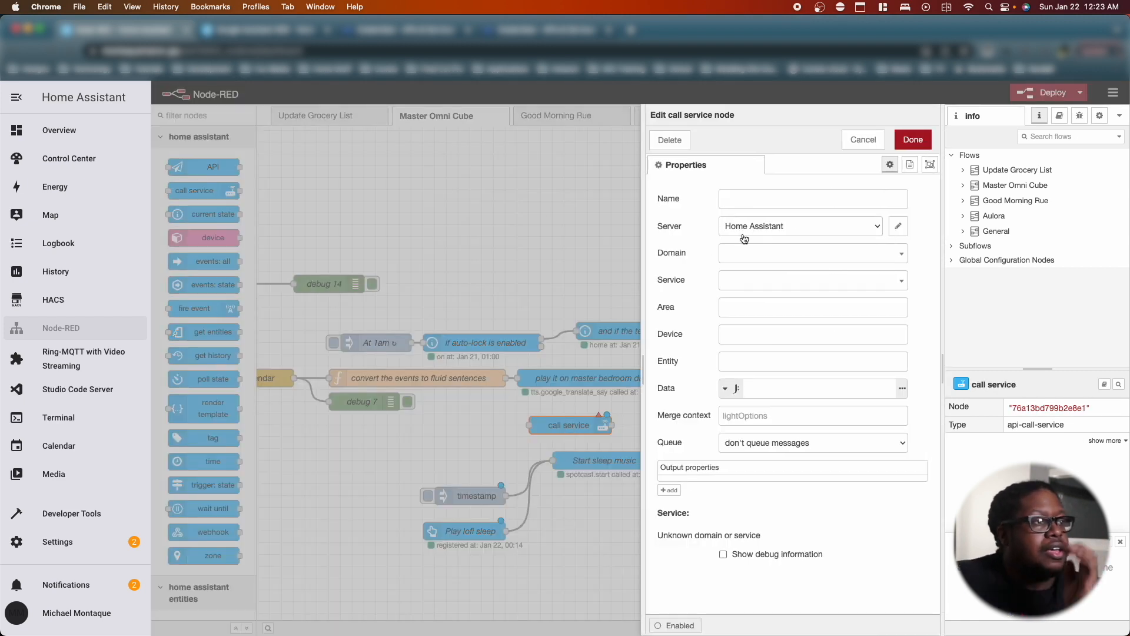
{"action": "left_click", "coordinate": [812, 198]}
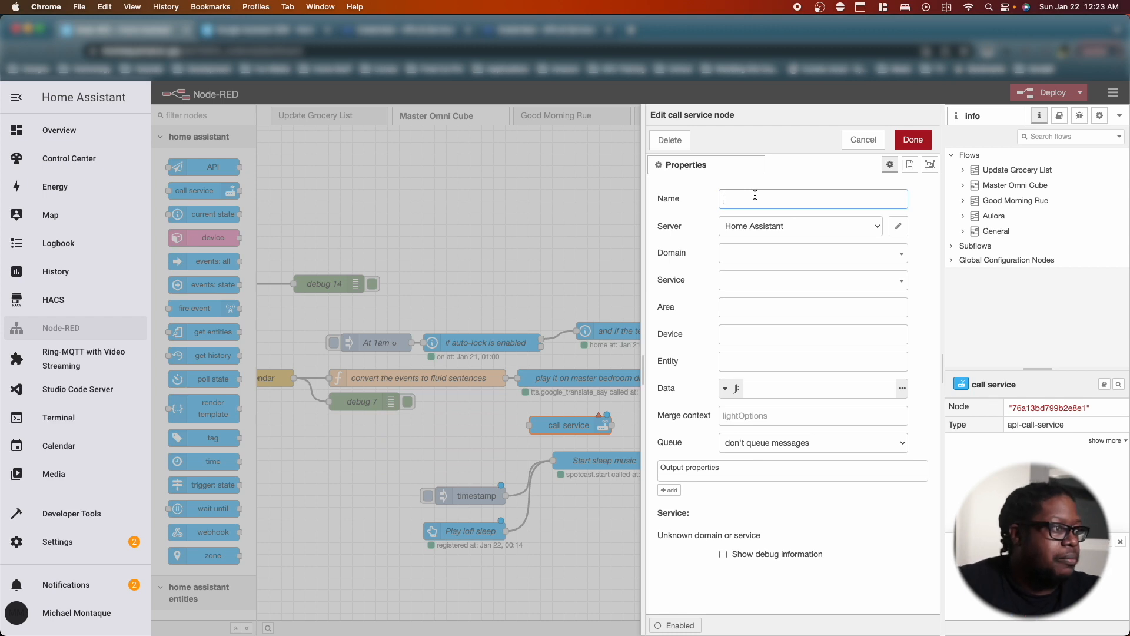
{"action": "type", "text": "Pl"}
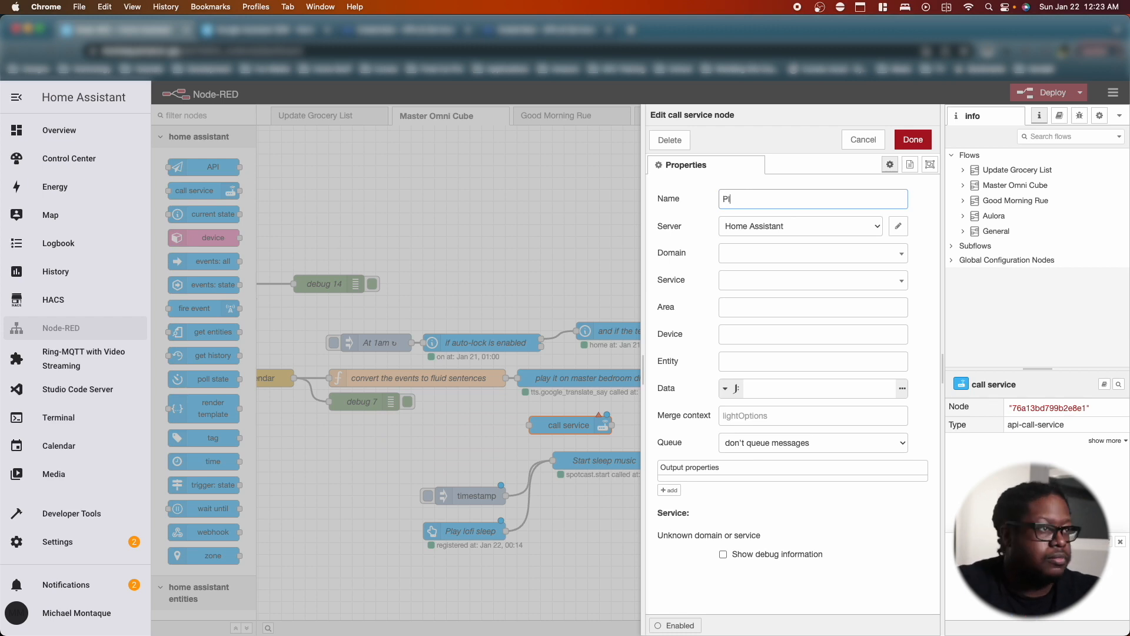
{"action": "type", "text": "Announce calendar events"}
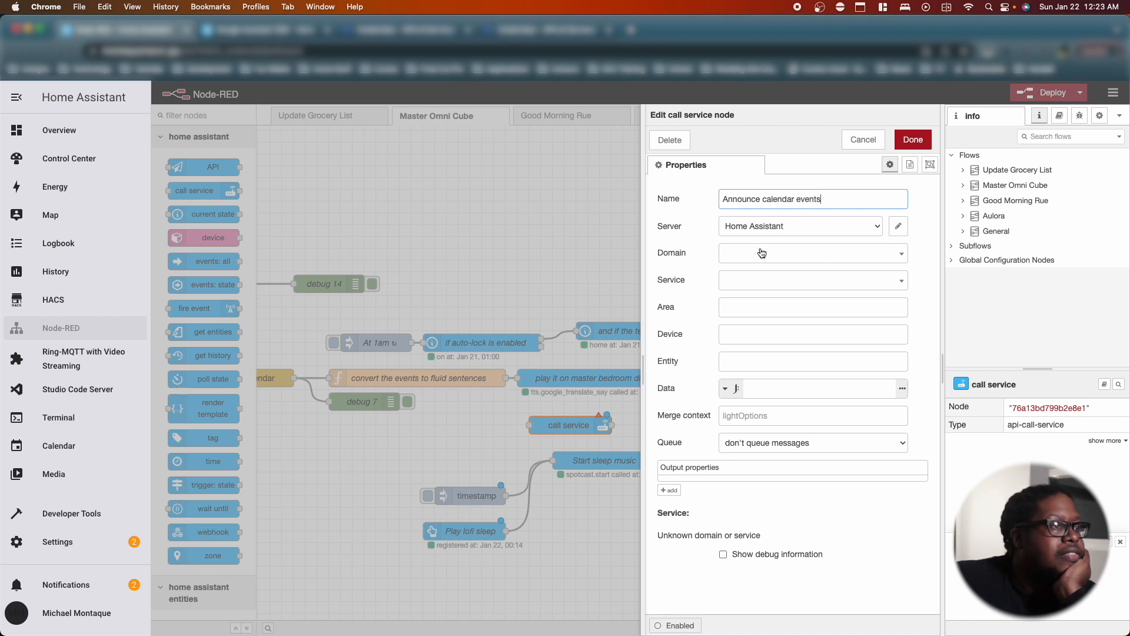
{"action": "left_click", "coordinate": [812, 280]}
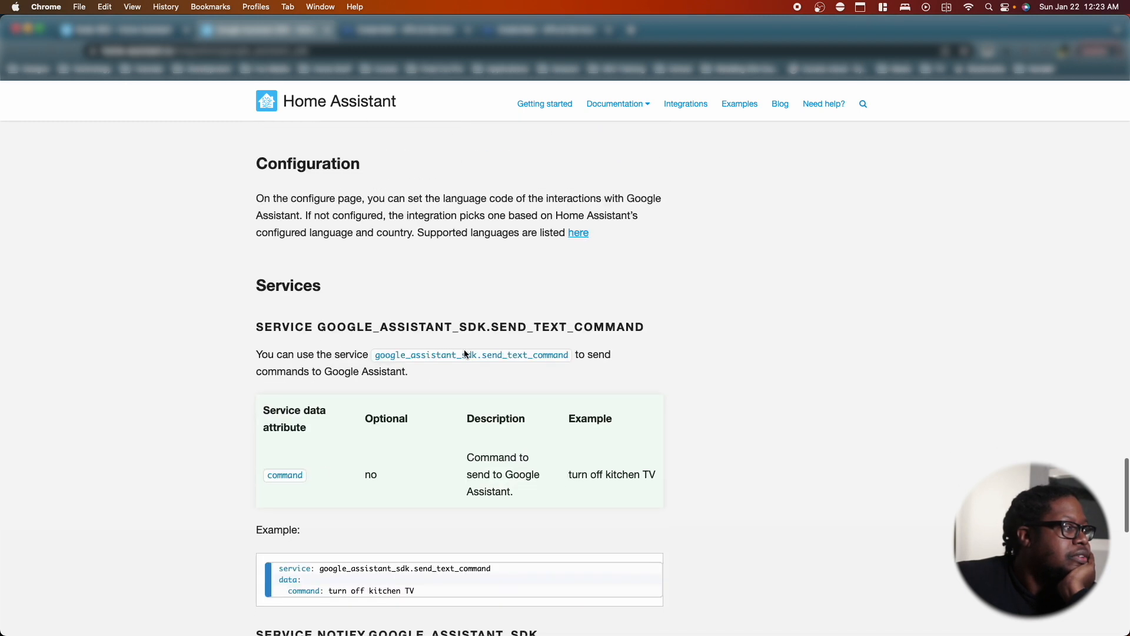
- Highlight the send_text_command service name and description in the Google Assistant SDK docs
{"action": "scroll", "scroll_direction": "down", "scroll_amount": 3}
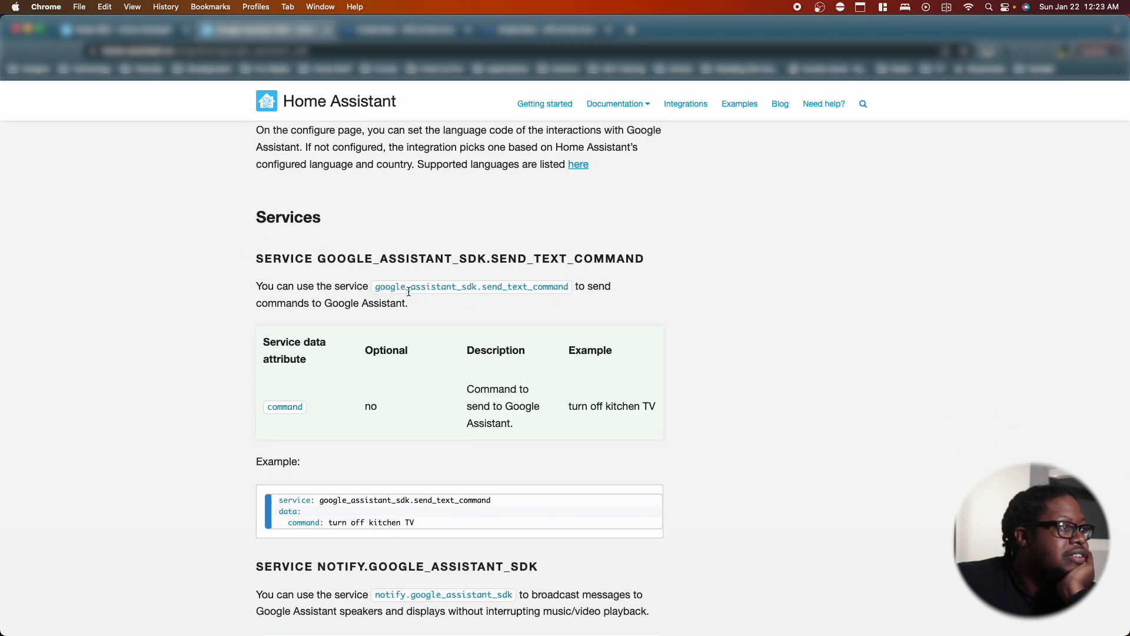
{"action": "left_click_drag", "start_coordinate": [412, 286], "coordinate": [566, 286]}
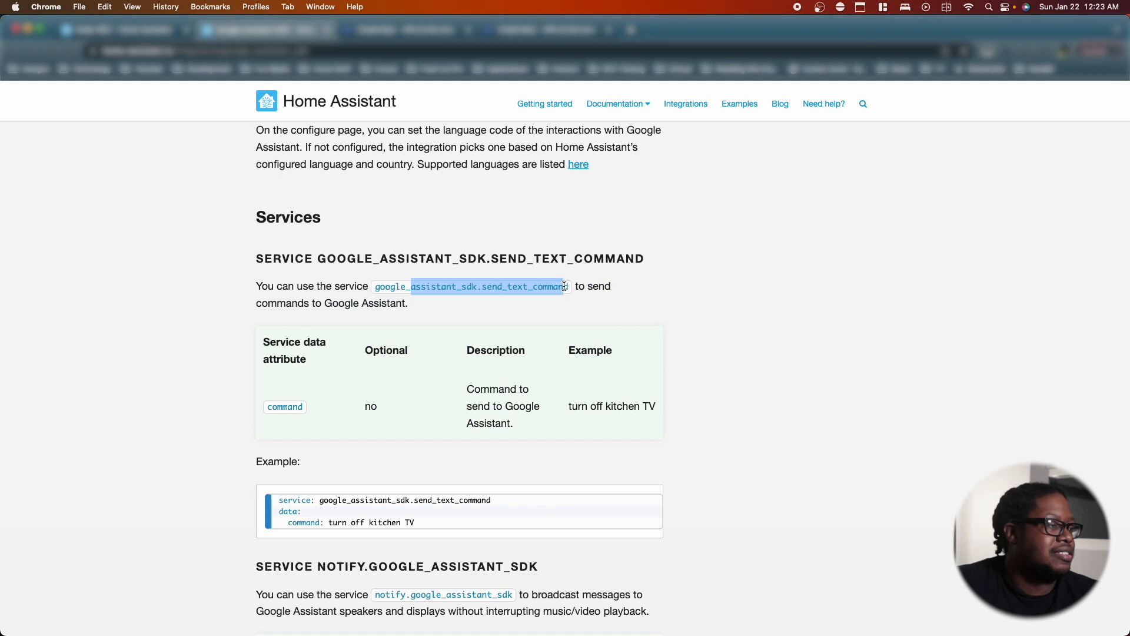
{"action": "scroll", "scroll_direction": "down", "scroll_amount": 3}
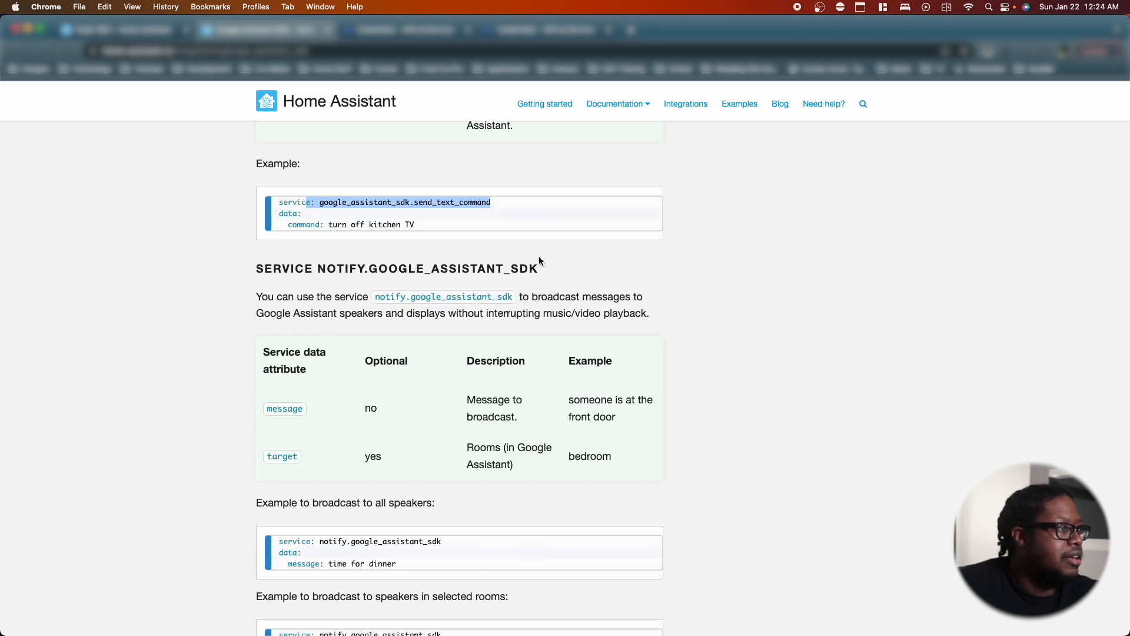
{"action": "mouse_move", "coordinate": [550, 306]}
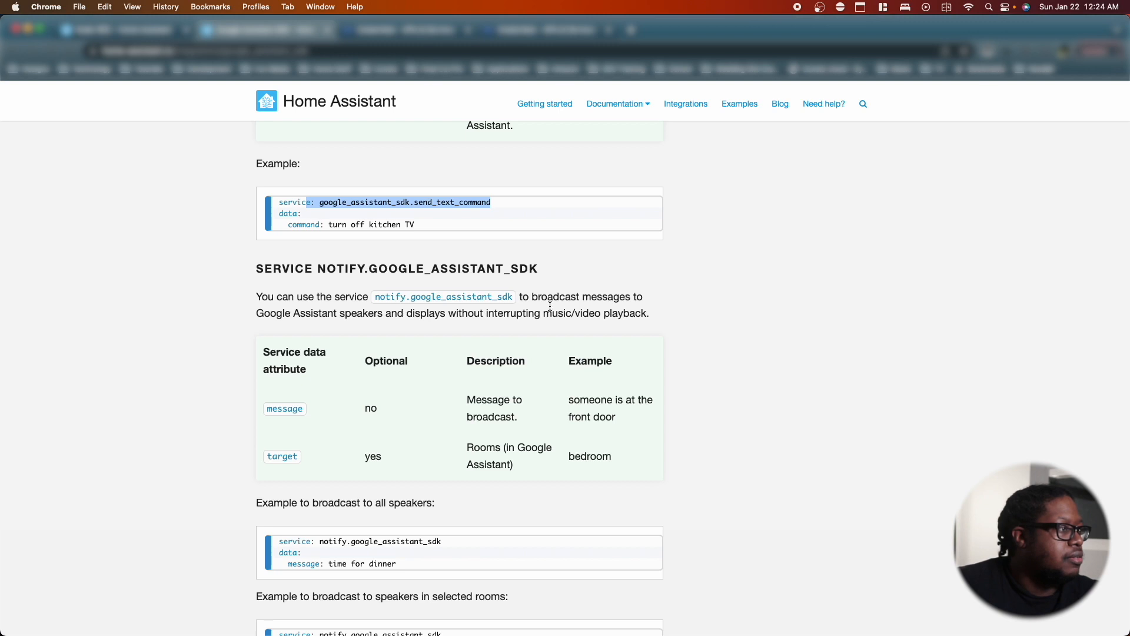
{"action": "mouse_move", "coordinate": [358, 311]}
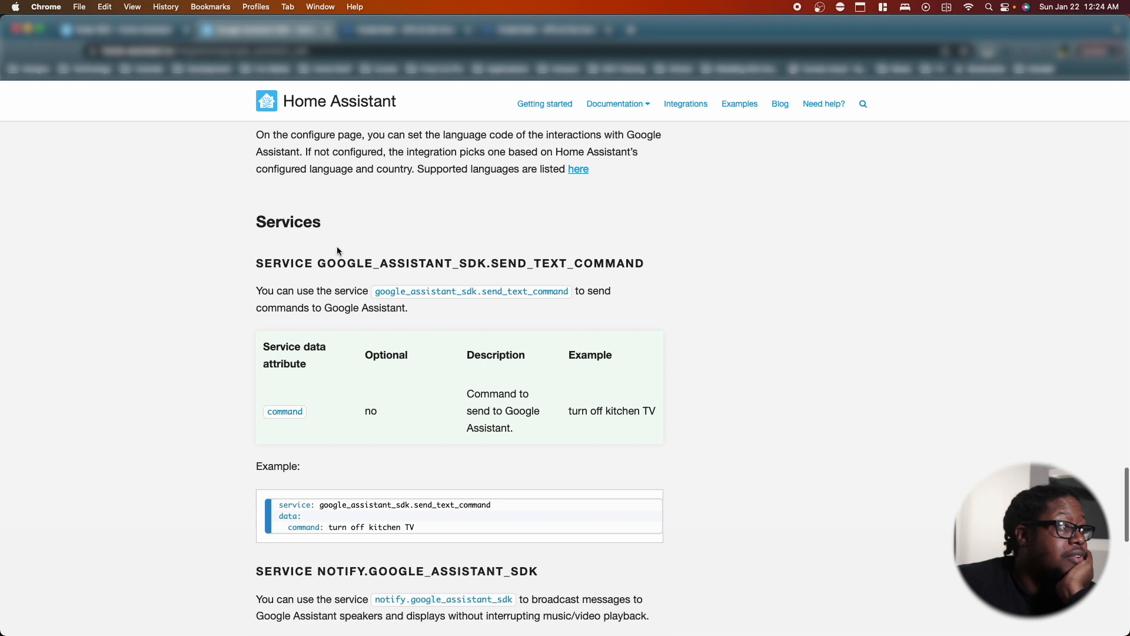
{"action": "left_click_drag", "start_coordinate": [277, 291], "coordinate": [333, 291]}
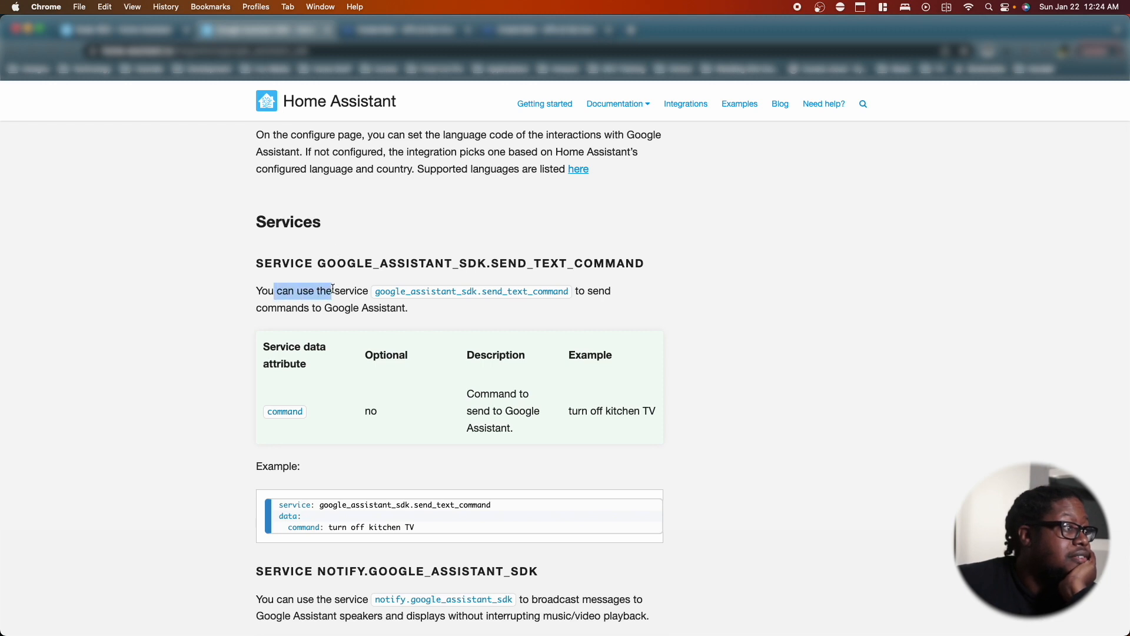
{"action": "left_click_drag", "start_coordinate": [333, 290], "coordinate": [389, 312]}
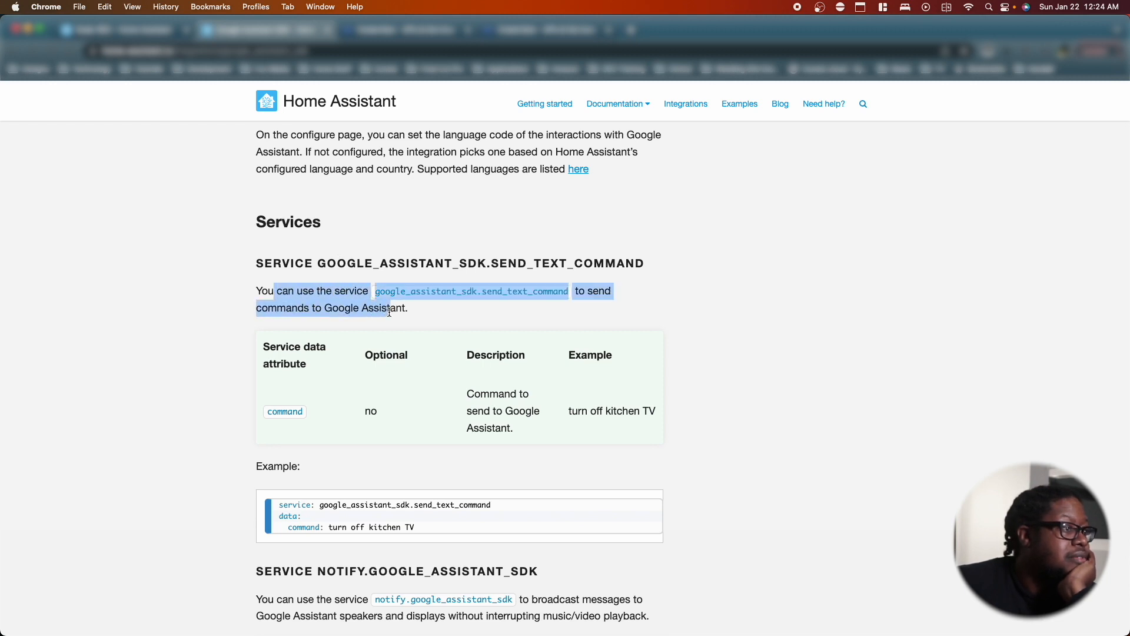
{"action": "scroll", "scroll_direction": "down", "scroll_amount": 3}
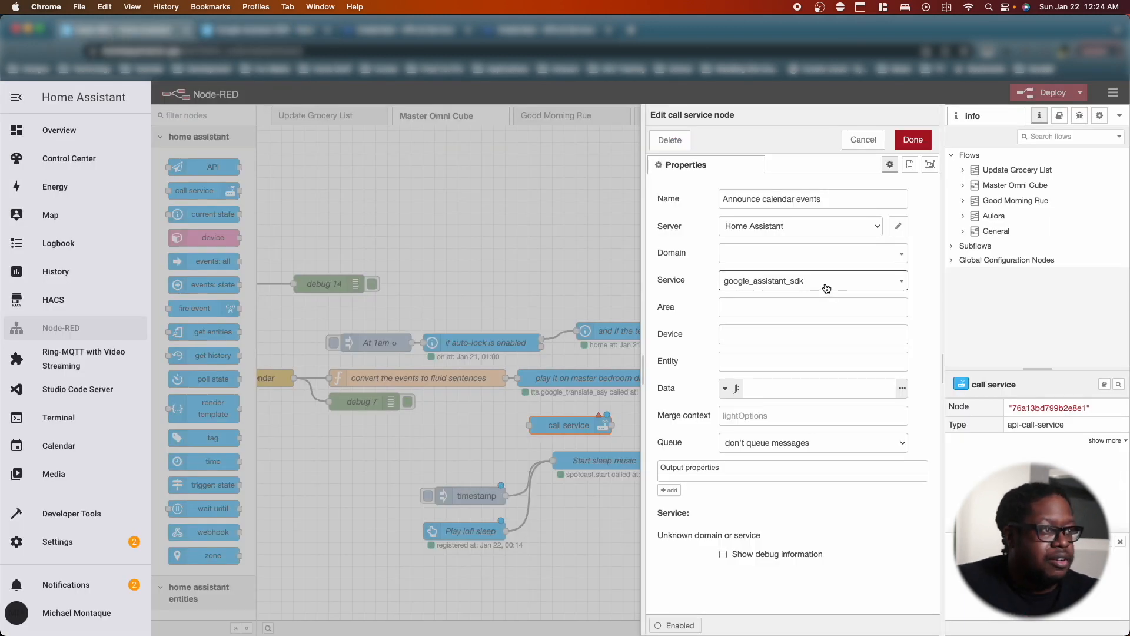
- Set the node to the notify domain's google_assistant_sdk service
{"action": "left_click", "coordinate": [813, 280]}
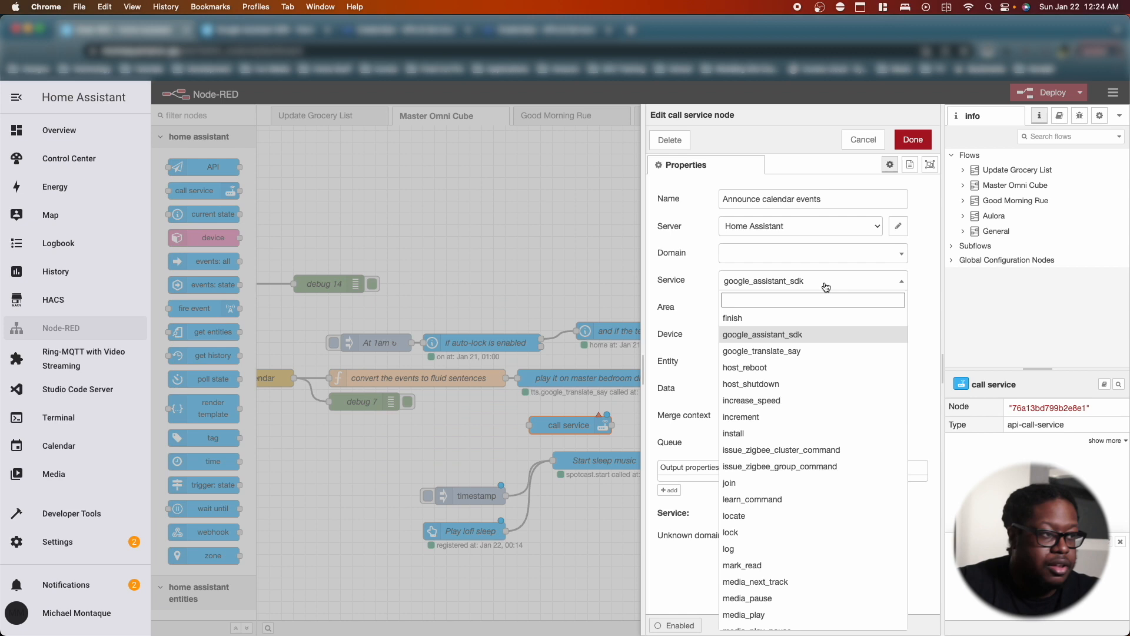
{"action": "type", "text": "not"}
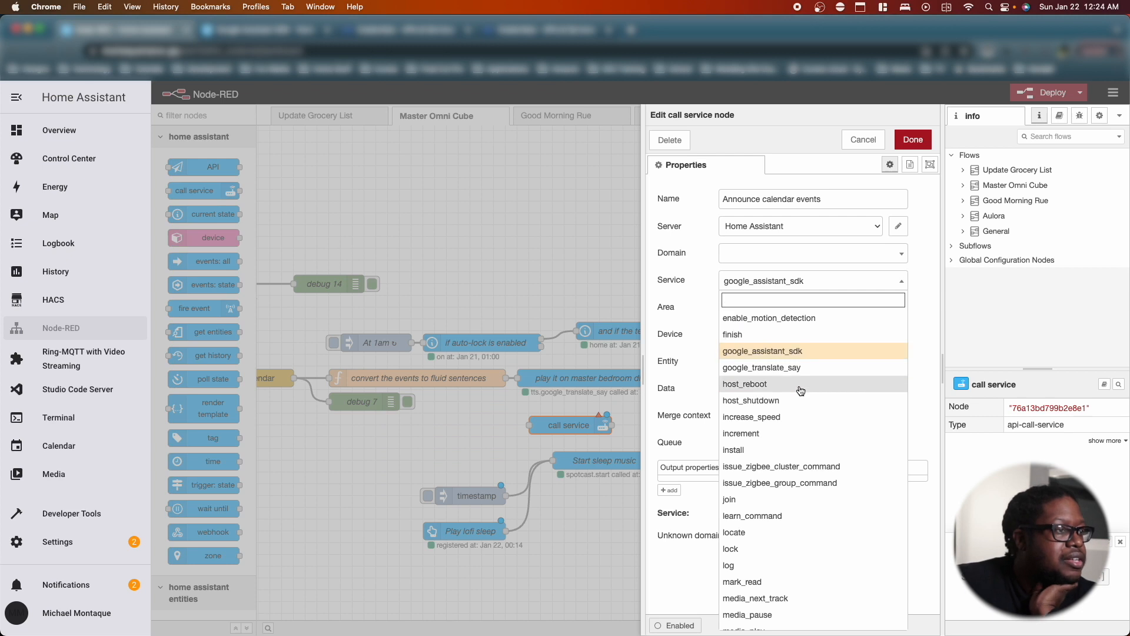
{"action": "left_click", "coordinate": [762, 351]}
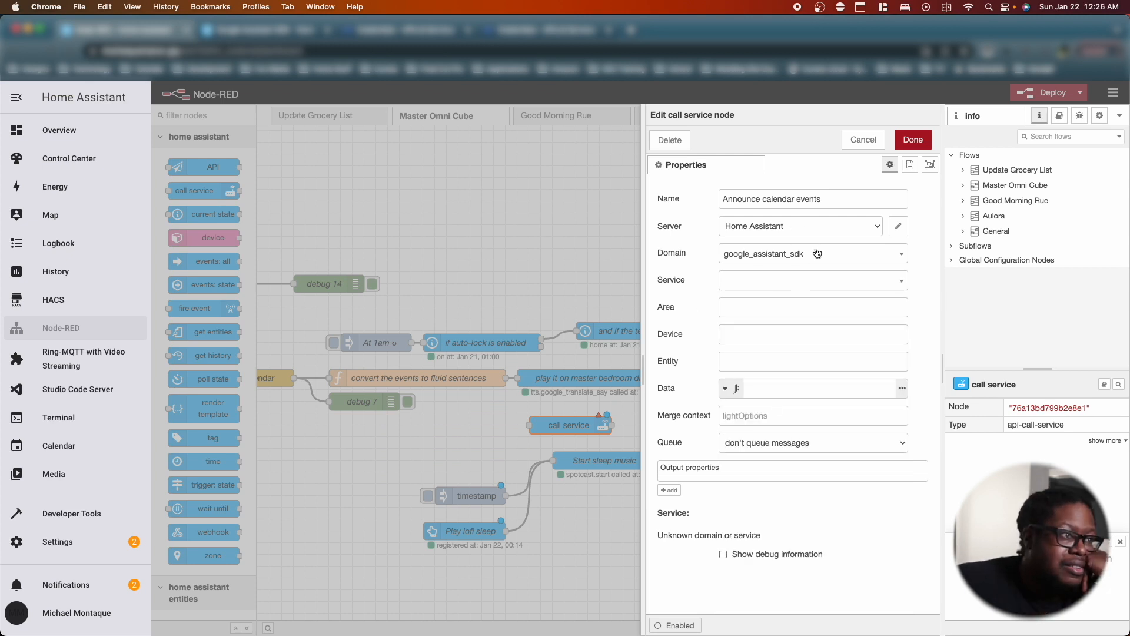
{"action": "left_click", "coordinate": [812, 254]}
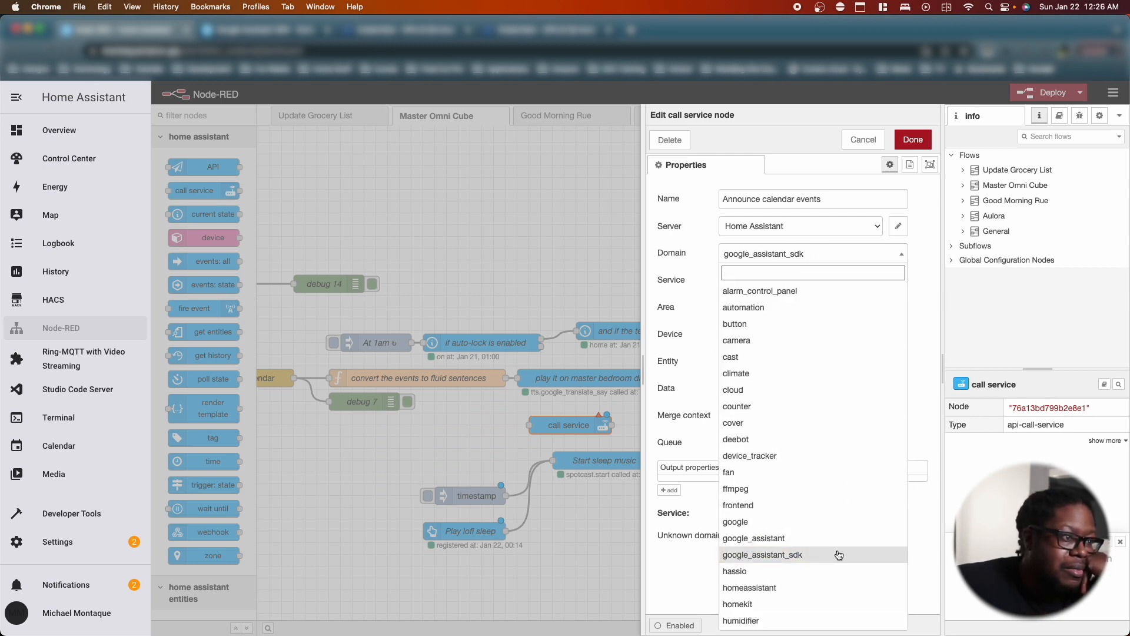
{"action": "scroll", "scroll_direction": "down", "scroll_amount": 3}
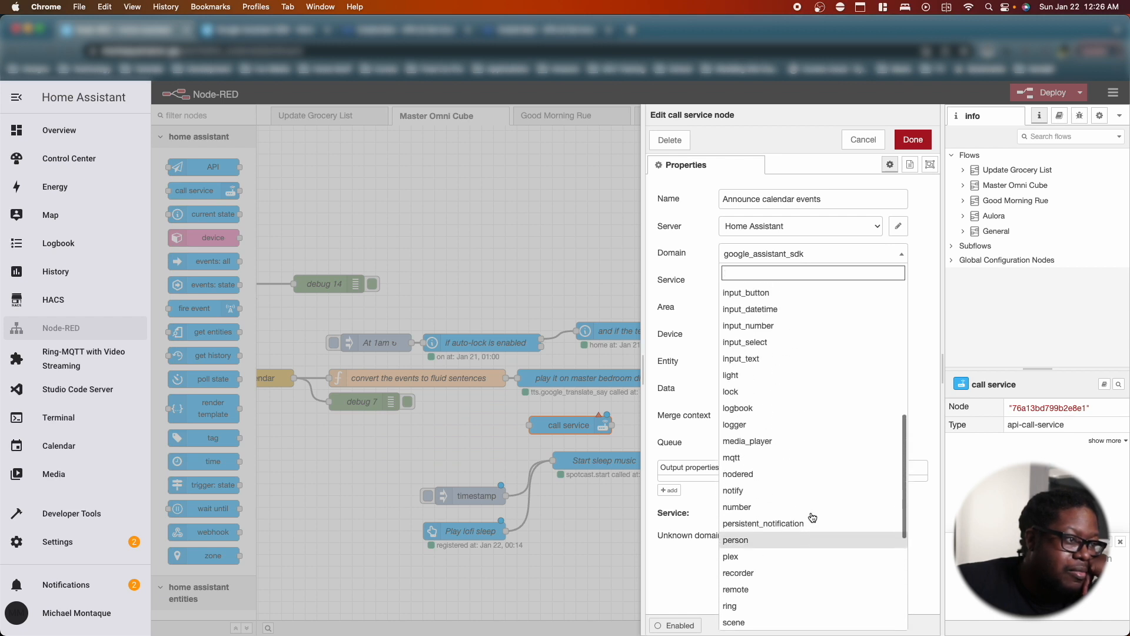
{"action": "left_click", "coordinate": [733, 491]}
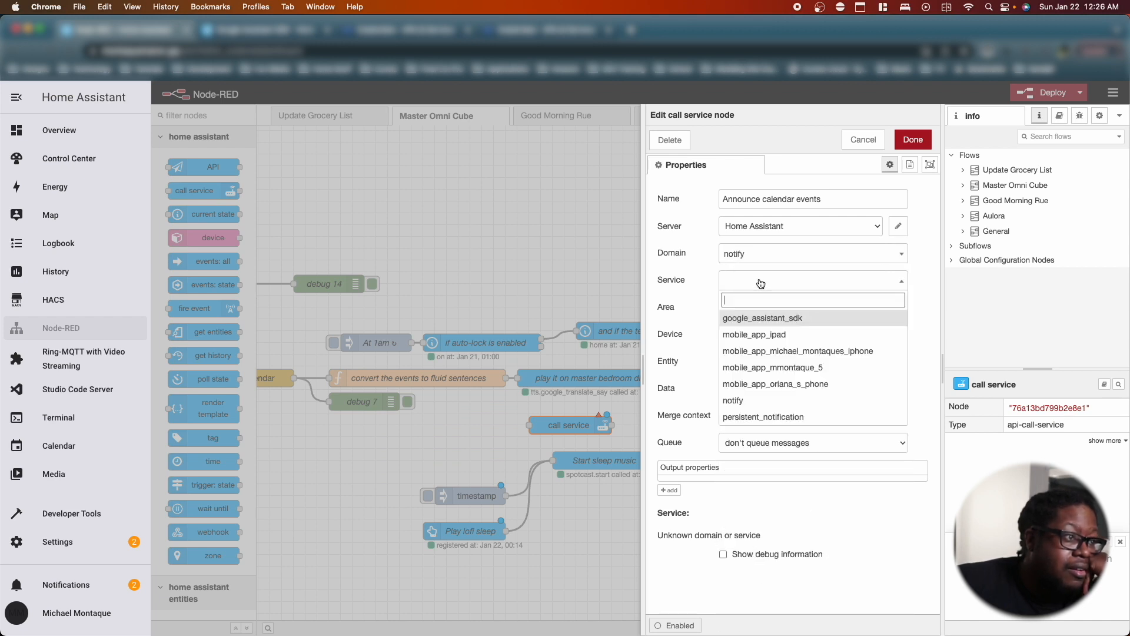
{"action": "mouse_move", "coordinate": [796, 323]}
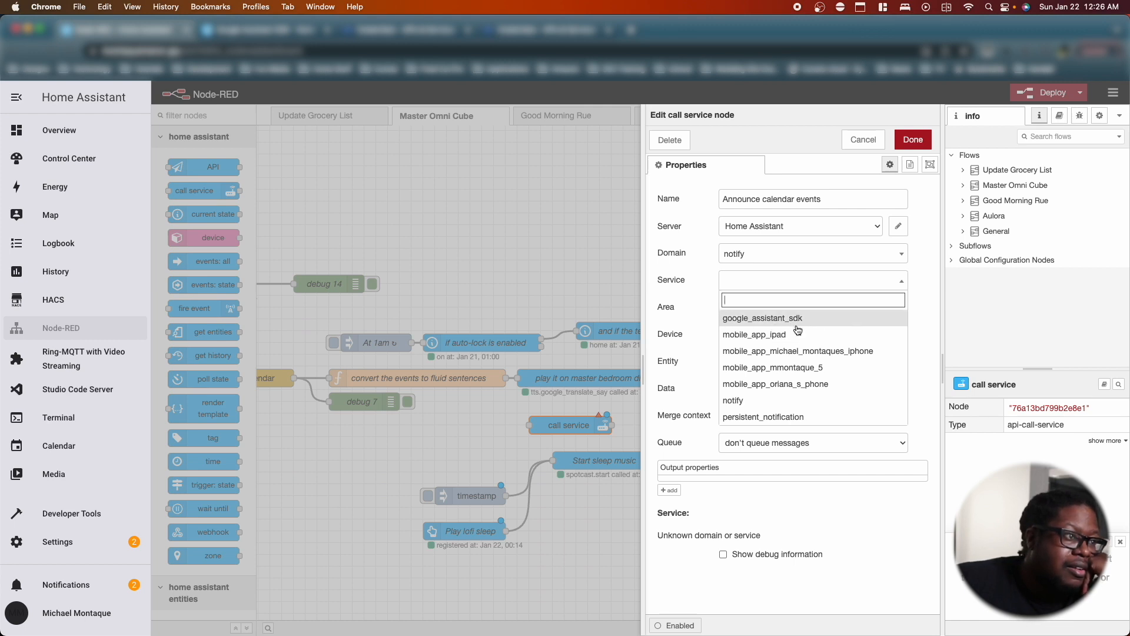
{"action": "left_click", "coordinate": [762, 318]}
{"action": "type", "text": "{\"message\": msg.tts, \"title\": \"Your upcoming events\", \"target\": office}"}
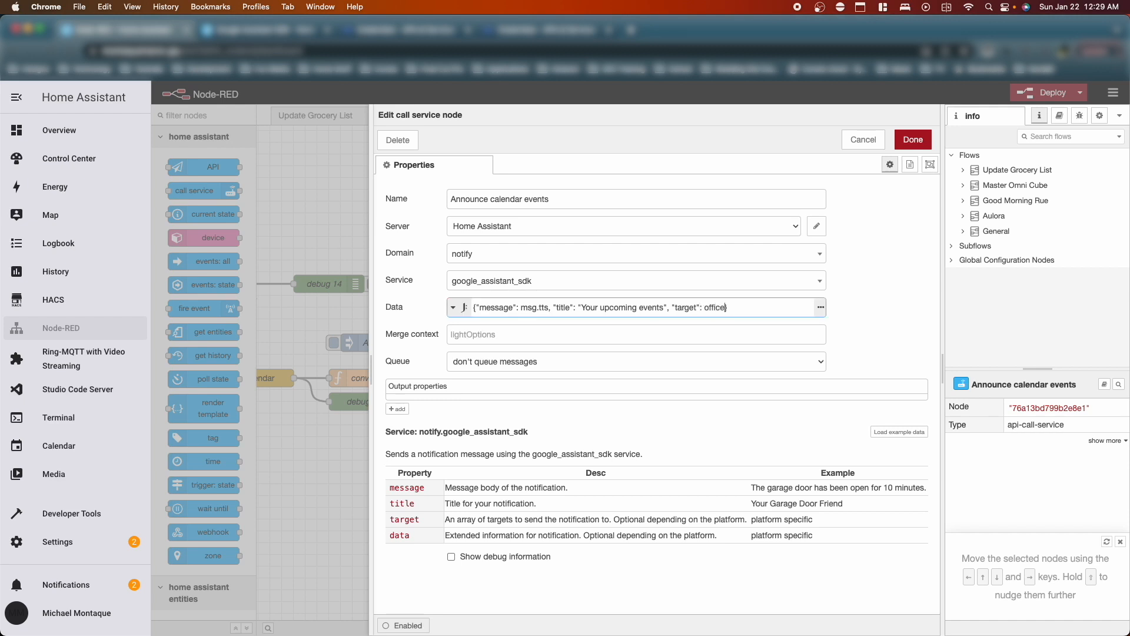
- Set data to message msg.tts, title 'Your upcoming events', target "office", and save the node
{"action": "double_click", "coordinate": [714, 307]}
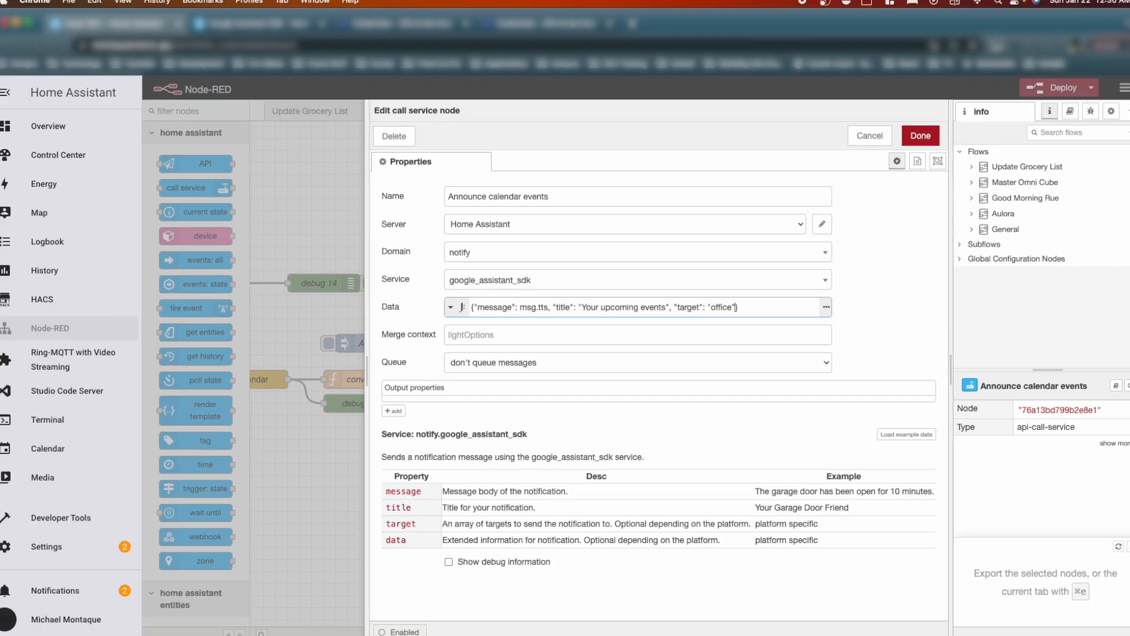
{"action": "left_click", "coordinate": [920, 136]}
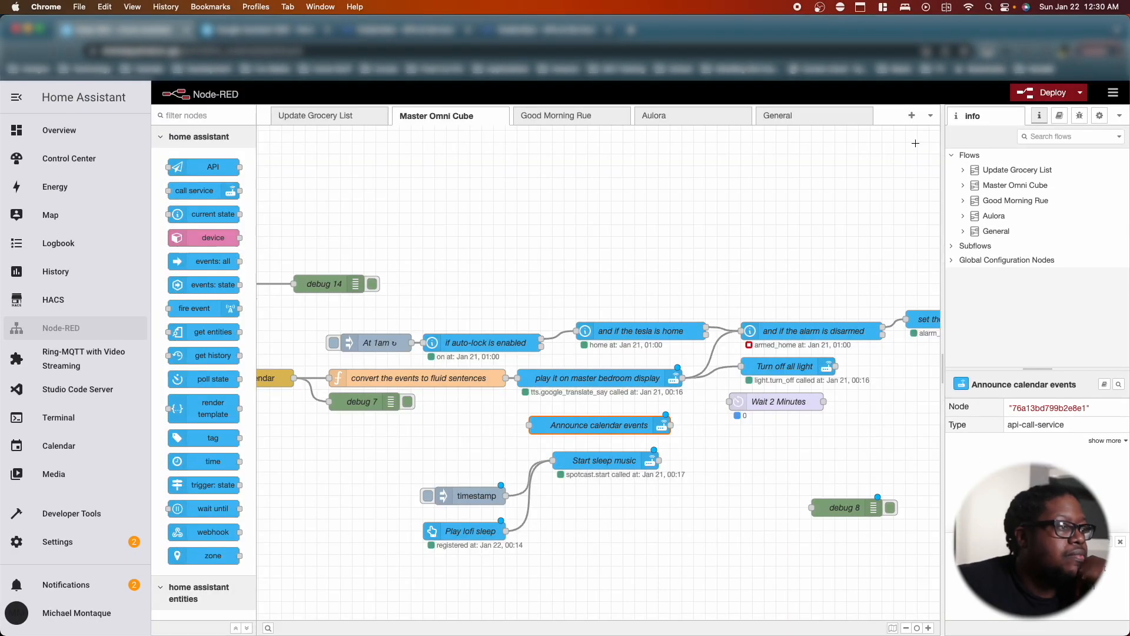
{"action": "mouse_move", "coordinate": [633, 416]}
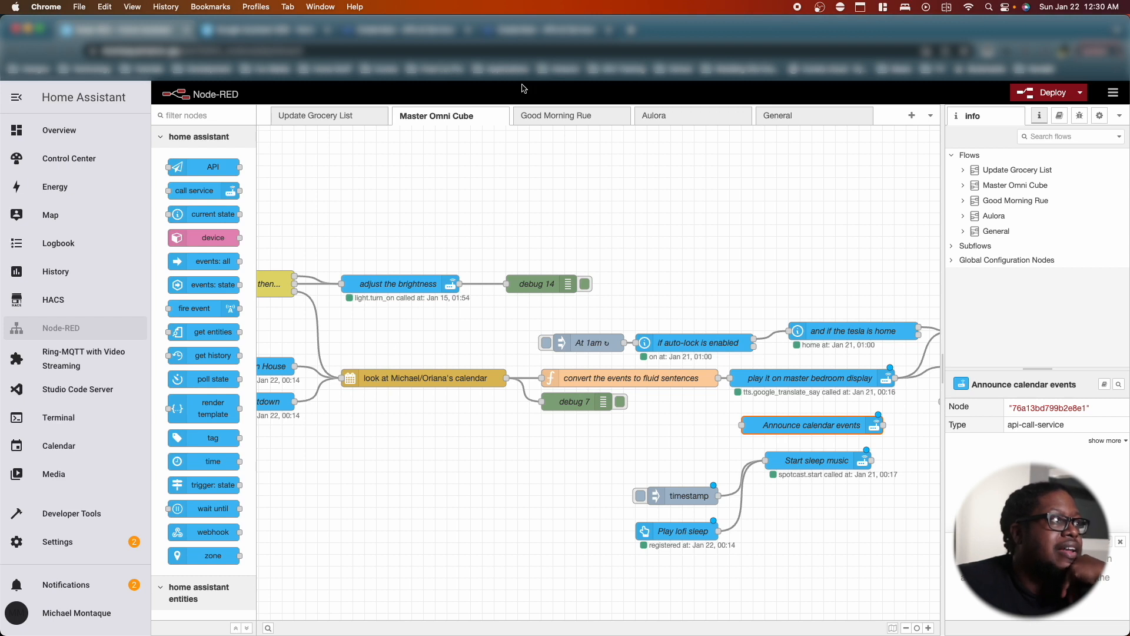
{"action": "mouse_move", "coordinate": [736, 164]}
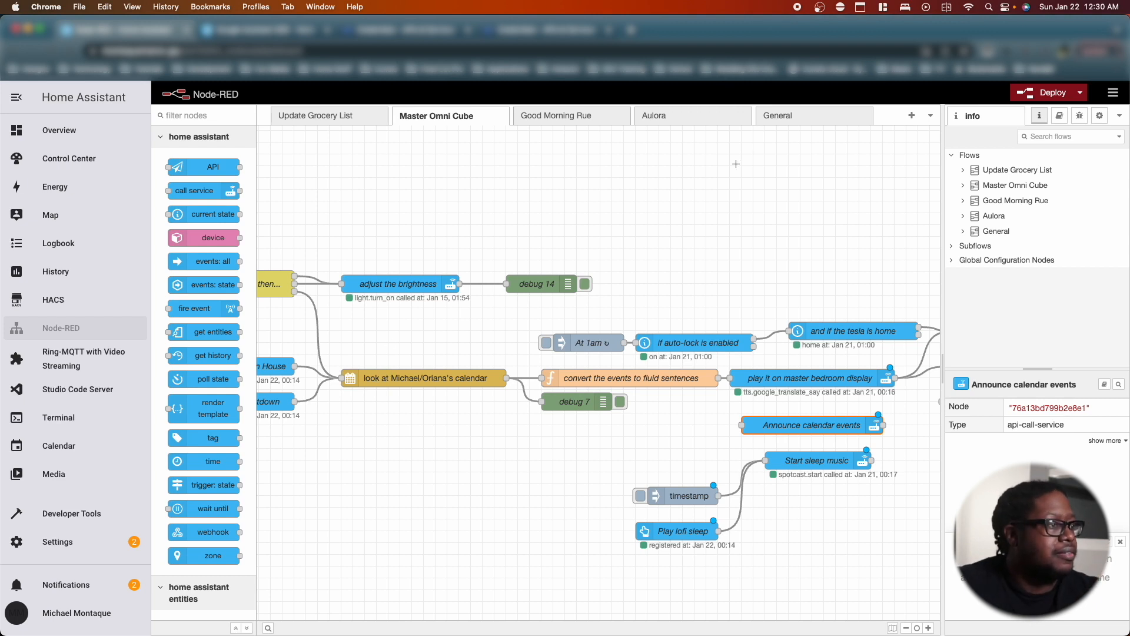
{"action": "mouse_move", "coordinate": [863, 325]}
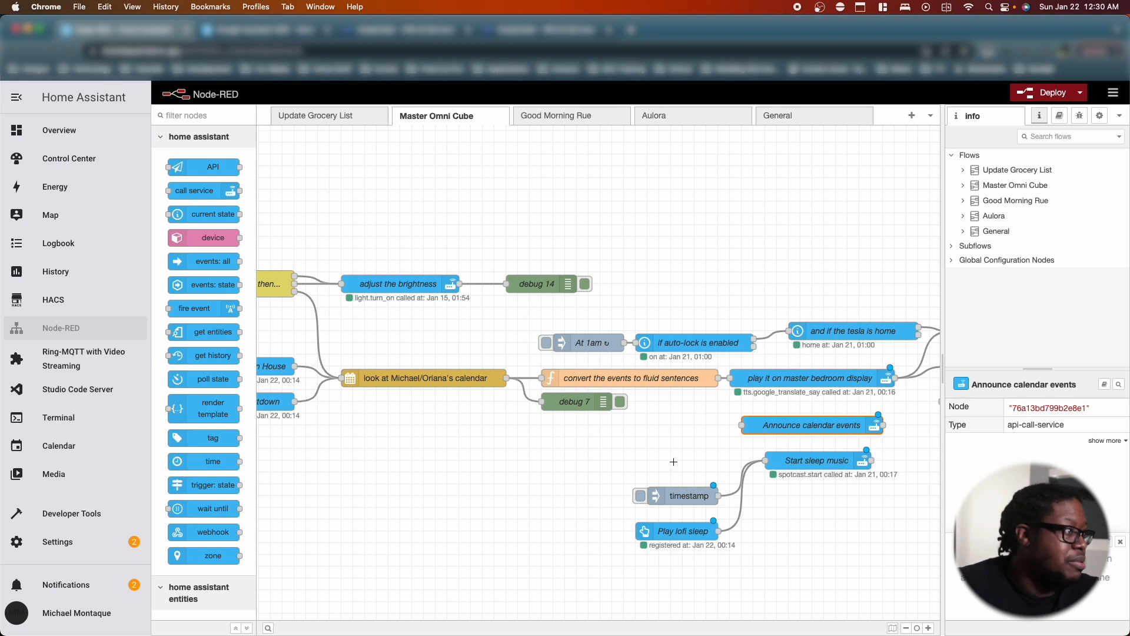
{"action": "mouse_move", "coordinate": [196, 141]}
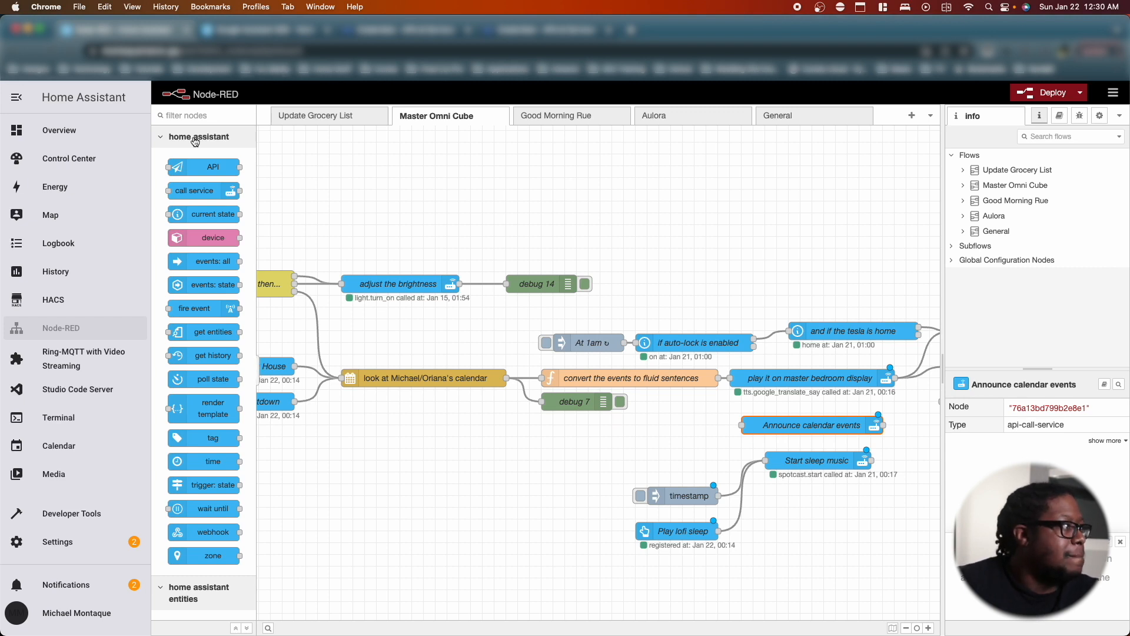
- Add an inject node and set it to send msg.tts = "hello world" into Announce calendar events
{"action": "type", "text": "inje"}
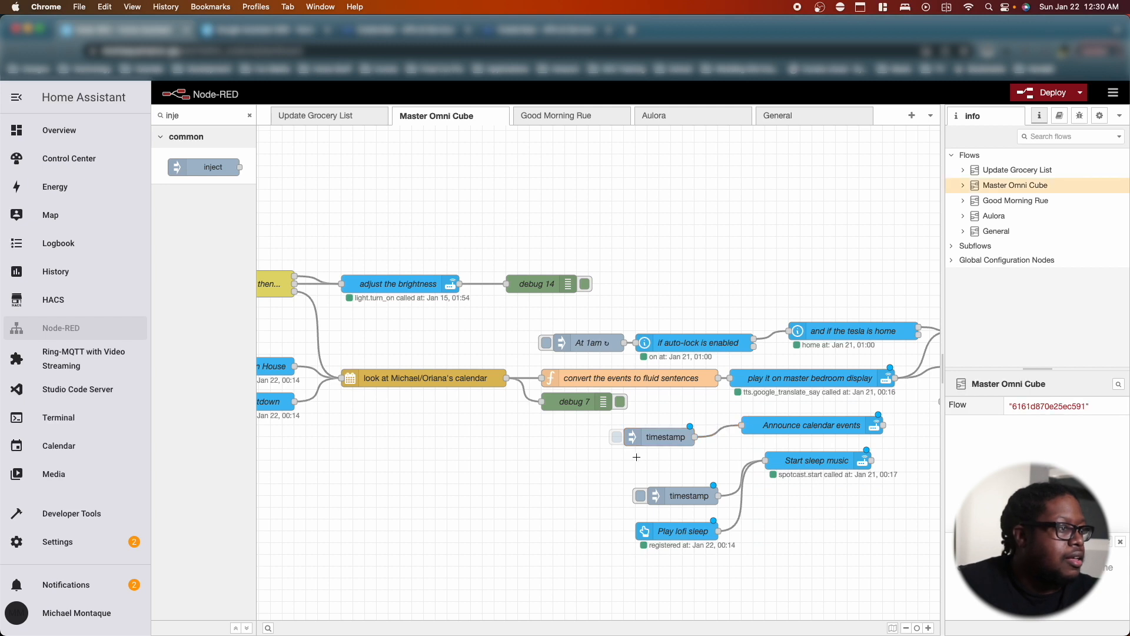
{"action": "double_click", "coordinate": [665, 436]}
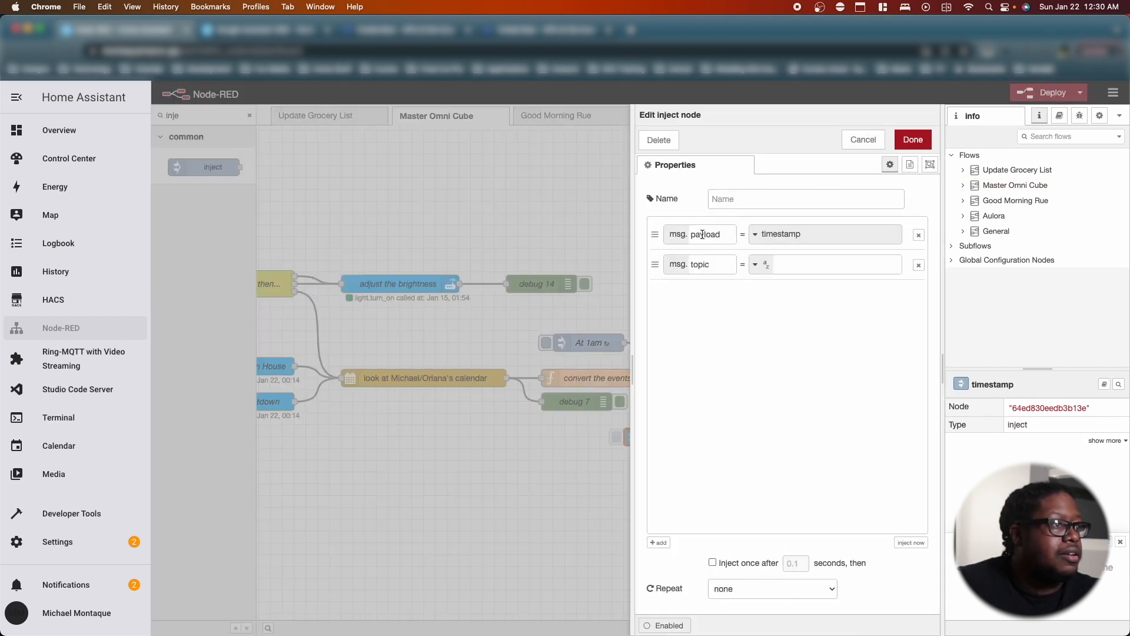
{"action": "left_click", "coordinate": [699, 264]}
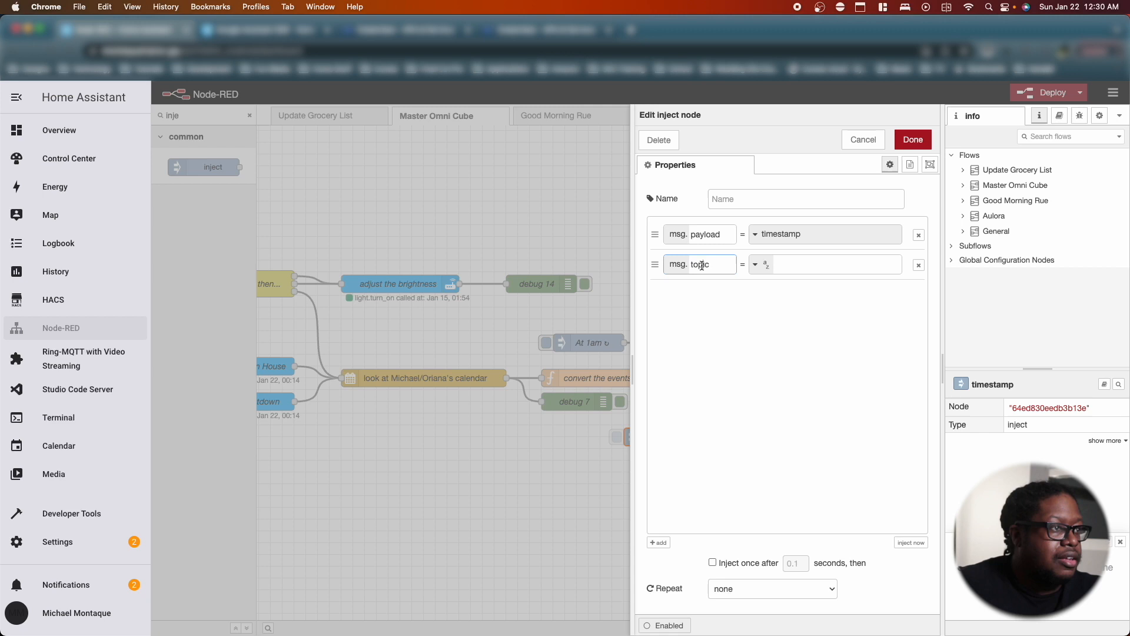
{"action": "type", "text": "tts"}
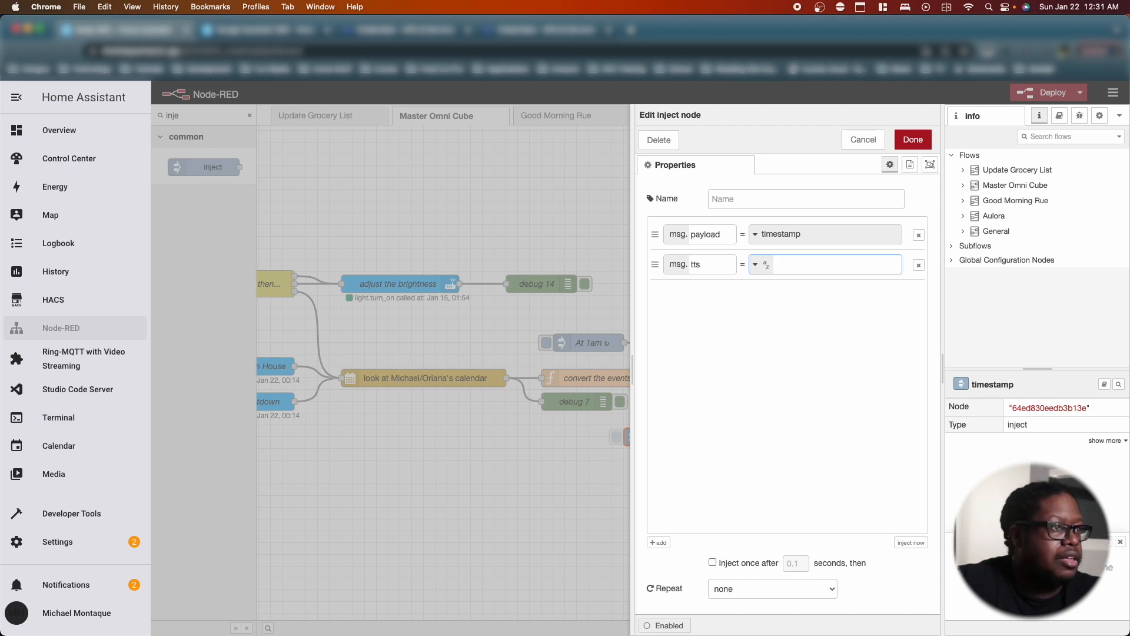
{"action": "type", "text": "hello world"}
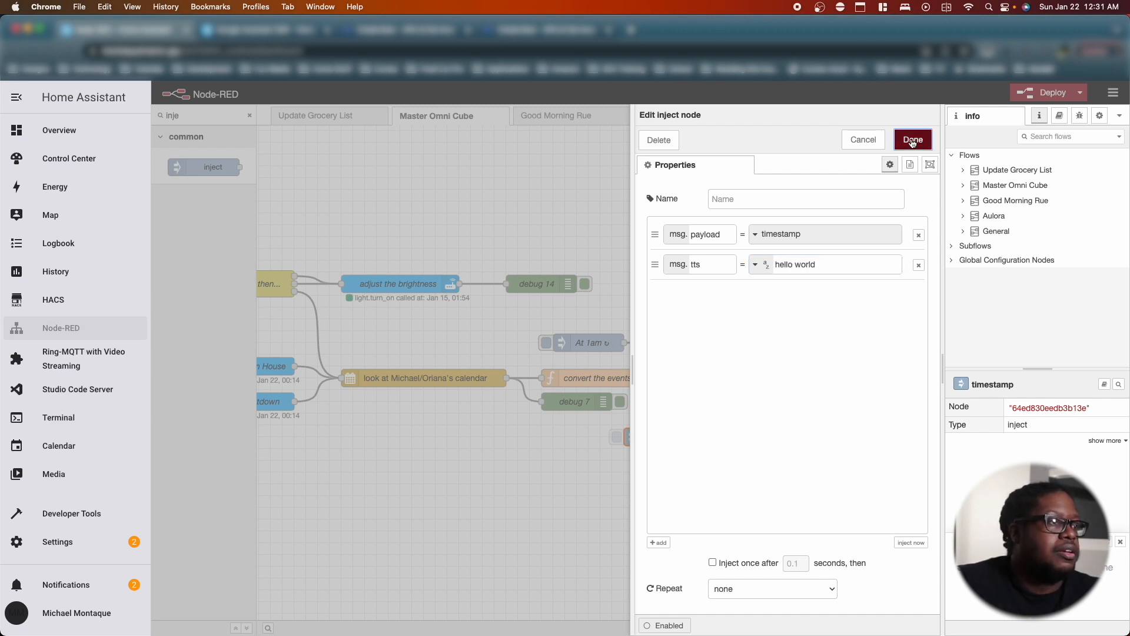
{"action": "left_click", "coordinate": [912, 139]}
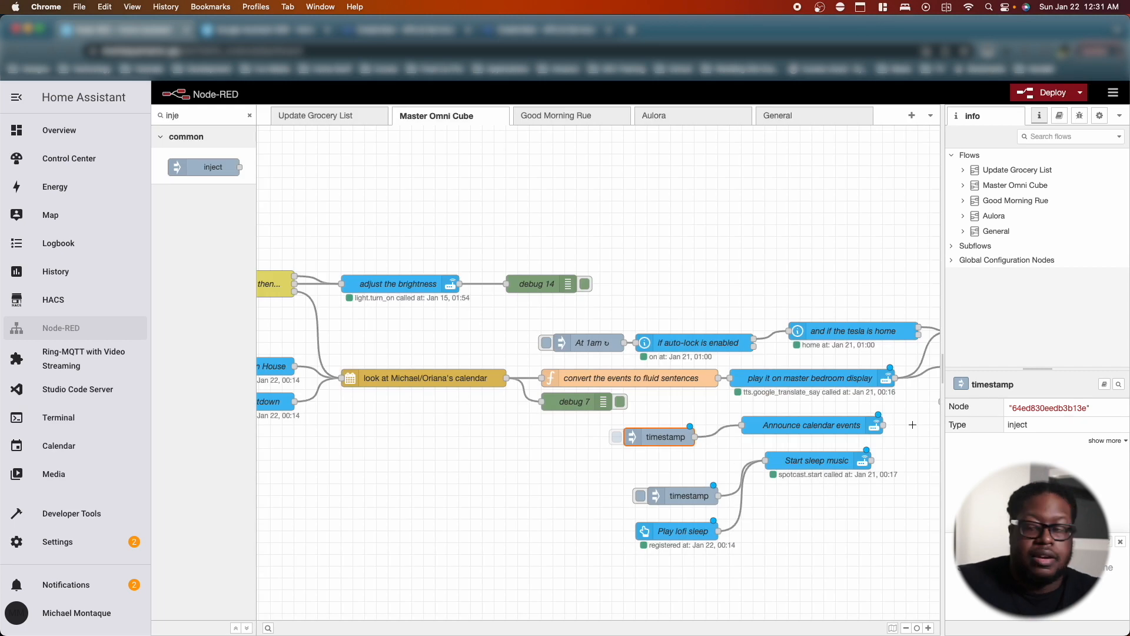
{"action": "mouse_move", "coordinate": [892, 431]}
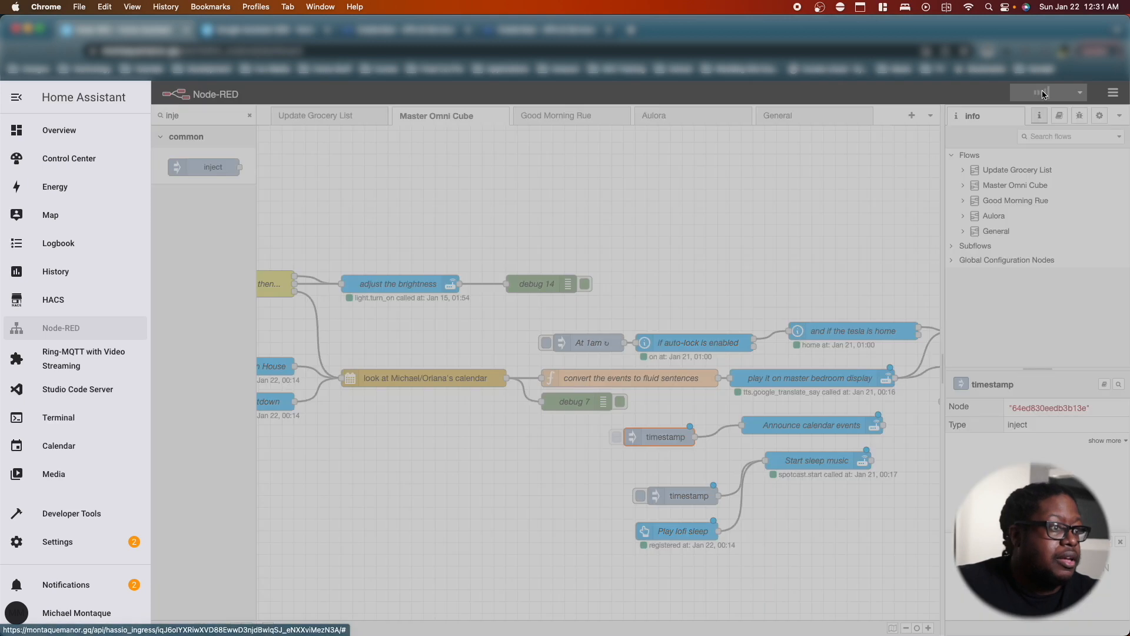
- Deploy the flows and fire the timestamp inject to test the calendar announcement
{"action": "left_click", "coordinate": [1047, 93]}
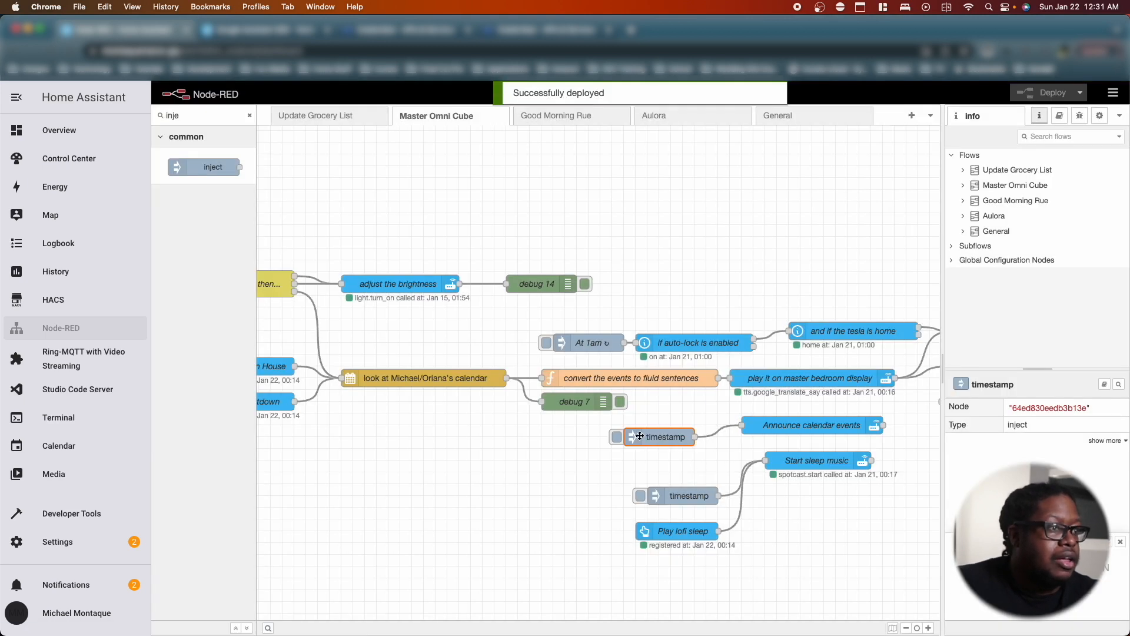
{"action": "scroll", "scroll_direction": "right", "scroll_amount": 3}
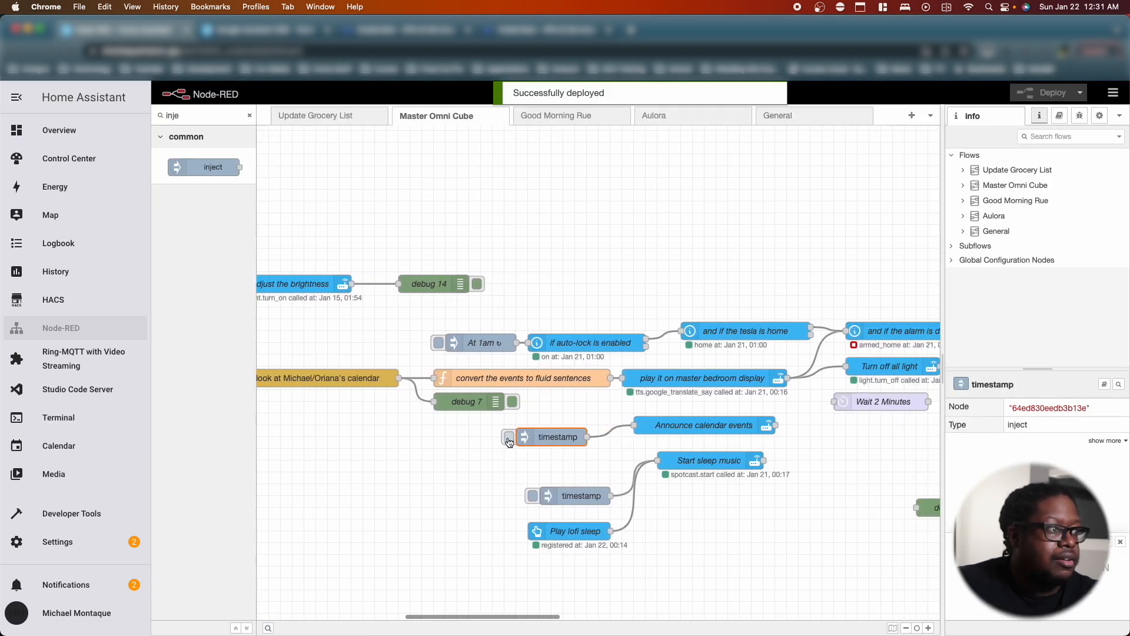
{"action": "left_click", "coordinate": [510, 437]}
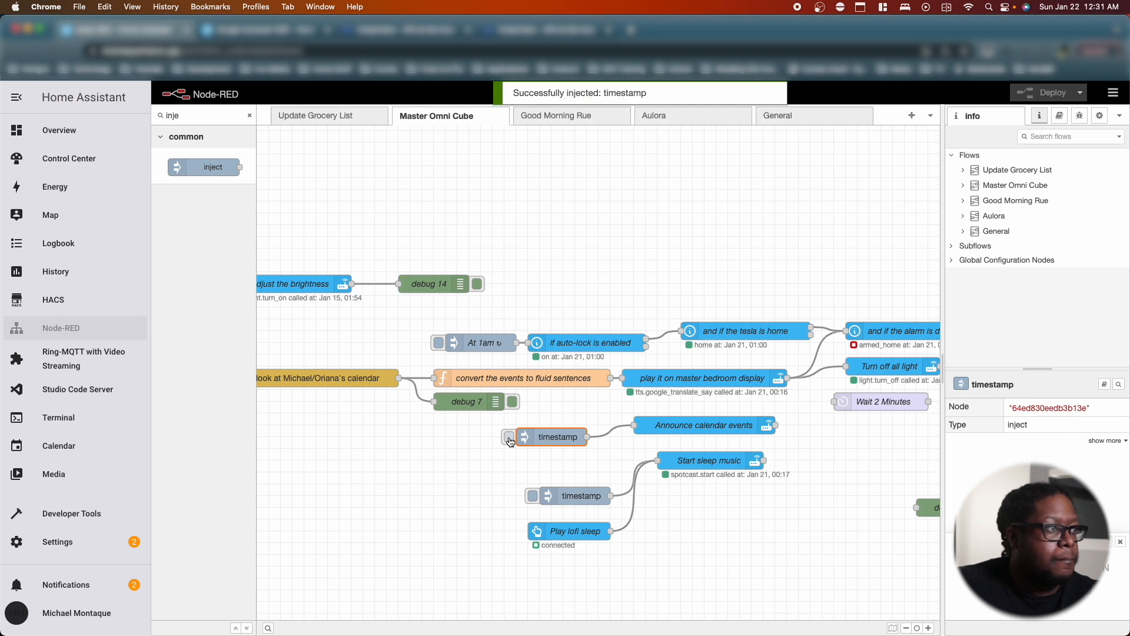
- Replace msg.tts in Announce calendar events' Data with the literal message hello world
{"action": "double_click", "coordinate": [704, 424]}
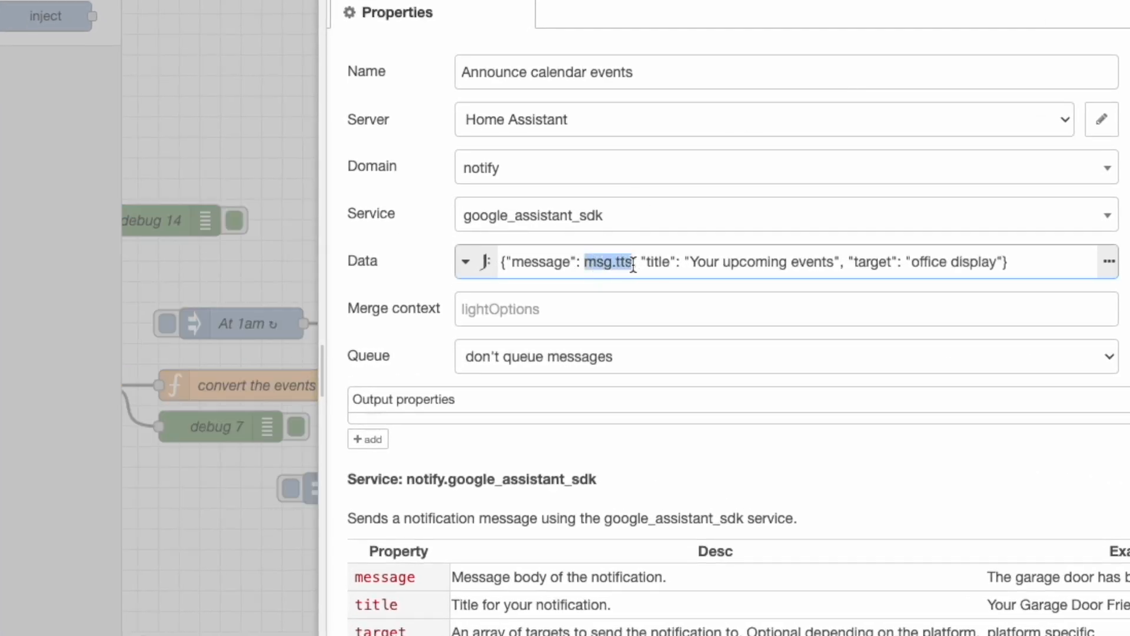
{"action": "key", "text": "Delete"}
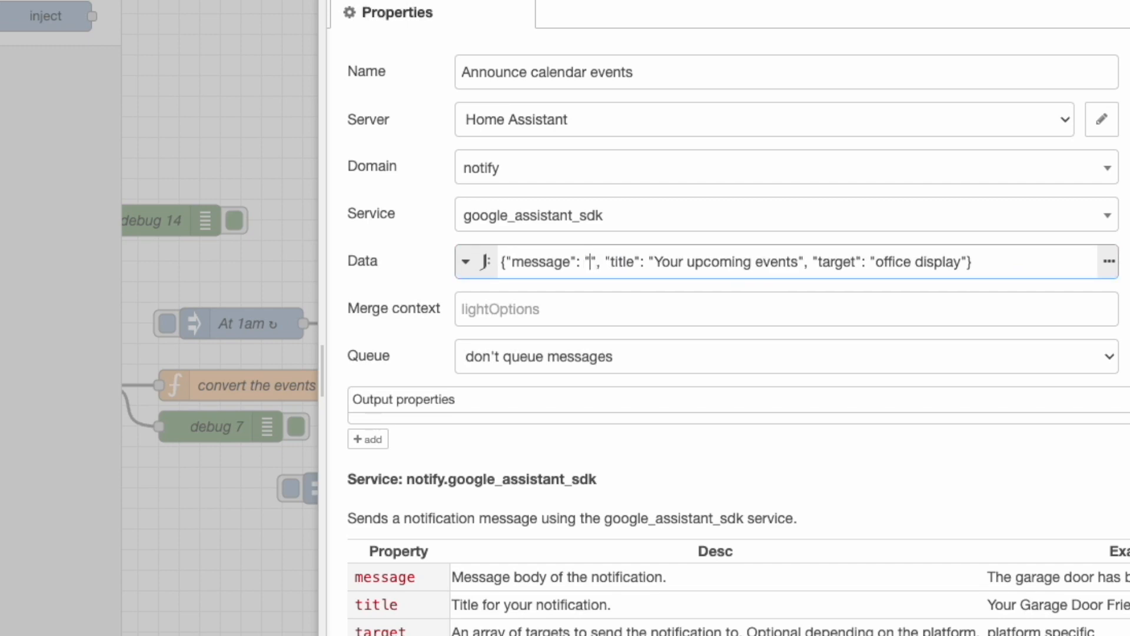
{"action": "type", "text": "hello world"}
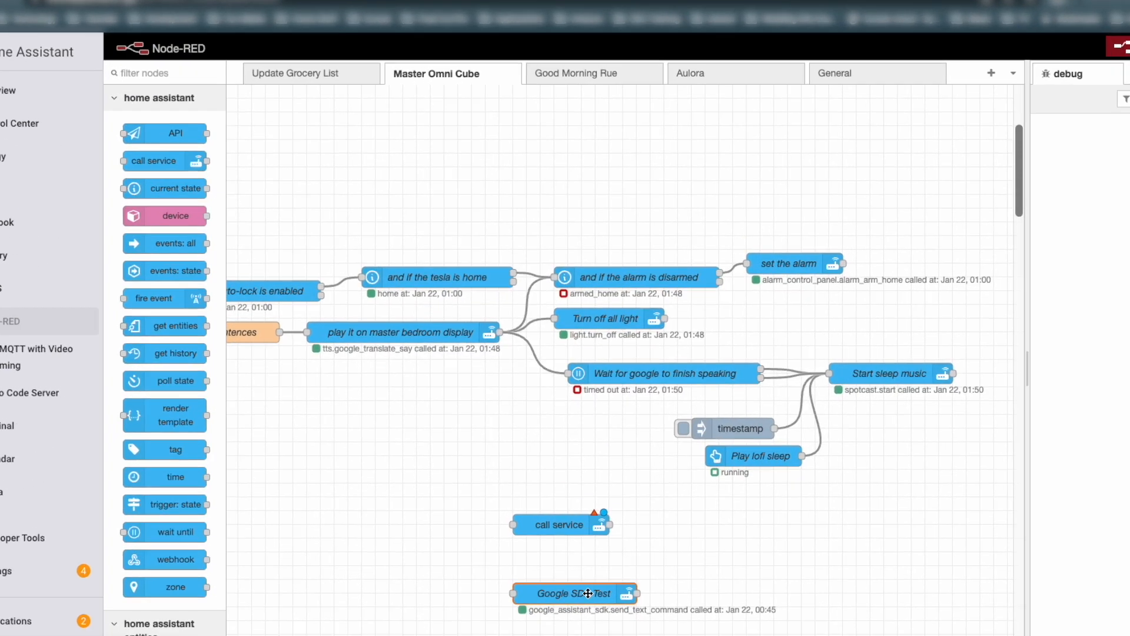
- Review the Google SDK Test node's send_text_command data for turn on office lights
{"action": "double_click", "coordinate": [575, 593]}
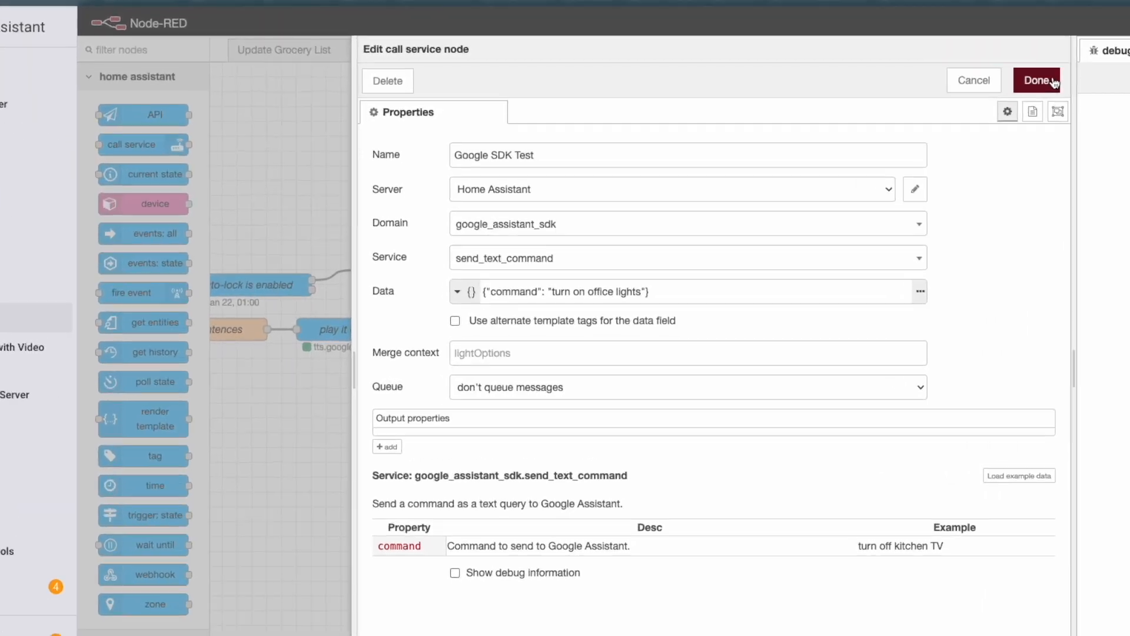
{"action": "left_click", "coordinate": [1036, 80]}
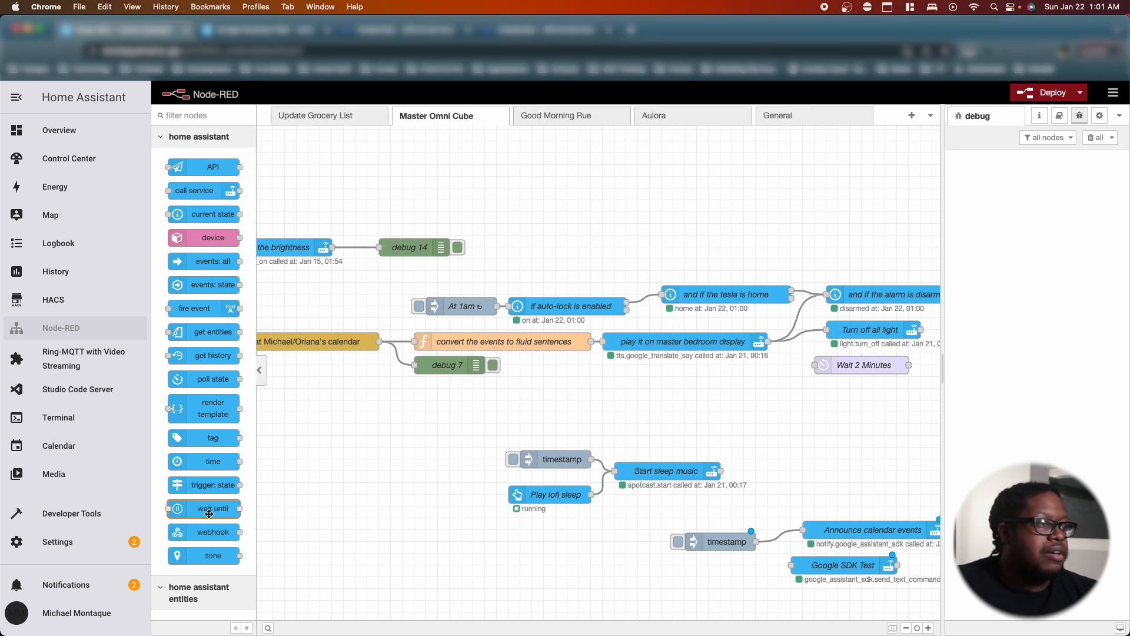
- Drop a wait until node above the music branch and leave it unconfigured
{"action": "left_click_drag", "start_coordinate": [209, 508], "coordinate": [732, 412]}
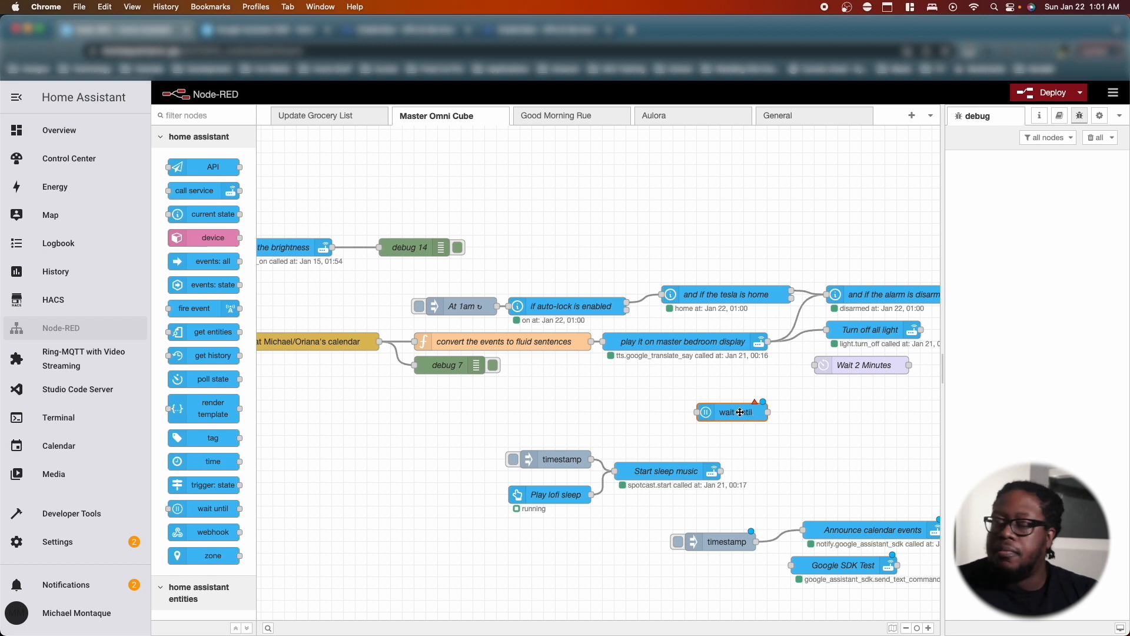
{"action": "left_click_drag", "start_coordinate": [732, 412], "coordinate": [803, 424]}
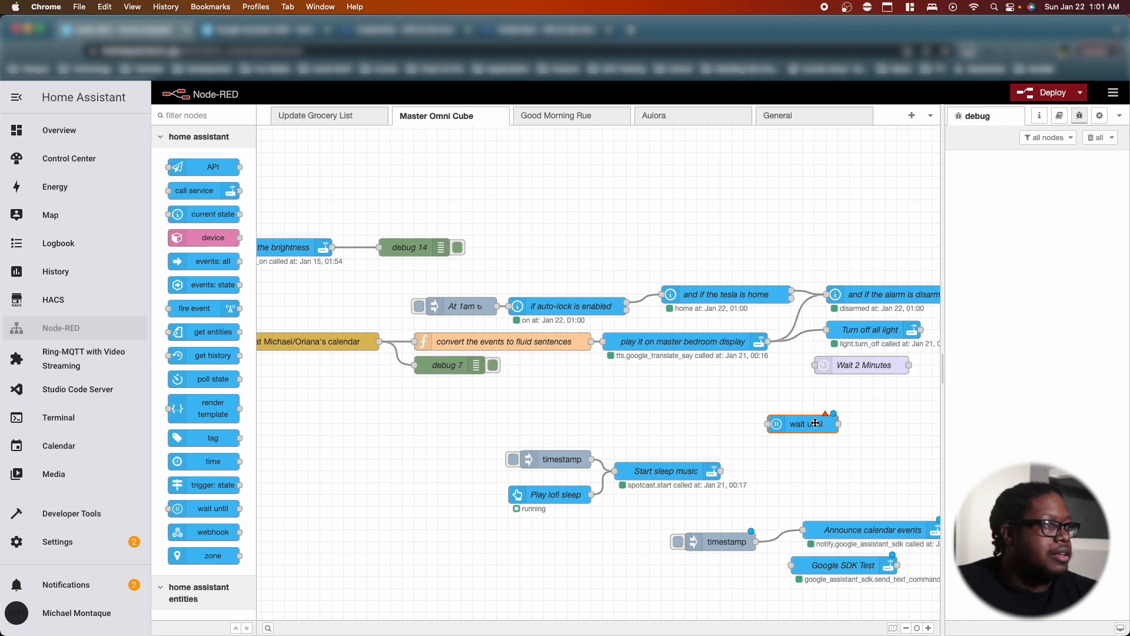
{"action": "double_click", "coordinate": [802, 424]}
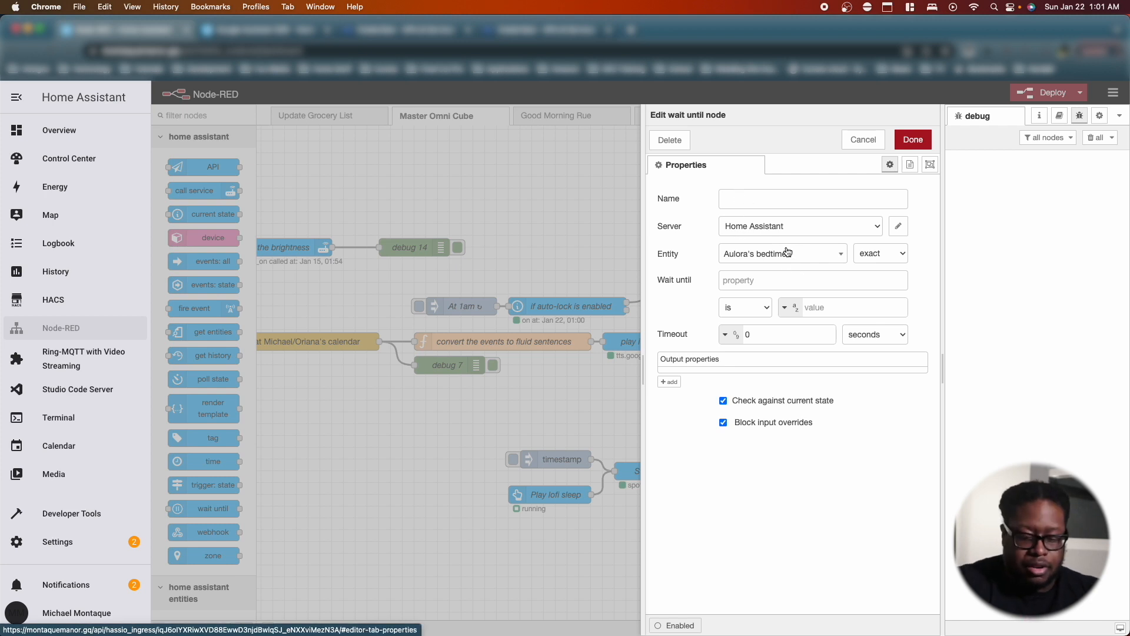
{"action": "left_click", "coordinate": [783, 253]}
{"action": "type", "text": "Office Display"}
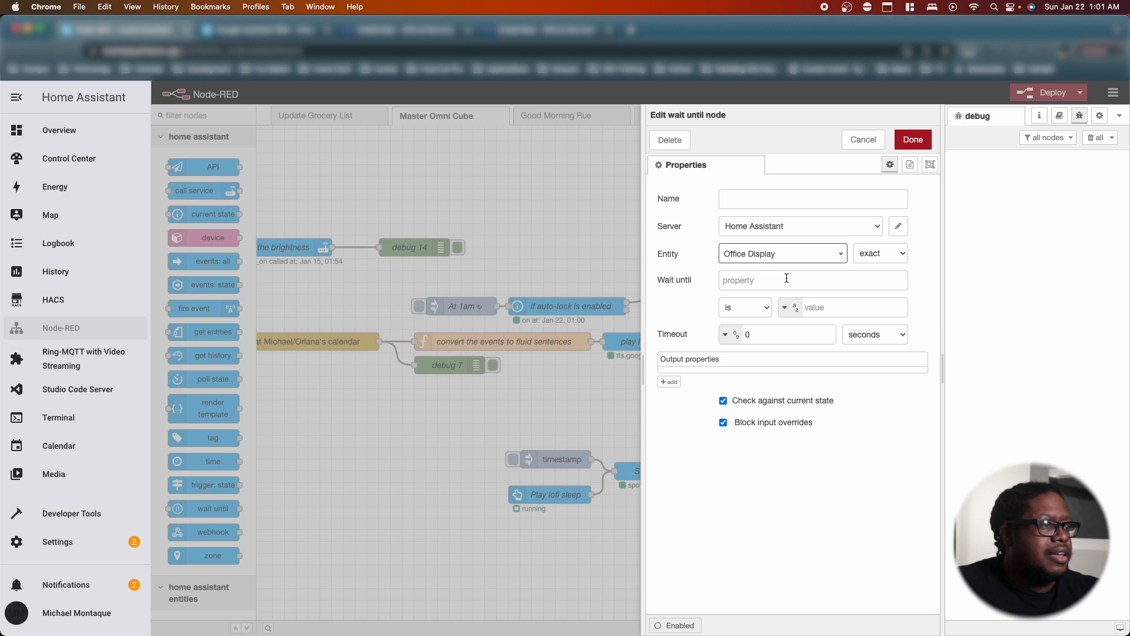
{"action": "mouse_move", "coordinate": [551, 373]}
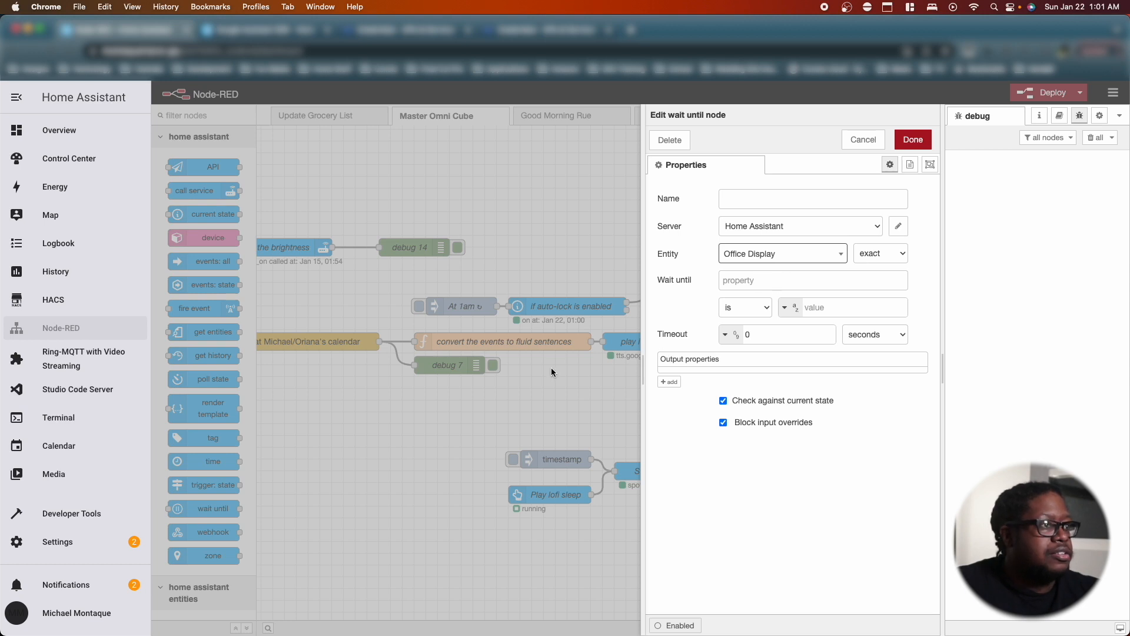
{"action": "left_click", "coordinate": [863, 139]}
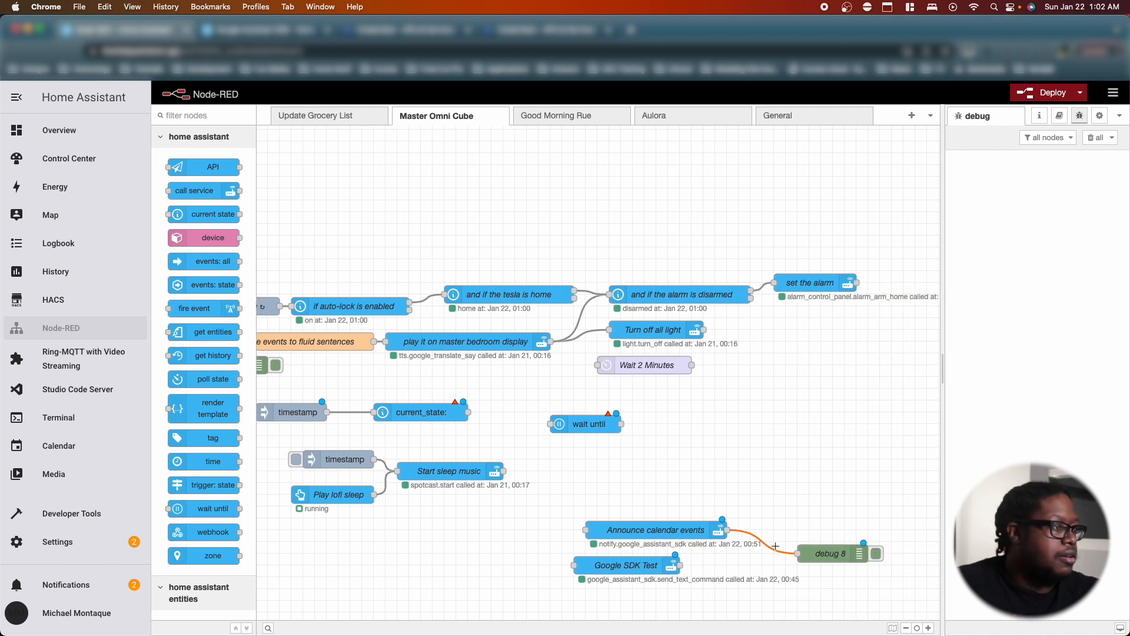
- Read media_player.office_display with current_state and inspect its data and context in debug 8
{"action": "double_click", "coordinate": [420, 411]}
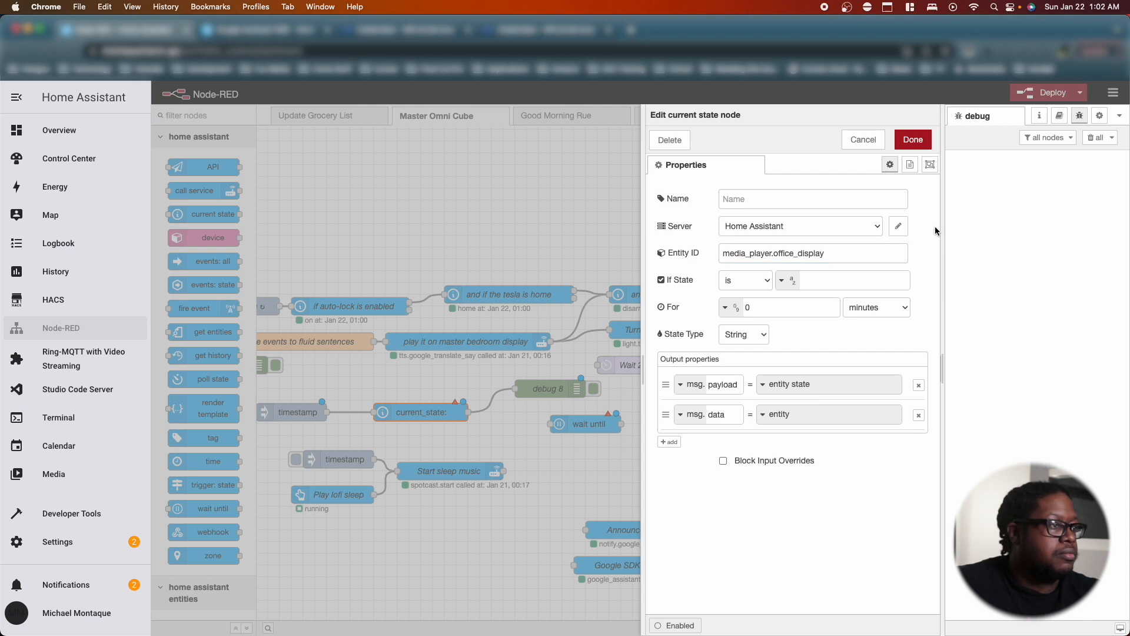
{"action": "left_click", "coordinate": [912, 139]}
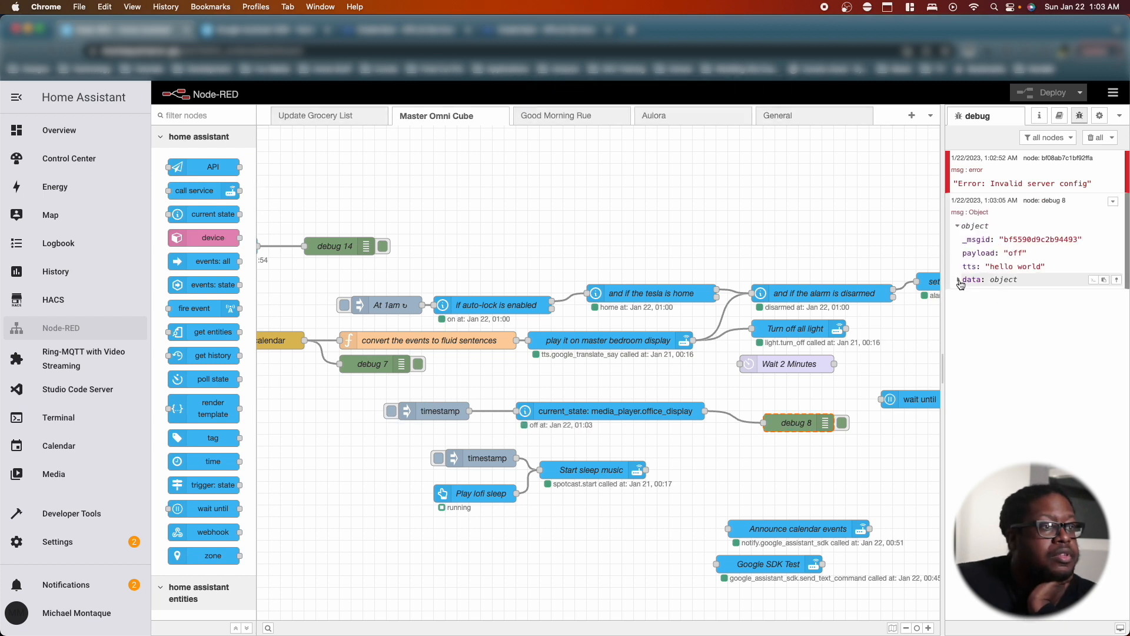
{"action": "left_click", "coordinate": [960, 280]}
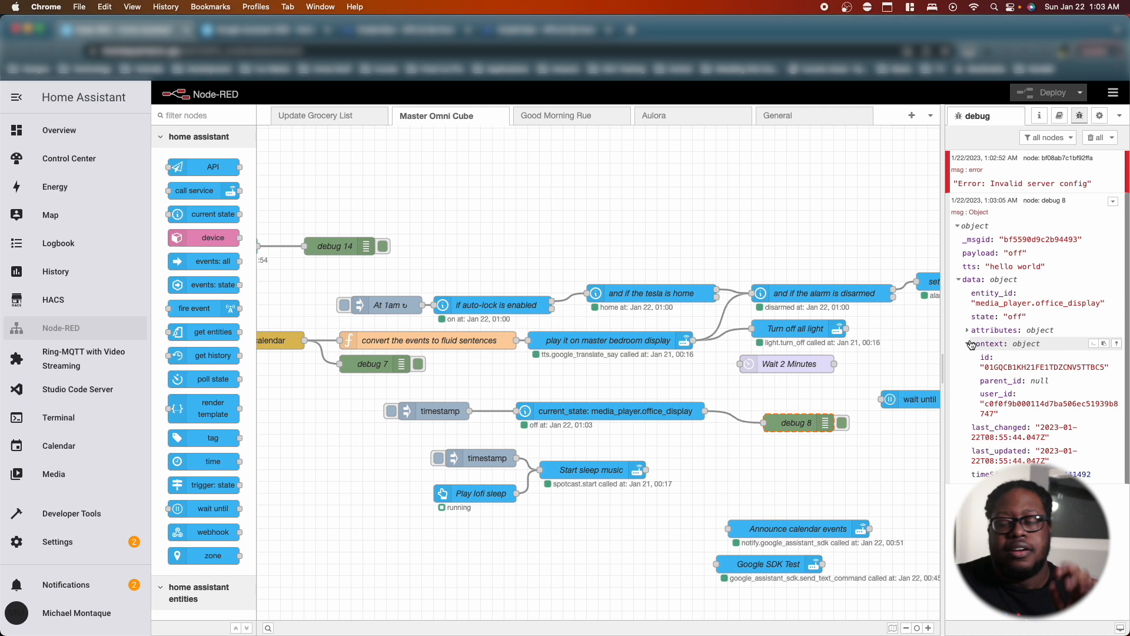
{"action": "left_click", "coordinate": [968, 344]}
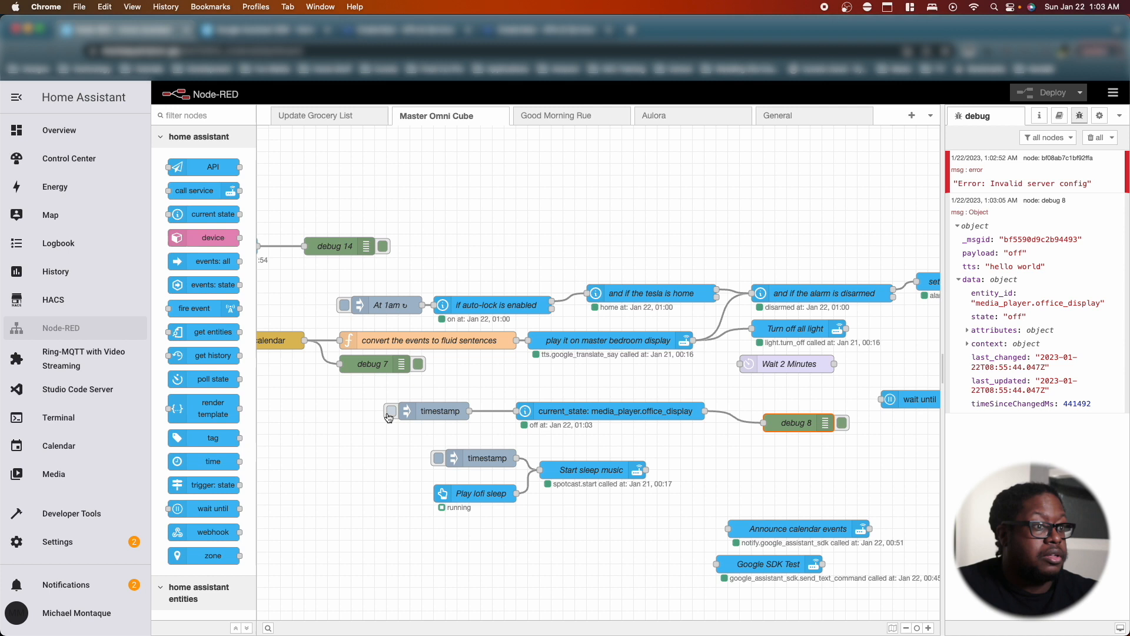
{"action": "left_click", "coordinate": [390, 411]}
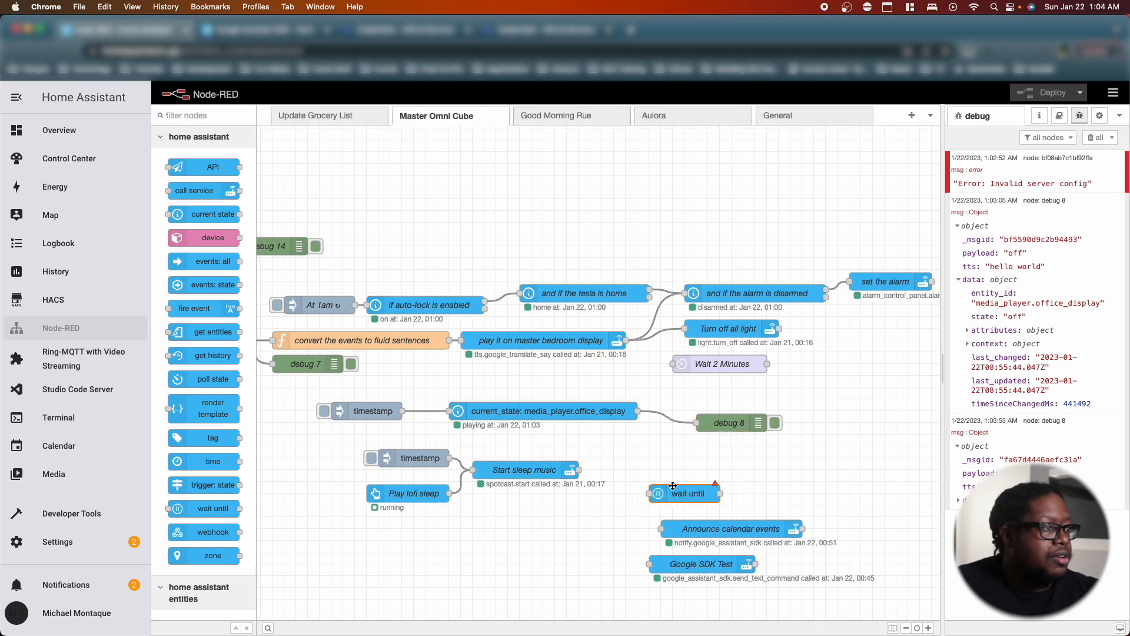
- Wire the inject into the wait node, wait until state is off, name it Wait for google to finish speaking
{"action": "left_click_drag", "start_coordinate": [685, 493], "coordinate": [684, 459]}
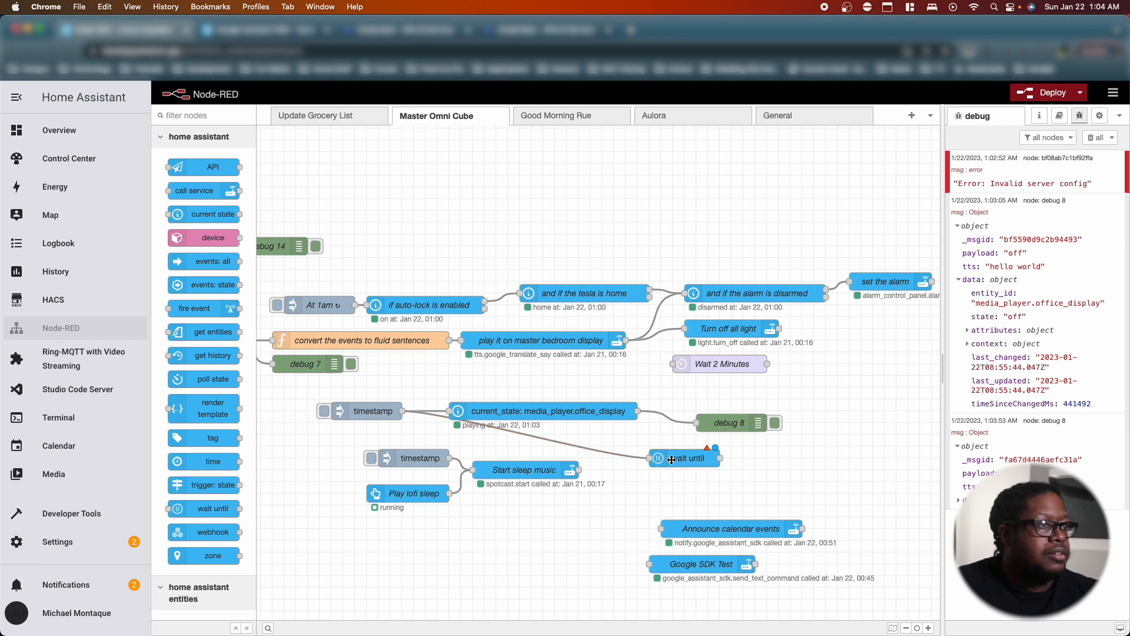
{"action": "double_click", "coordinate": [685, 459]}
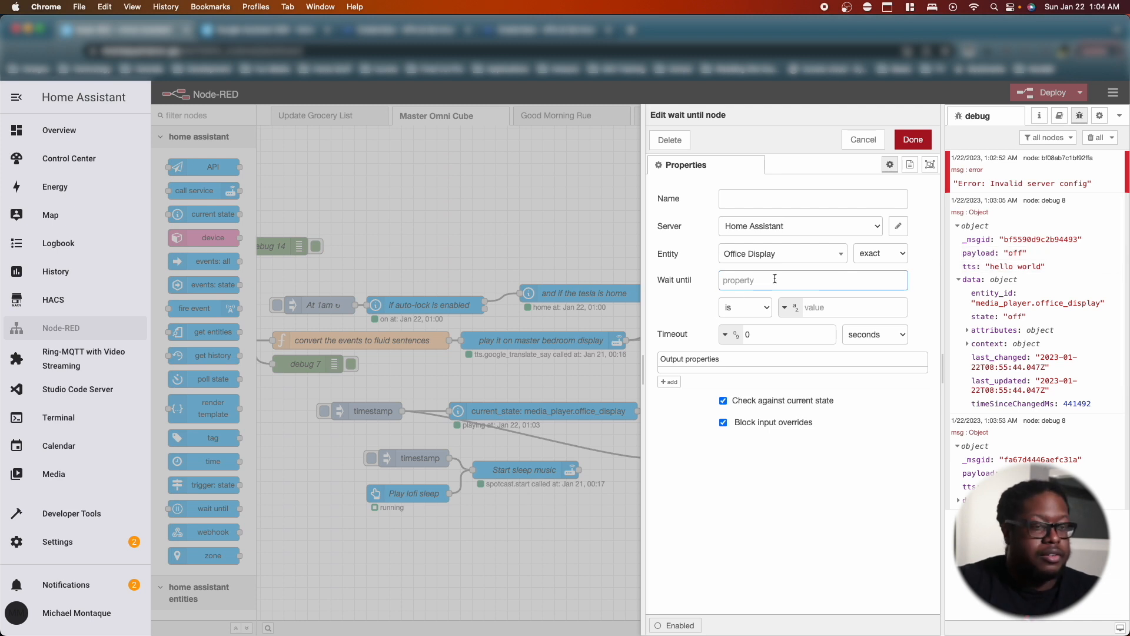
{"action": "type", "text": "st"}
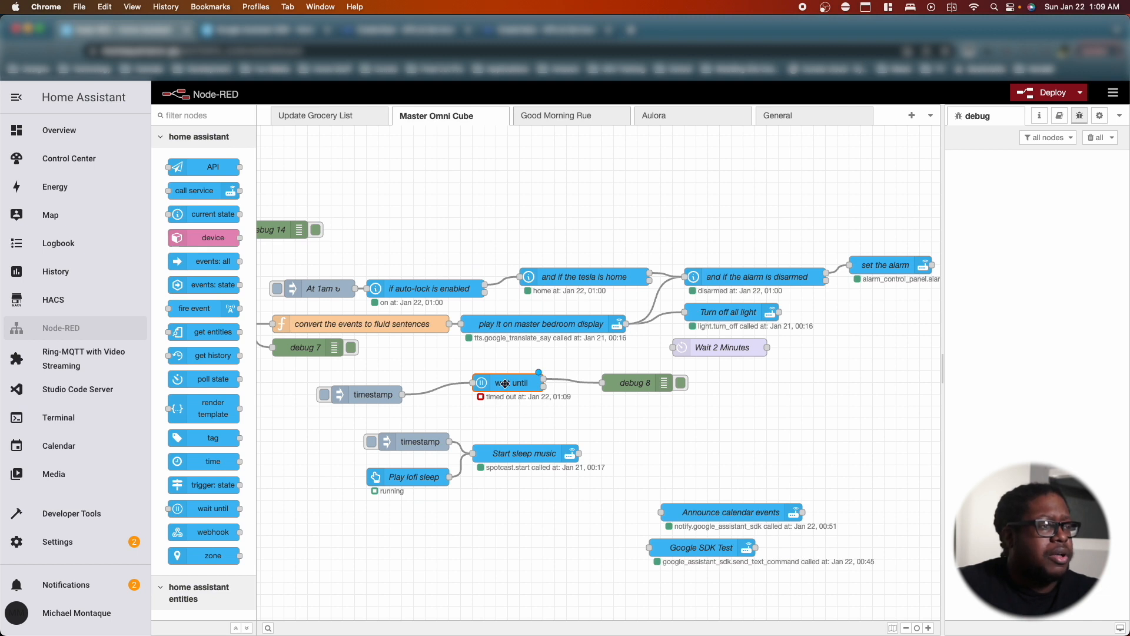
{"action": "double_click", "coordinate": [508, 382]}
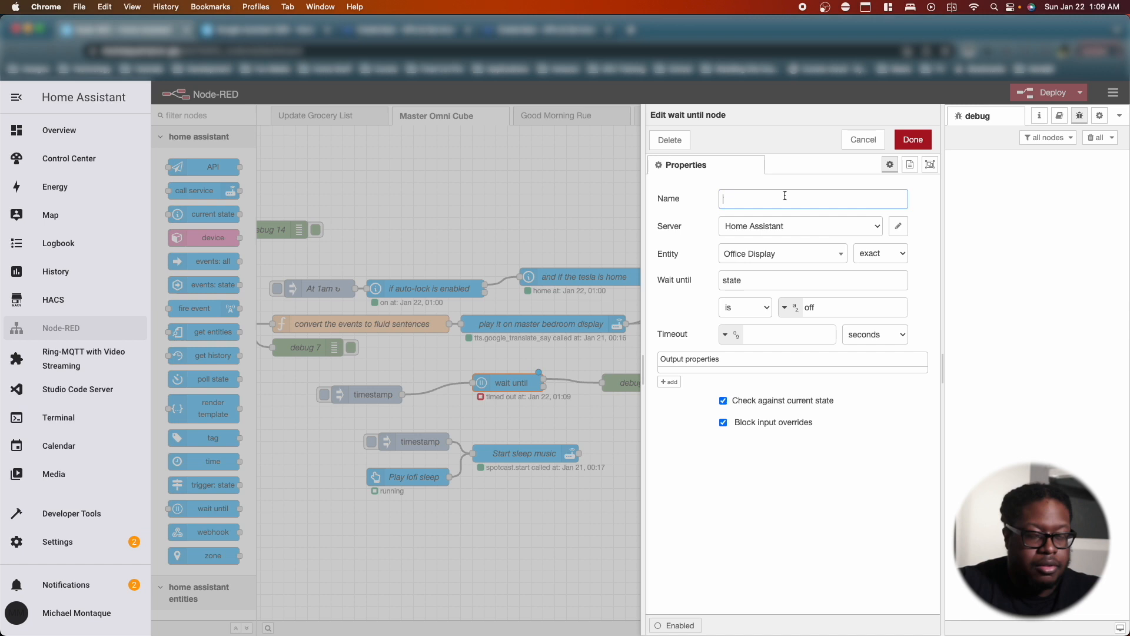
{"action": "type", "text": "Wait for google to fi"}
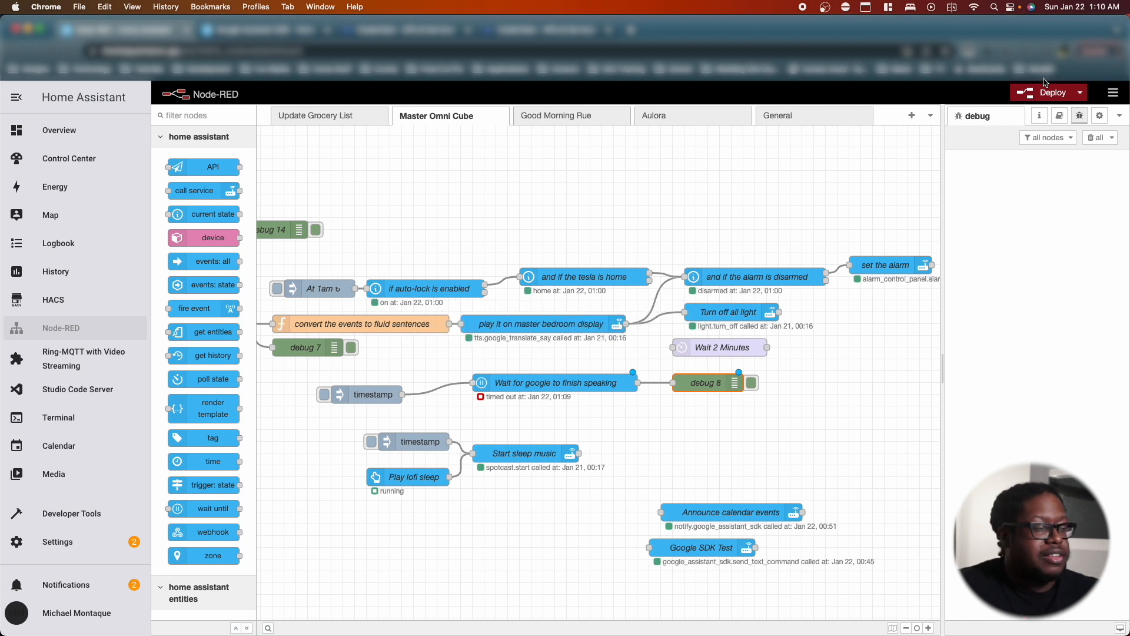
- Deploy the flows and trigger the inject so debug 8 logs hello world
{"action": "left_click", "coordinate": [1047, 92]}
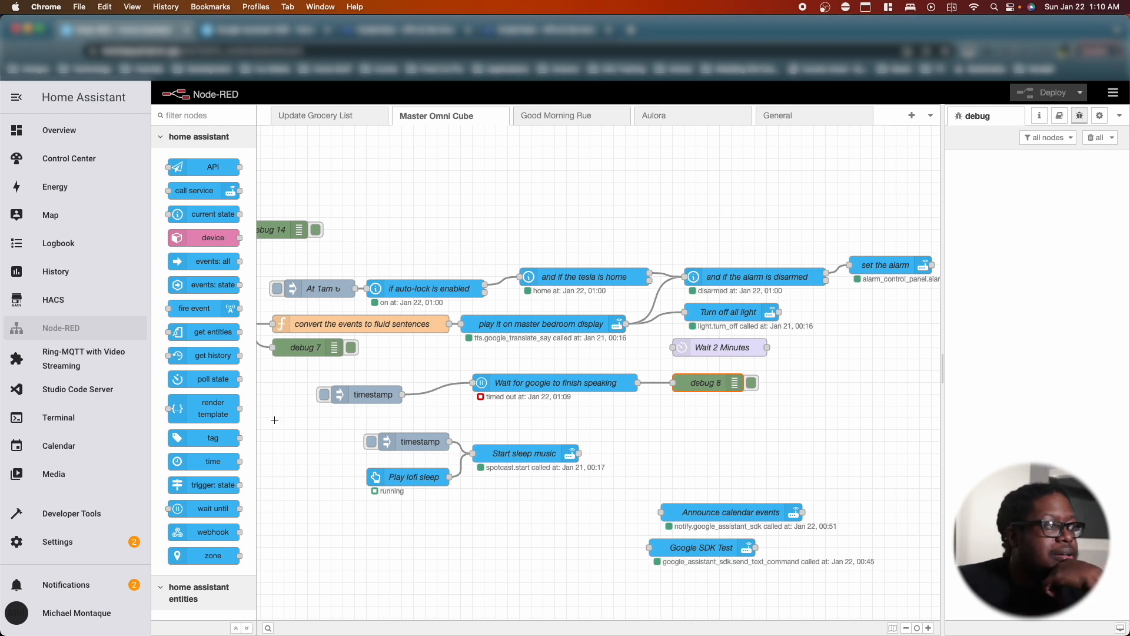
{"action": "left_click", "coordinate": [324, 394]}
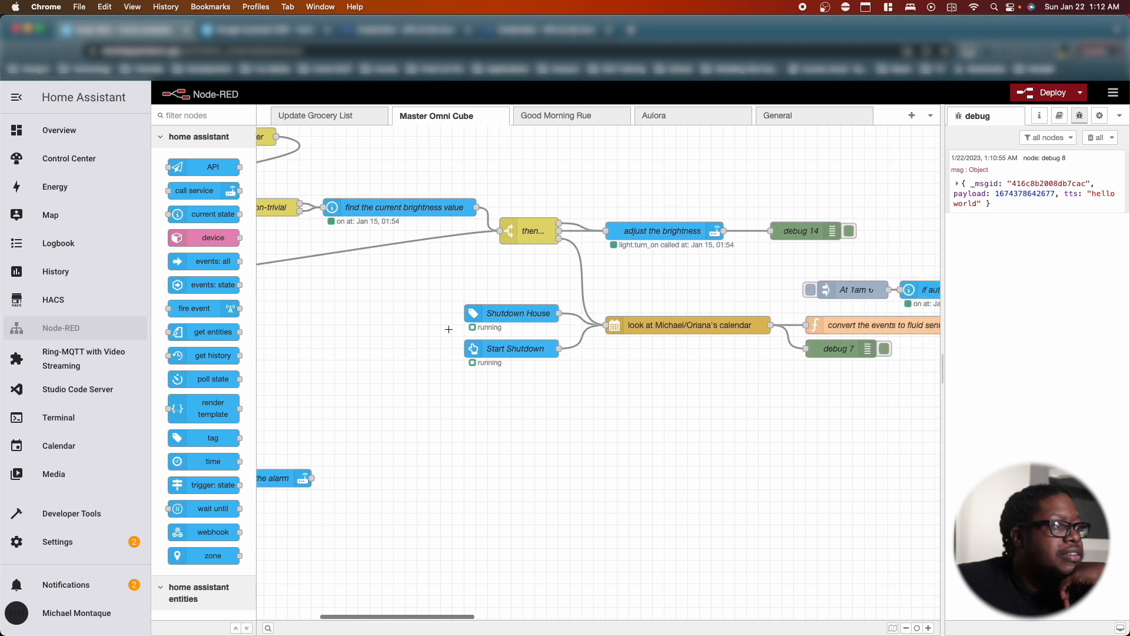
{"action": "mouse_move", "coordinate": [559, 238]}
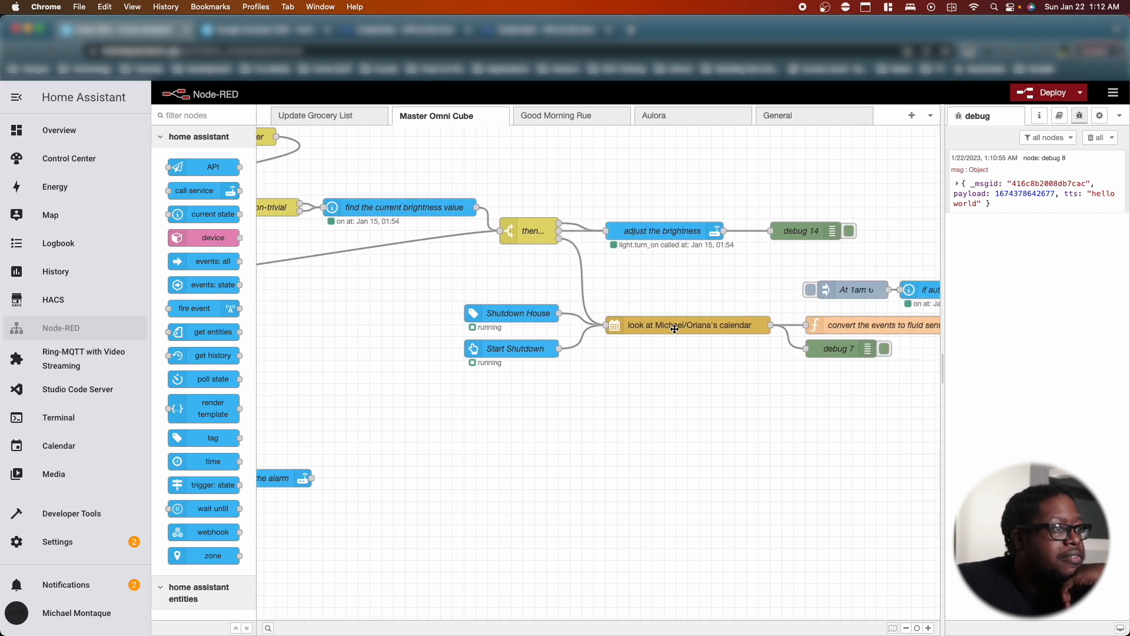
- Review the calendar node's 16-hour preview and the sentence-building function without changes
{"action": "double_click", "coordinate": [687, 325]}
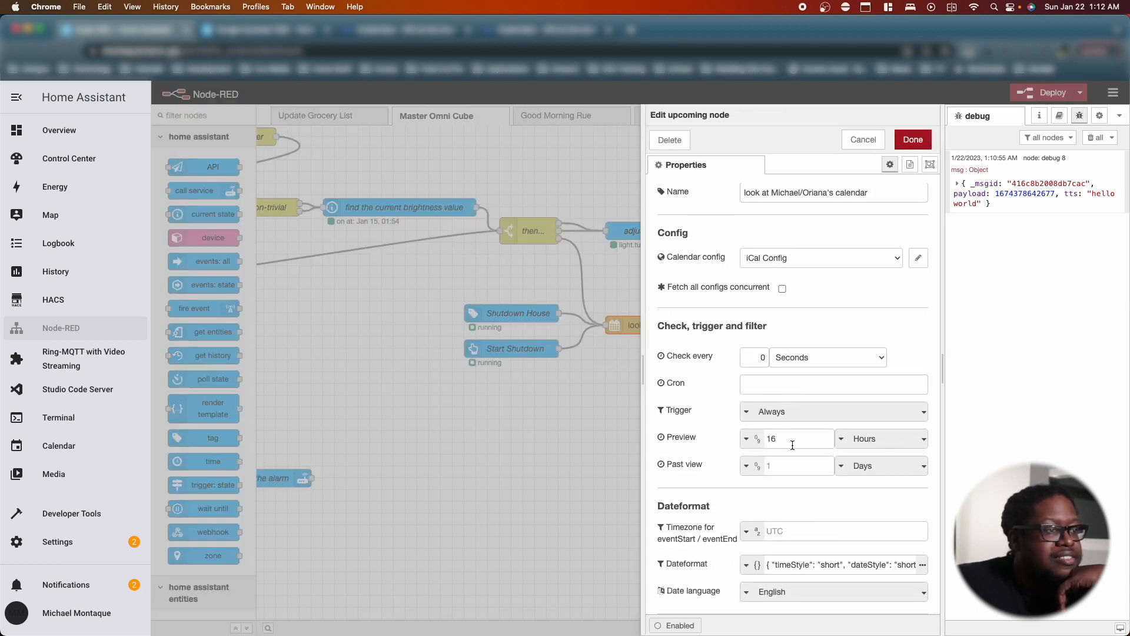
{"action": "left_click", "coordinate": [793, 439]}
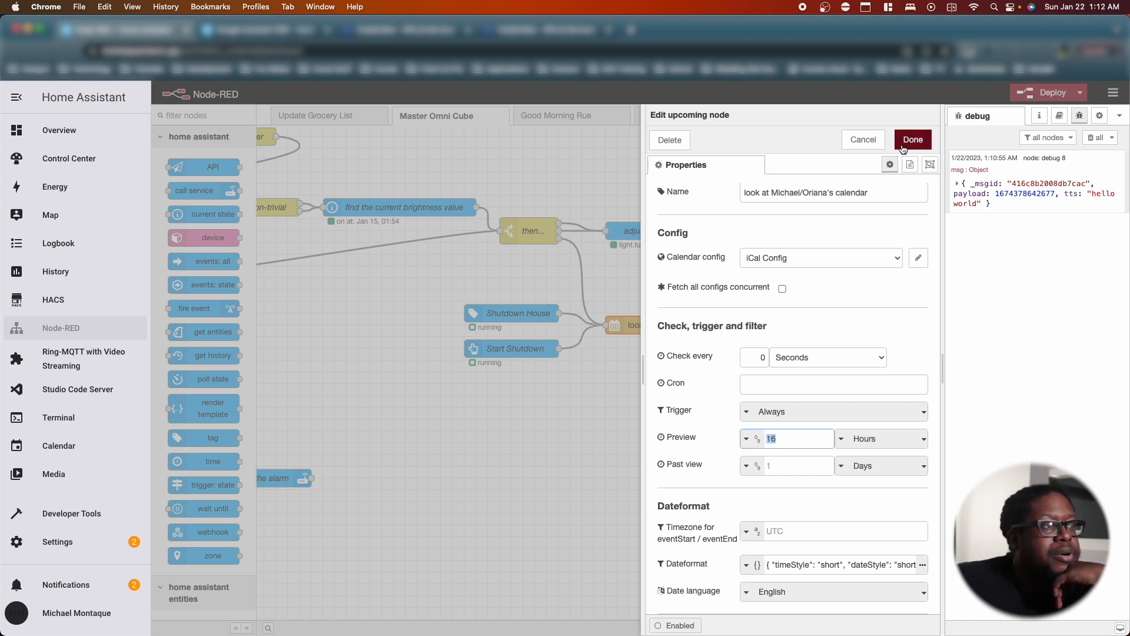
{"action": "left_click", "coordinate": [913, 139]}
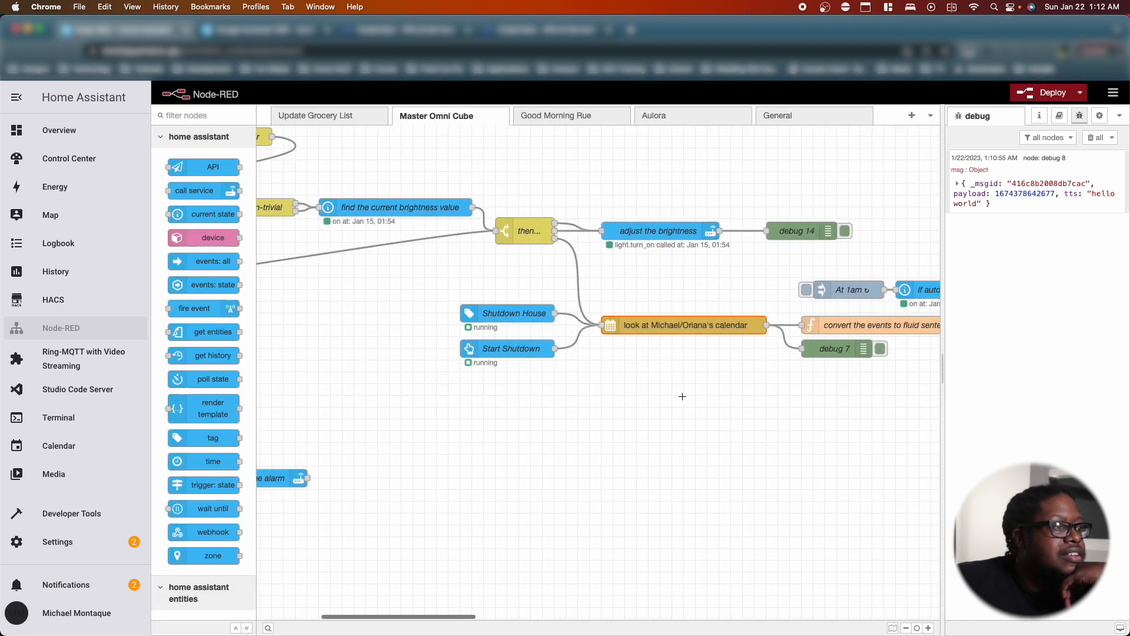
{"action": "double_click", "coordinate": [873, 325]}
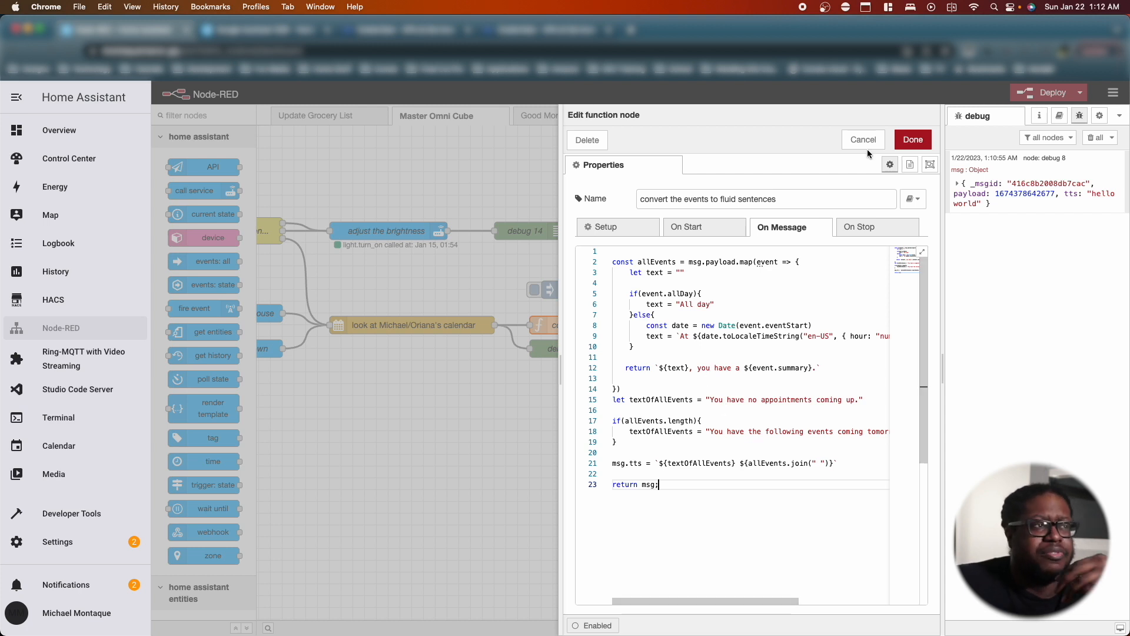
{"action": "mouse_move", "coordinate": [864, 139]}
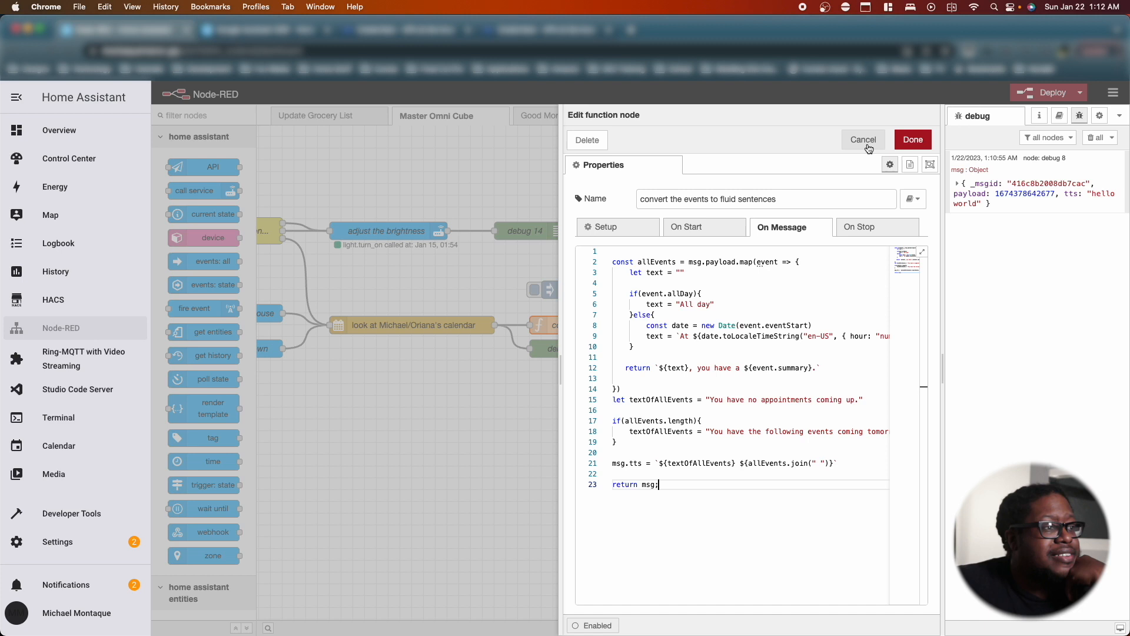
{"action": "left_click", "coordinate": [864, 139]}
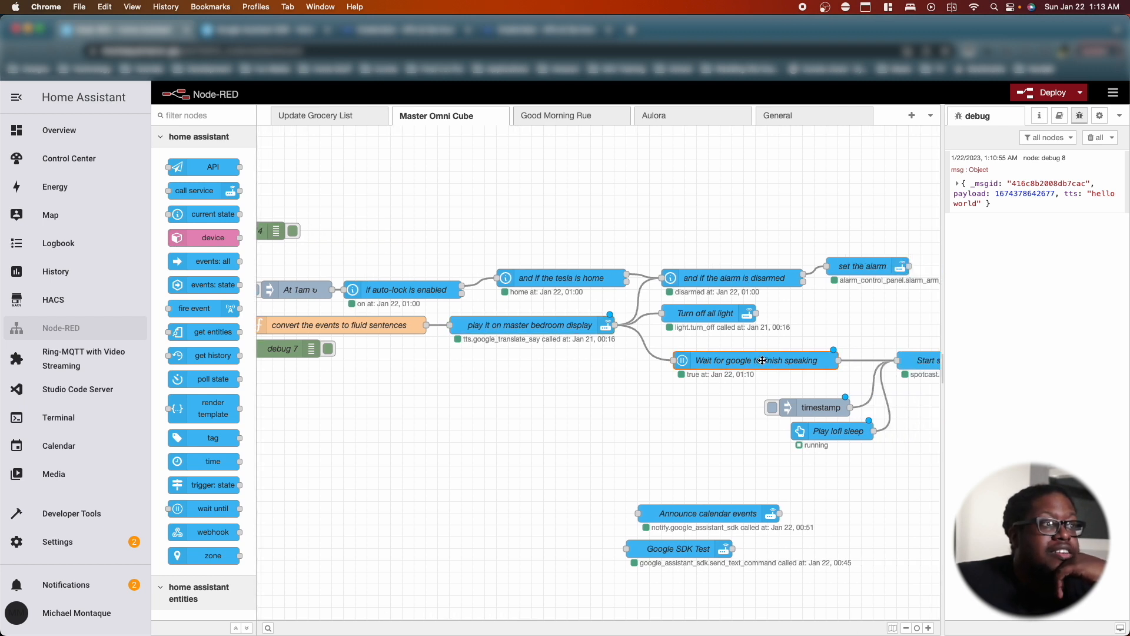
- Set a 2-minute timeout on Wait for google to finish speaking
{"action": "double_click", "coordinate": [755, 361]}
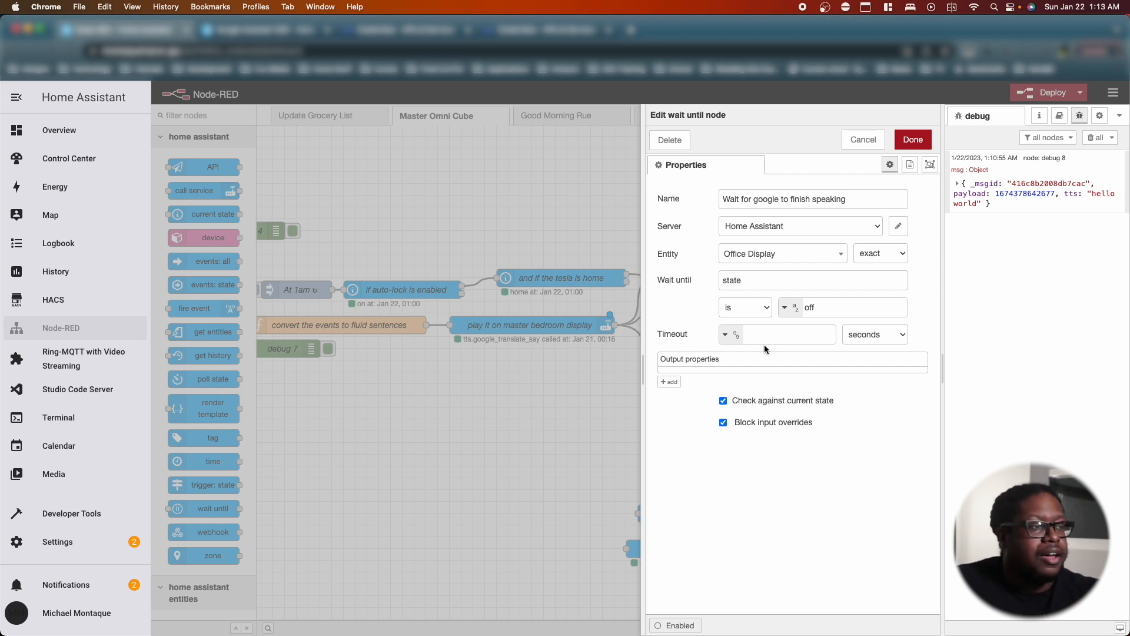
{"action": "left_click", "coordinate": [777, 334]}
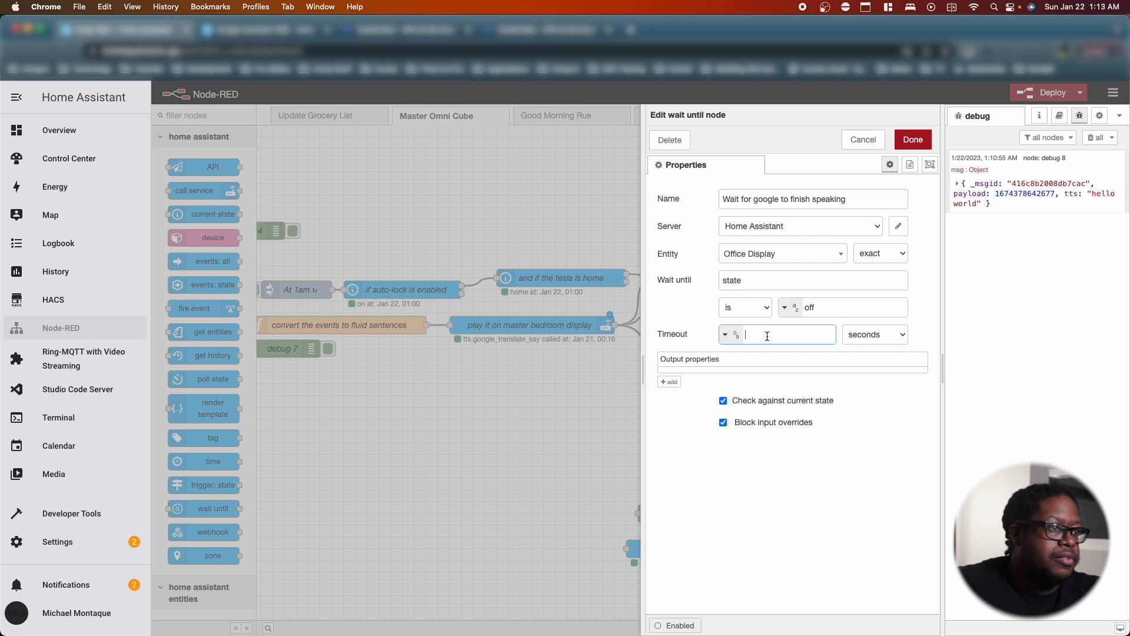
{"action": "type", "text": "2"}
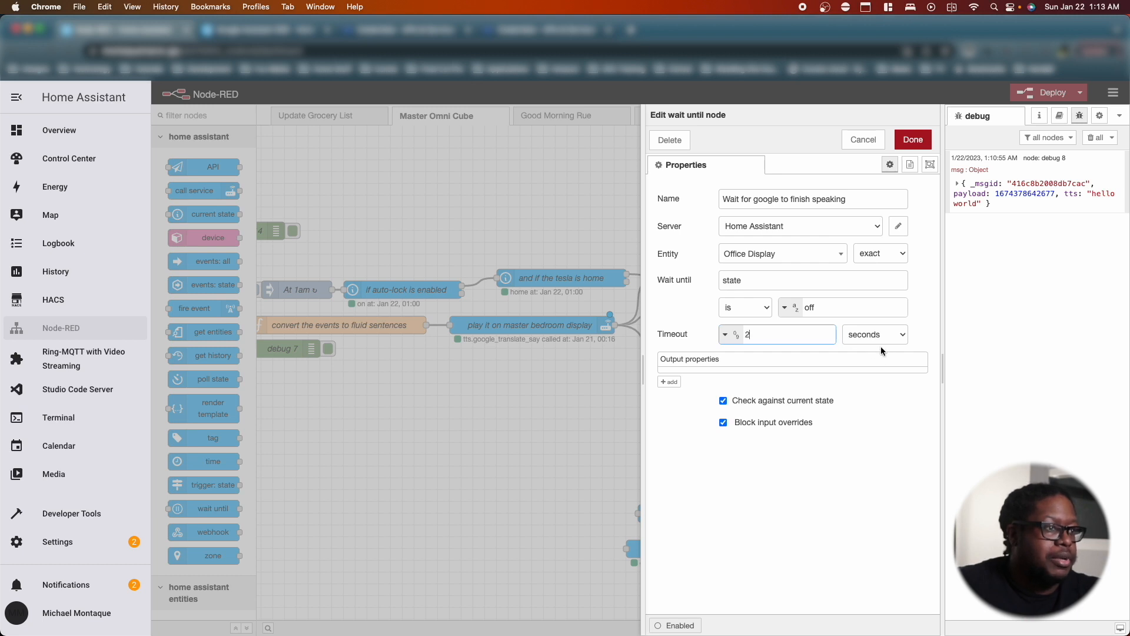
{"action": "left_click", "coordinate": [874, 334]}
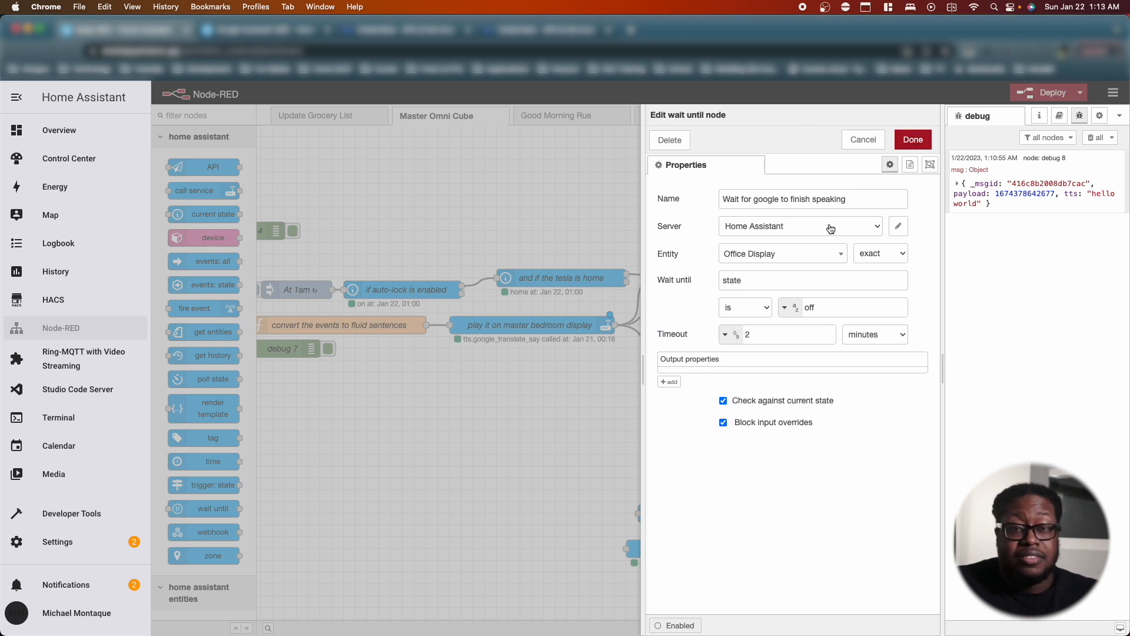
{"action": "mouse_move", "coordinate": [833, 321]}
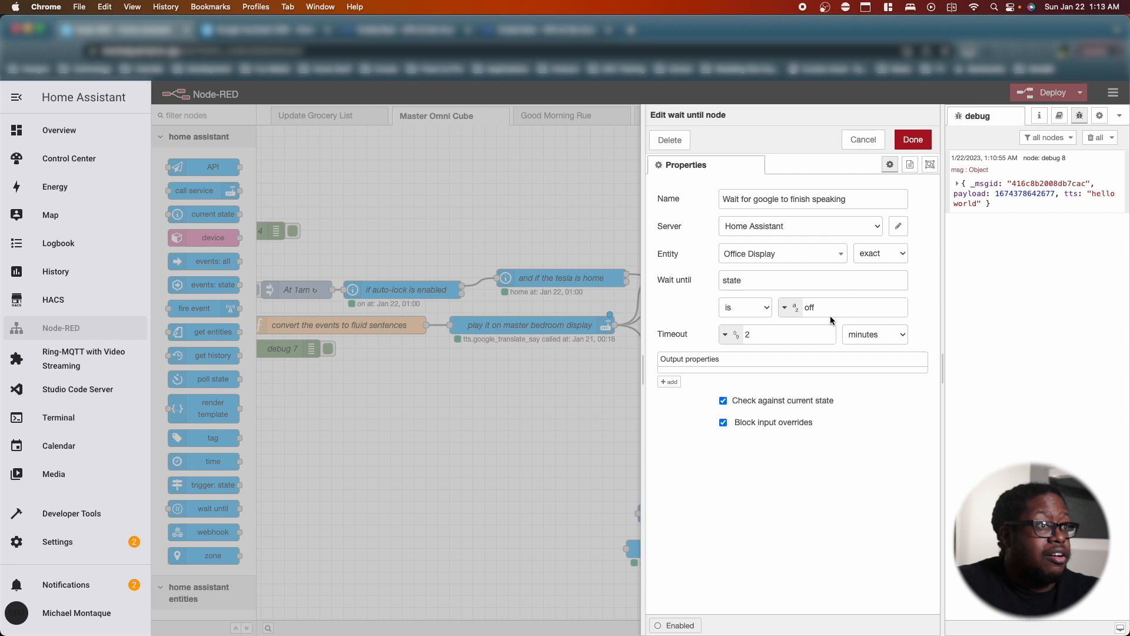
{"action": "left_click", "coordinate": [912, 139]}
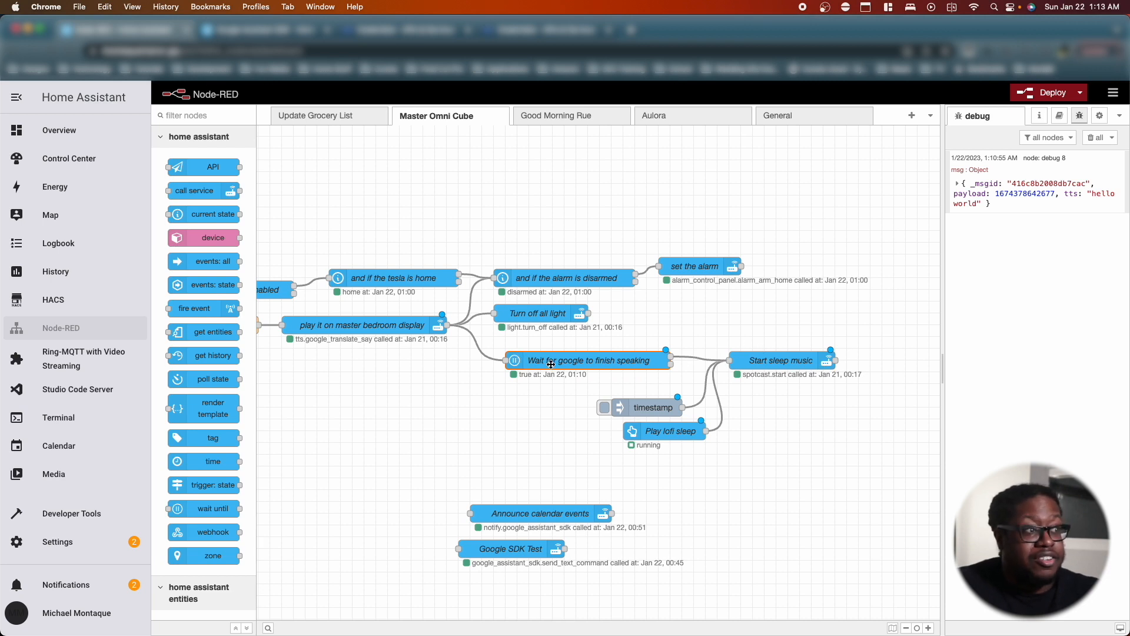
{"action": "mouse_move", "coordinate": [633, 359]}
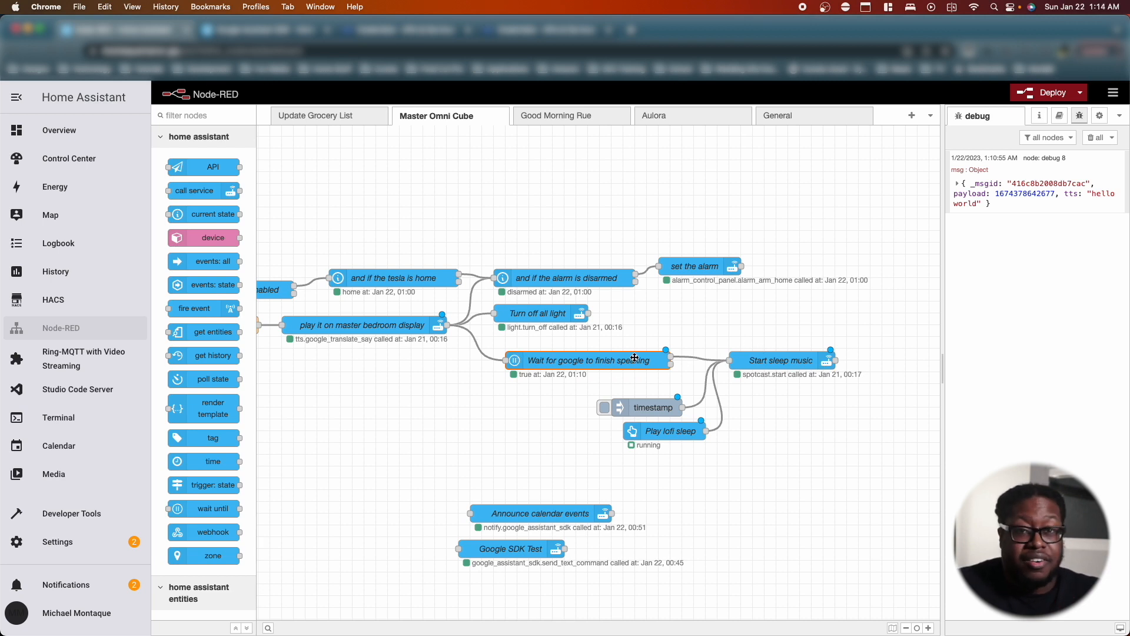